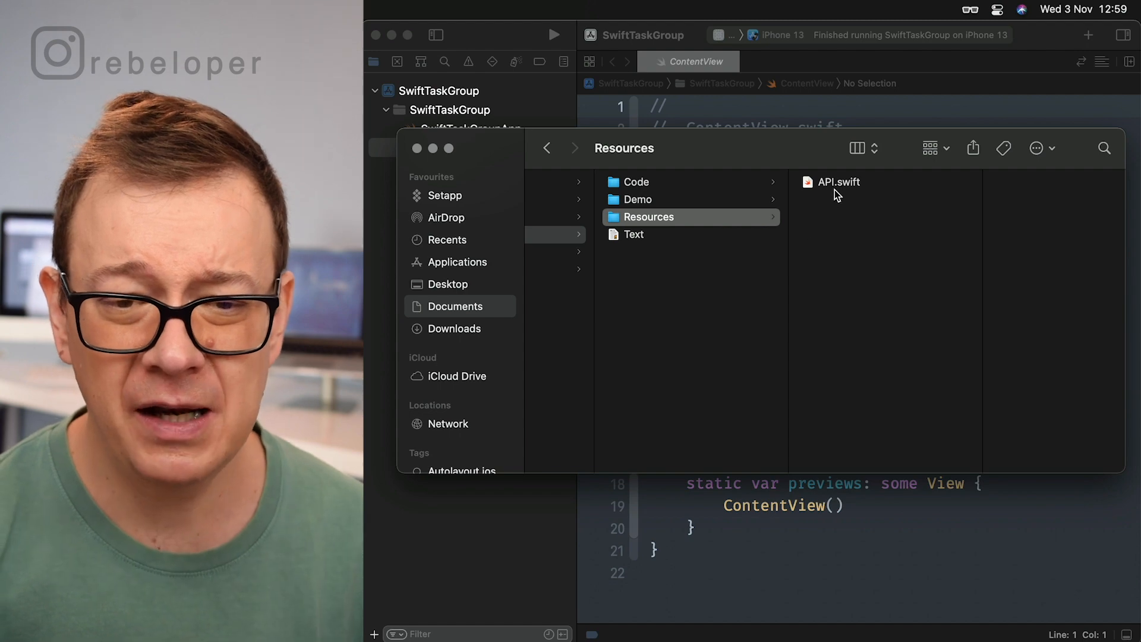
- Add API.swift from the Resources folder into the SwiftTaskGroup project and finish
click(838, 182)
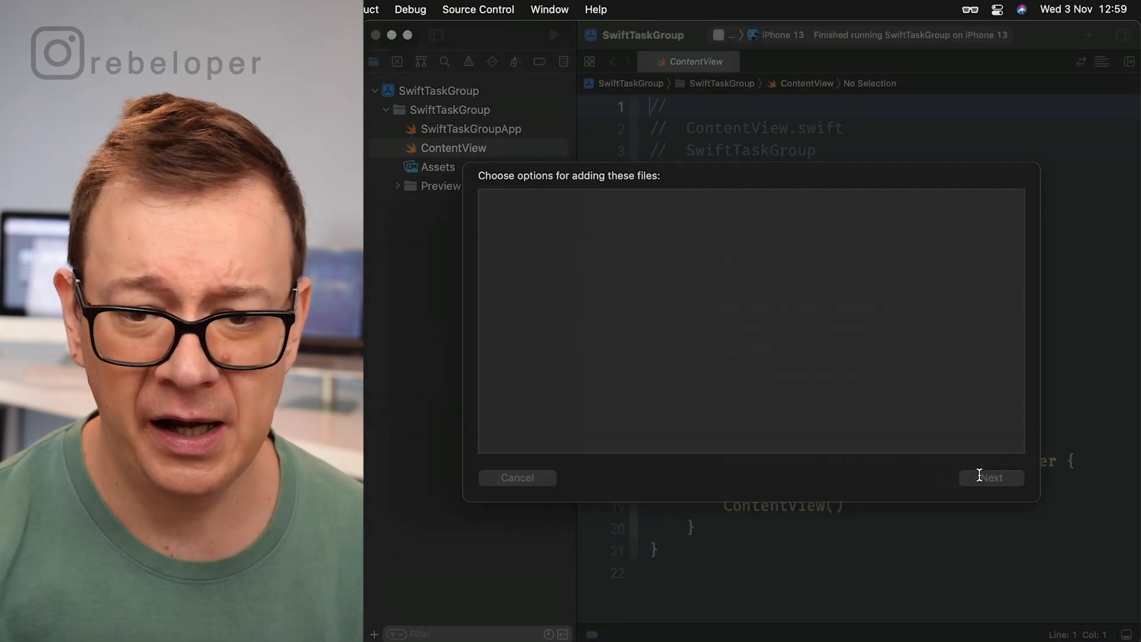
click(991, 478)
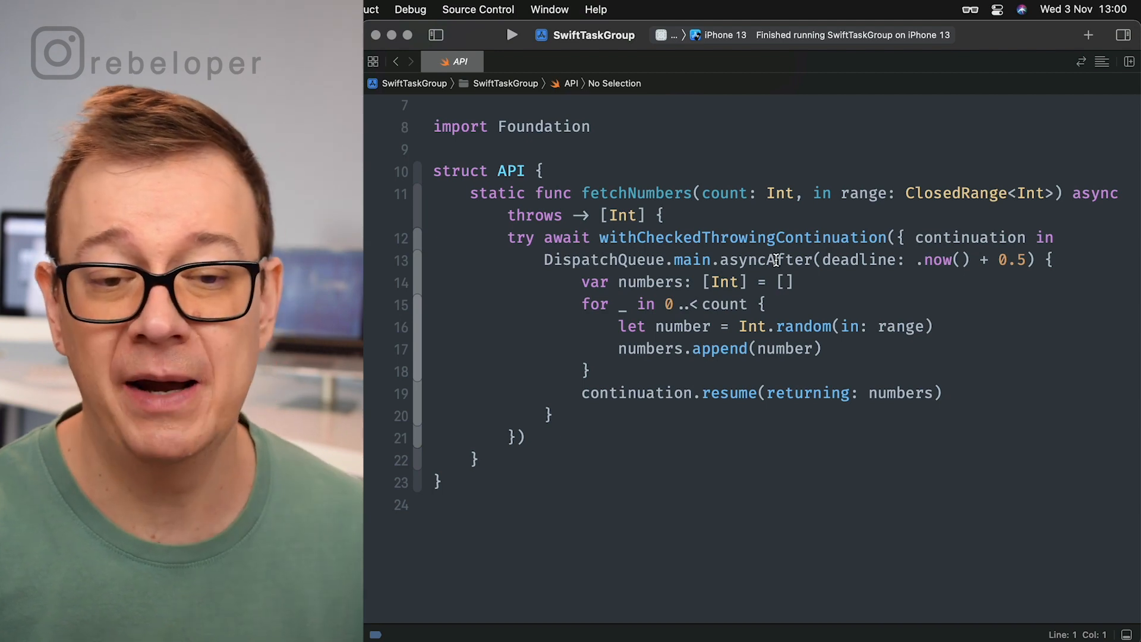
- Review the asyncAfter delay in fetchNumbers, then show the Project Navigator again
double_click(764, 260)
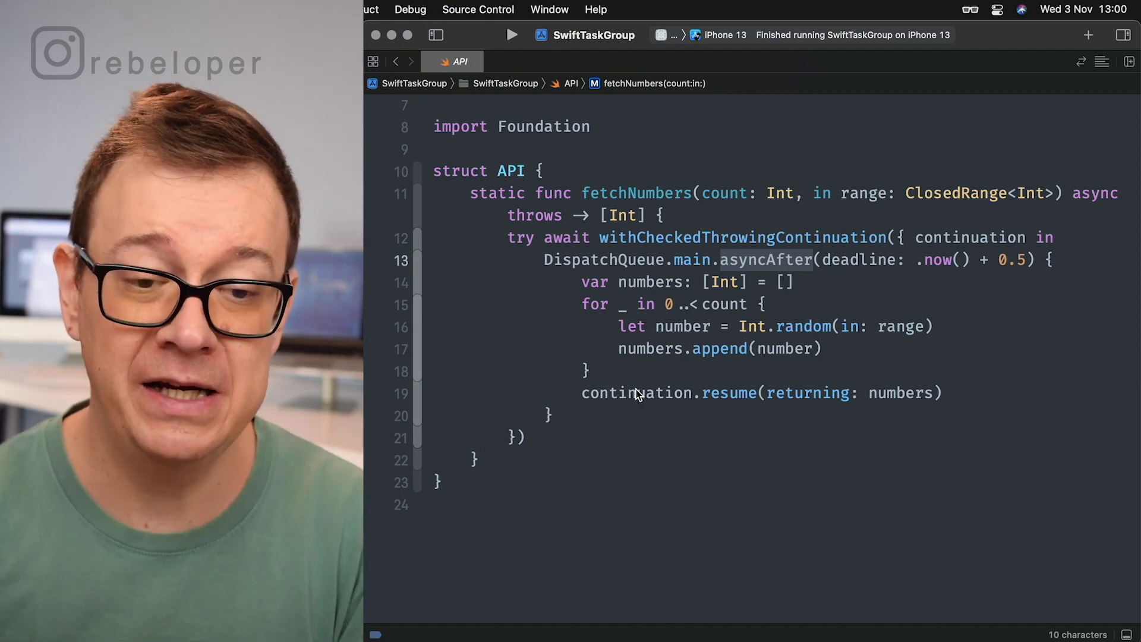
mouse_move(628, 404)
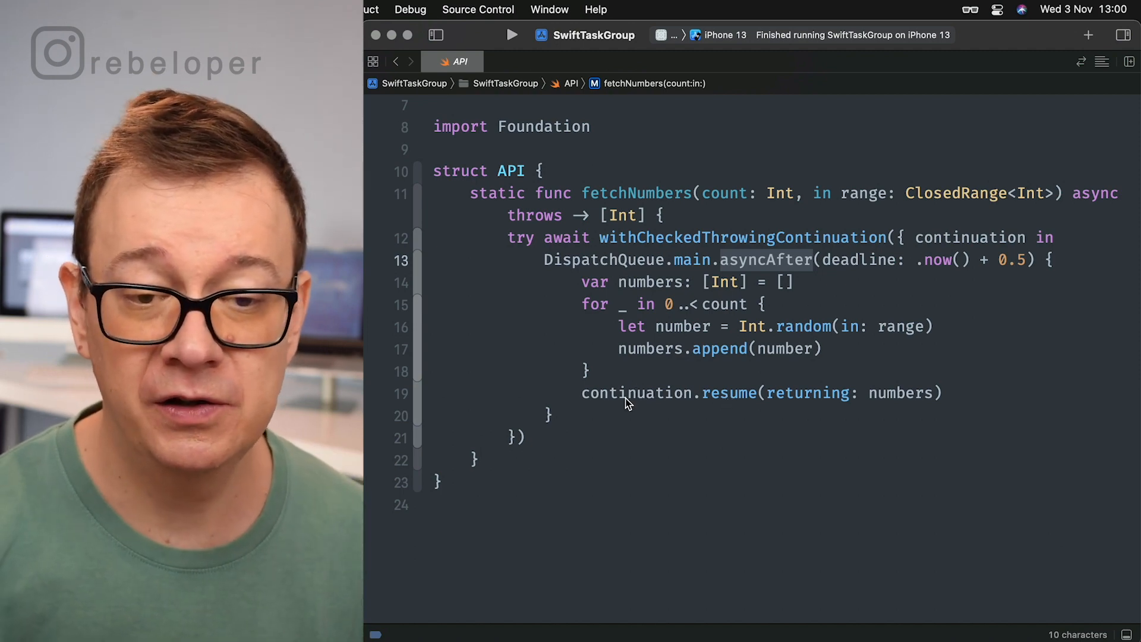
mouse_move(717, 245)
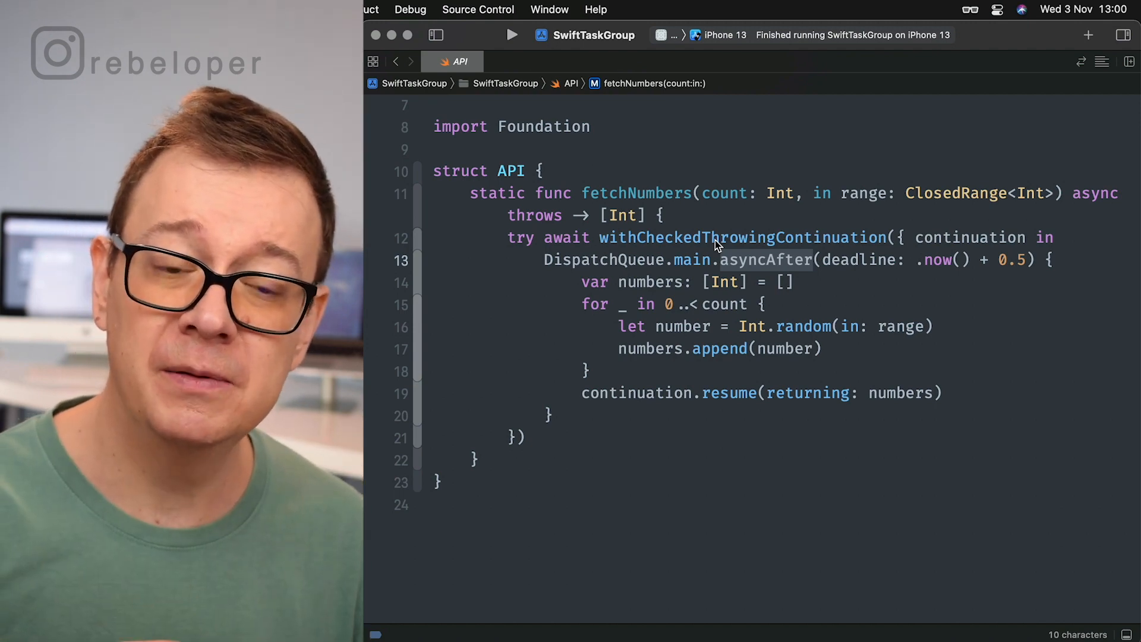
mouse_move(491, 138)
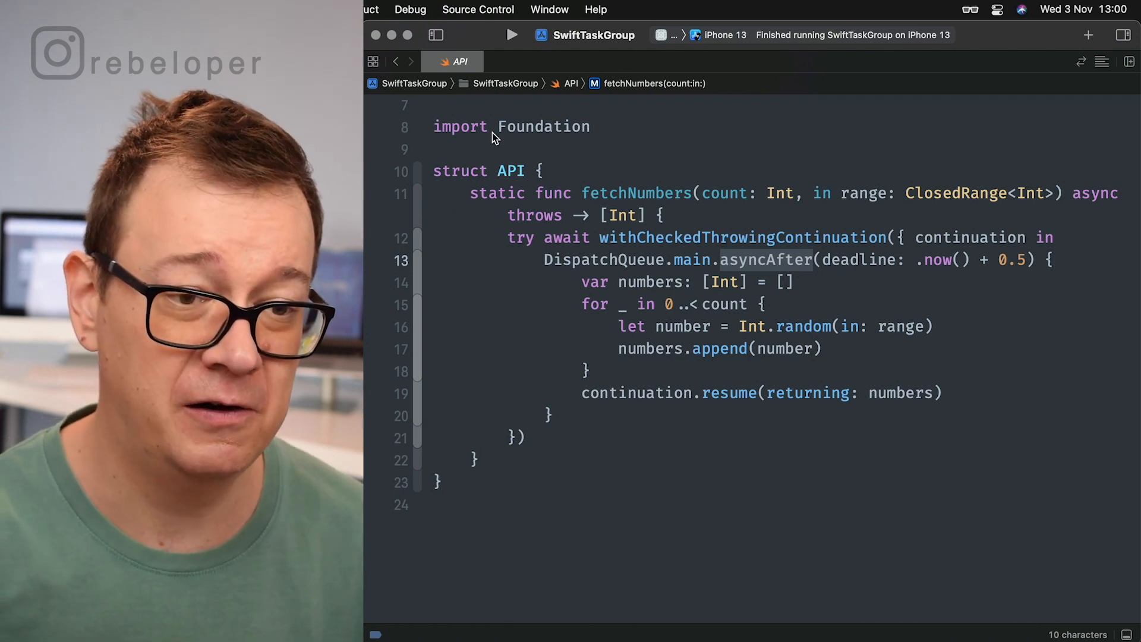
click(435, 34)
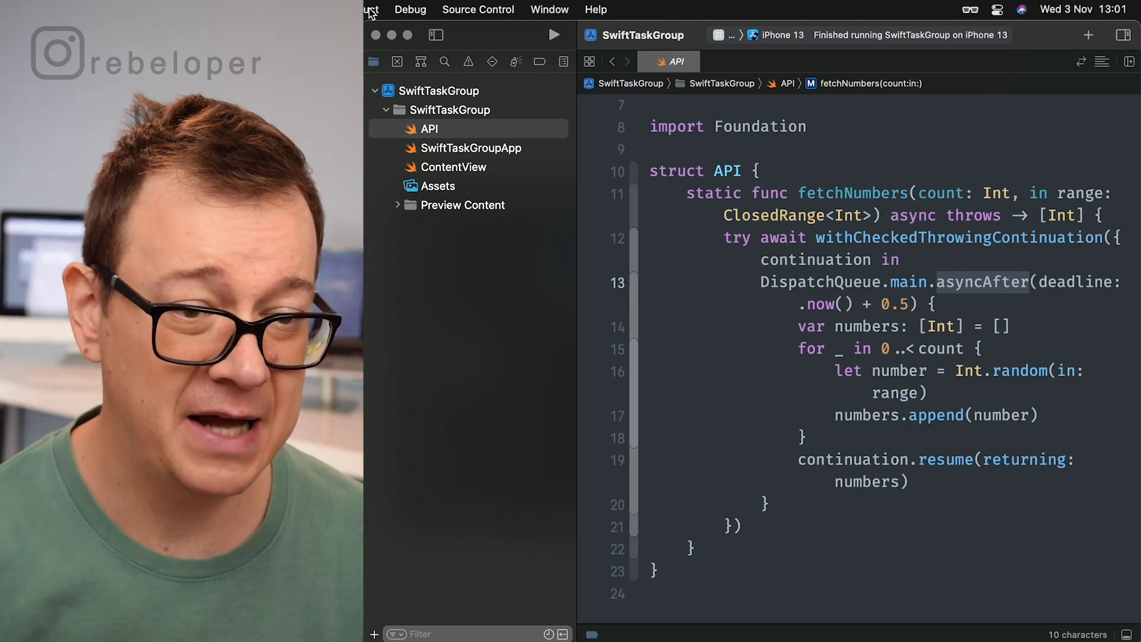
- Create a new plain Swift file named ContentViewModel from the navigator context menu
click(454, 166)
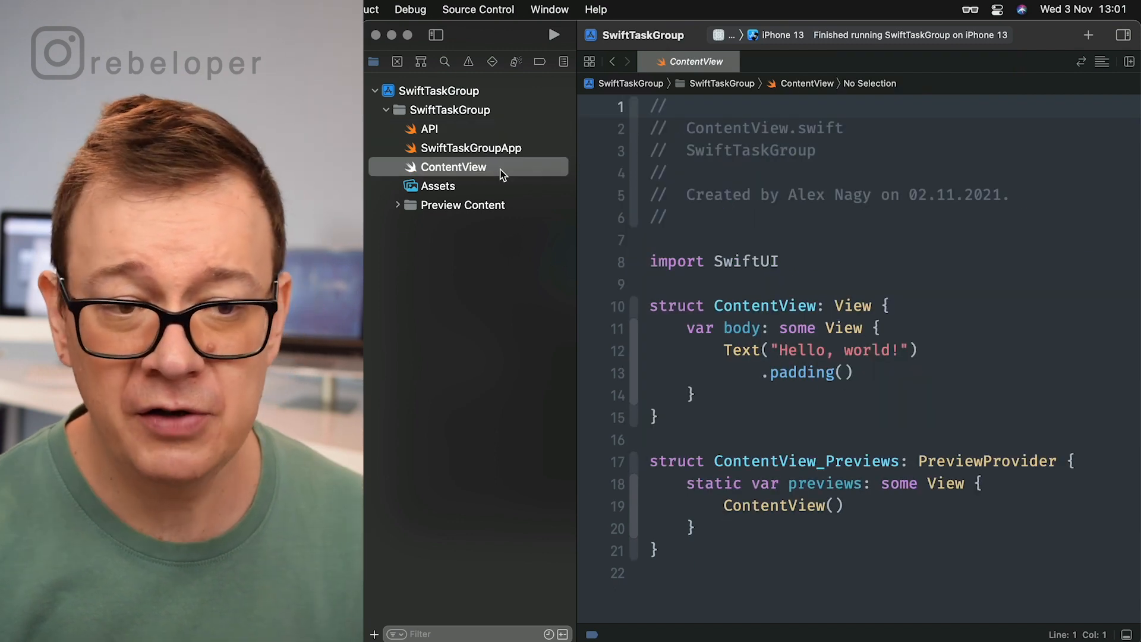
right_click(454, 166)
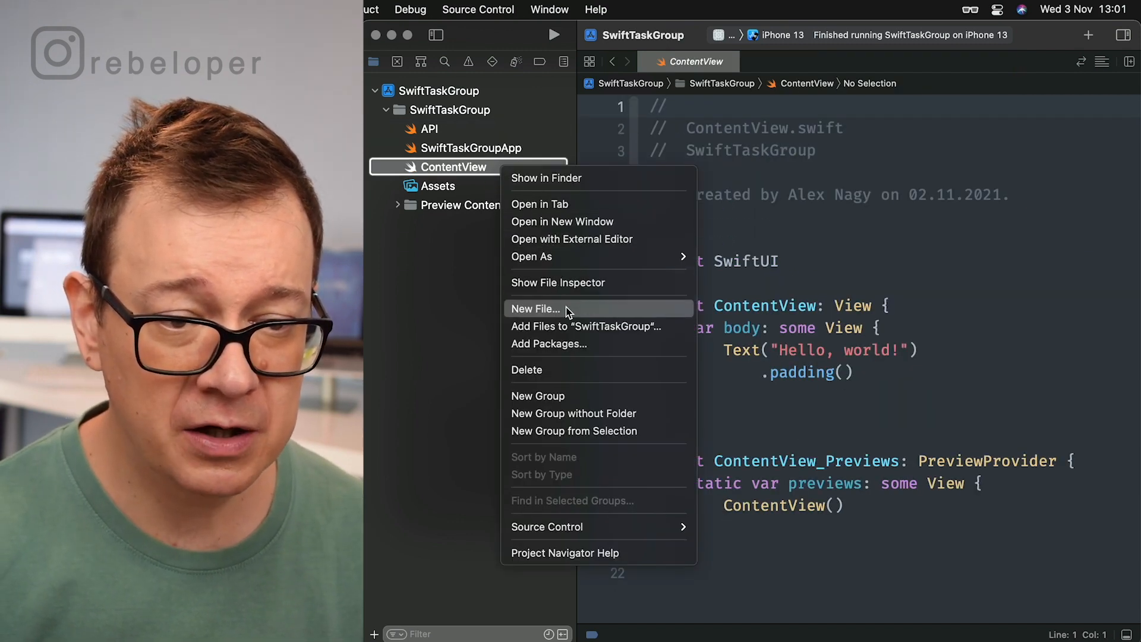
click(535, 309)
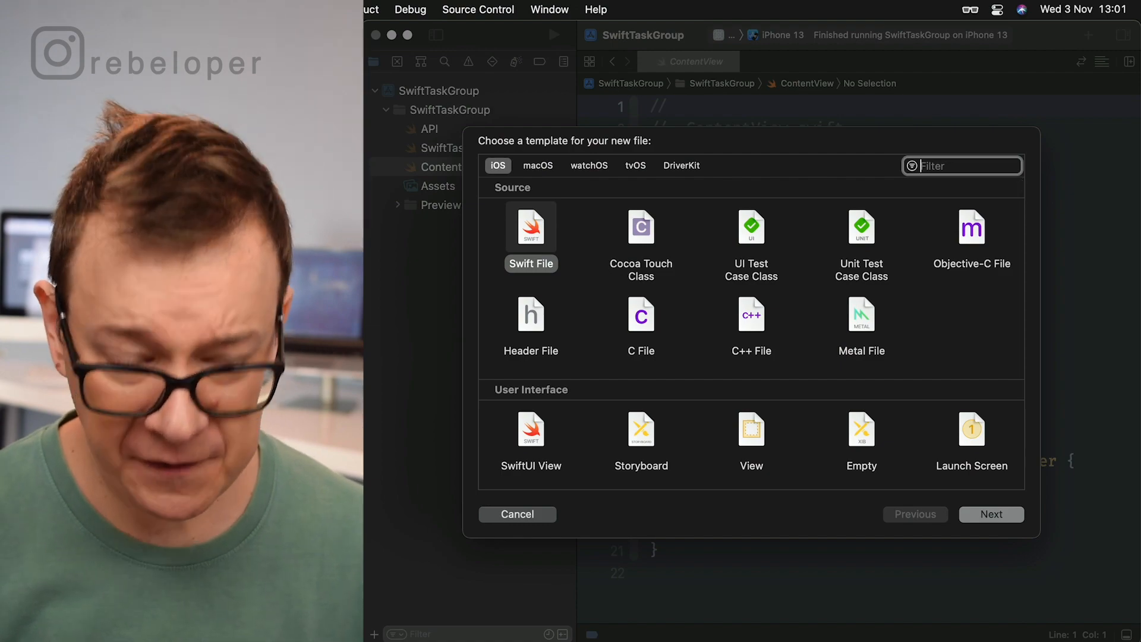
click(990, 514)
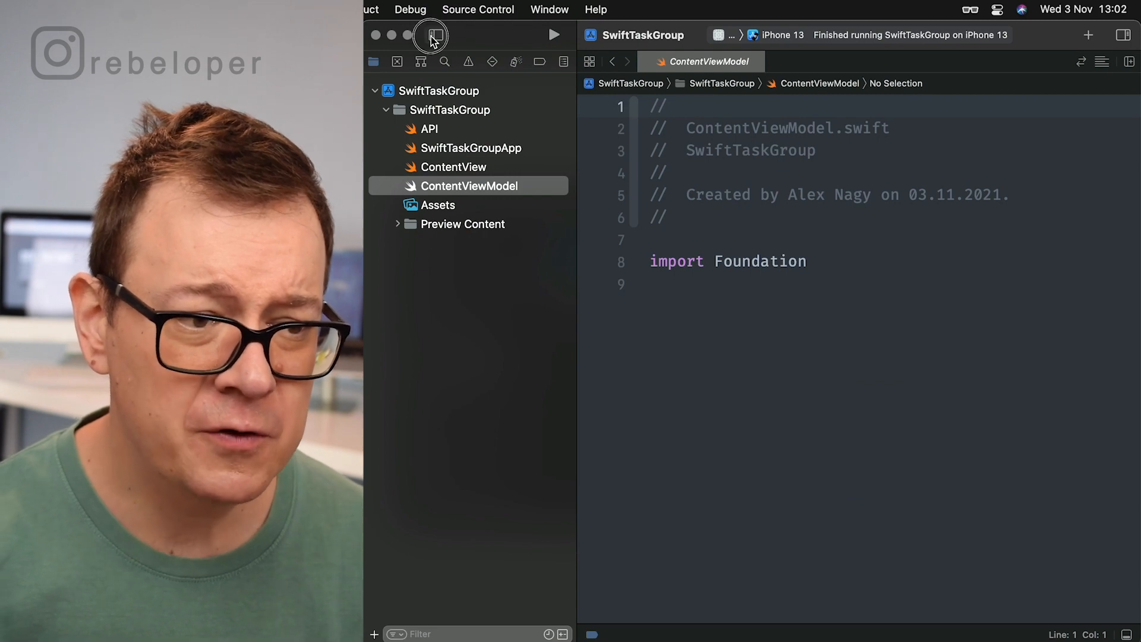
- Import SwiftUI and declare class ContentViewModel: ObservableObject
click(432, 35)
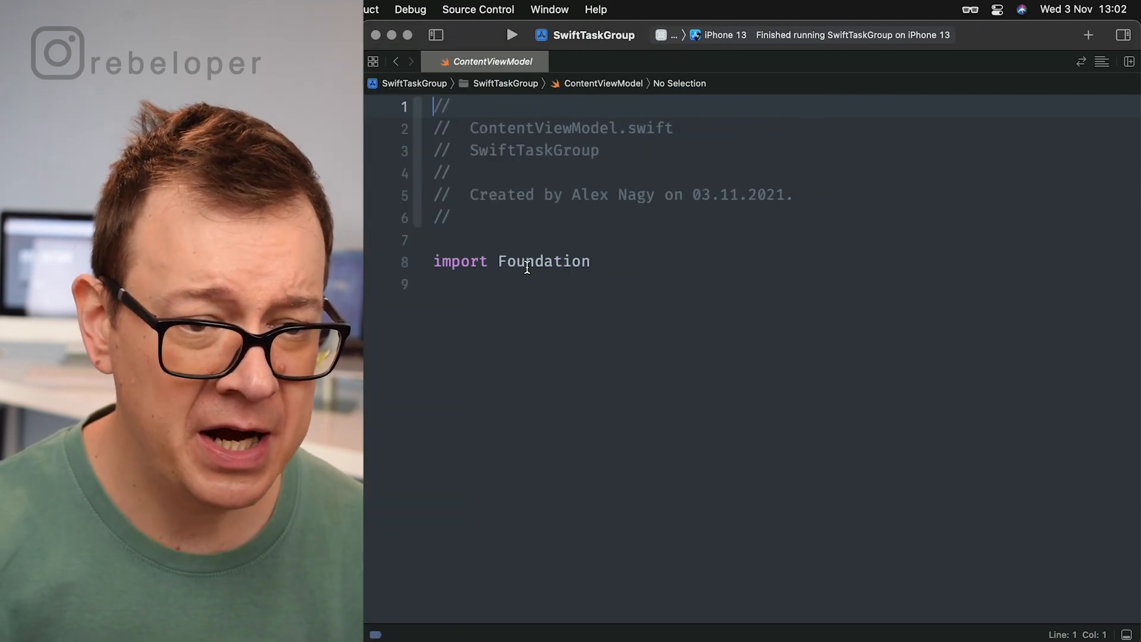
text(SwiftOverlayShims)
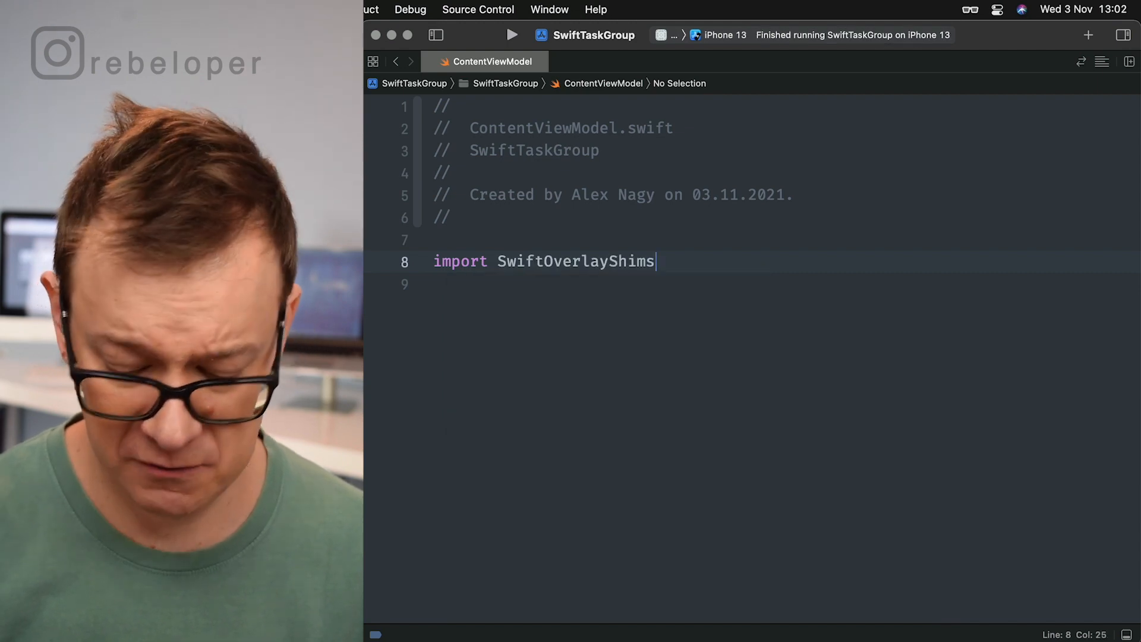
key(Backspace)
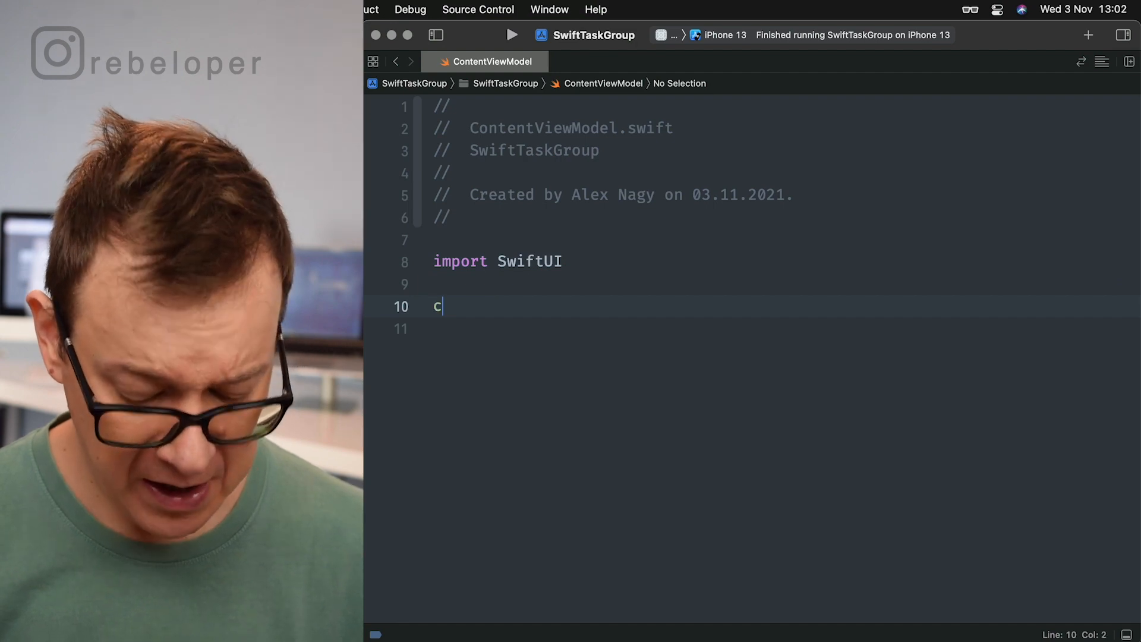
text(class {)
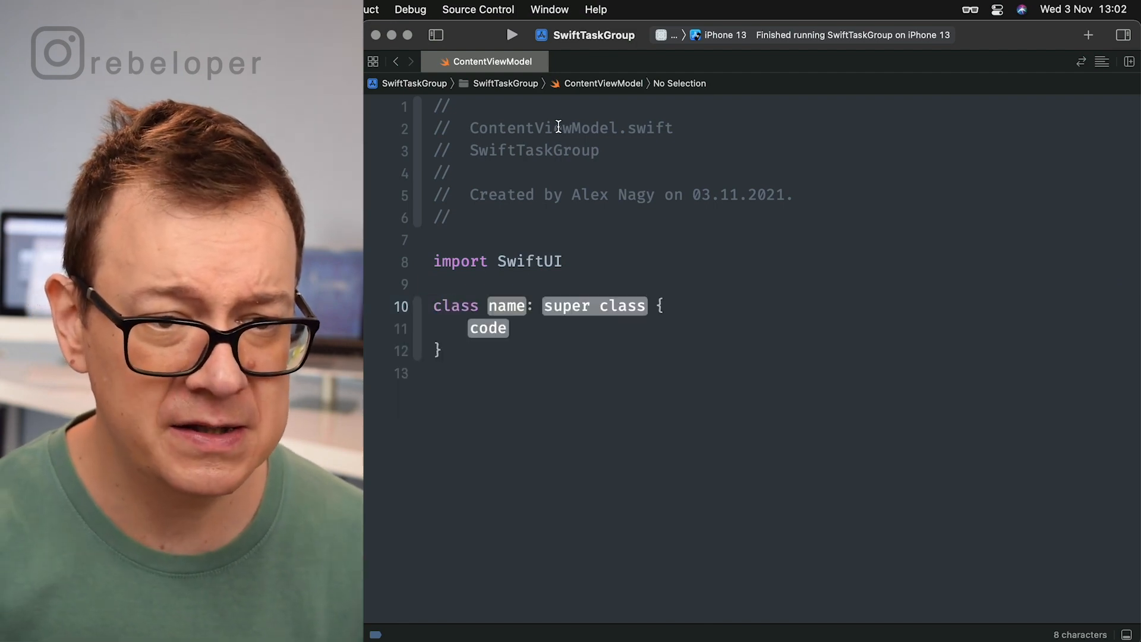
double_click(542, 128)
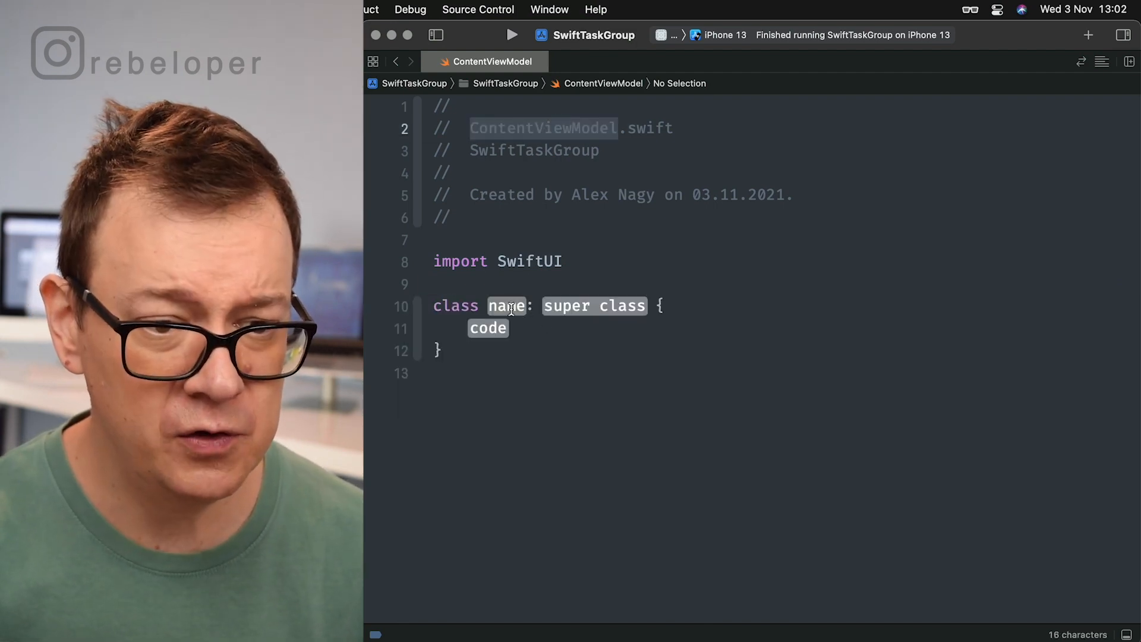
text(ContentViewModel)
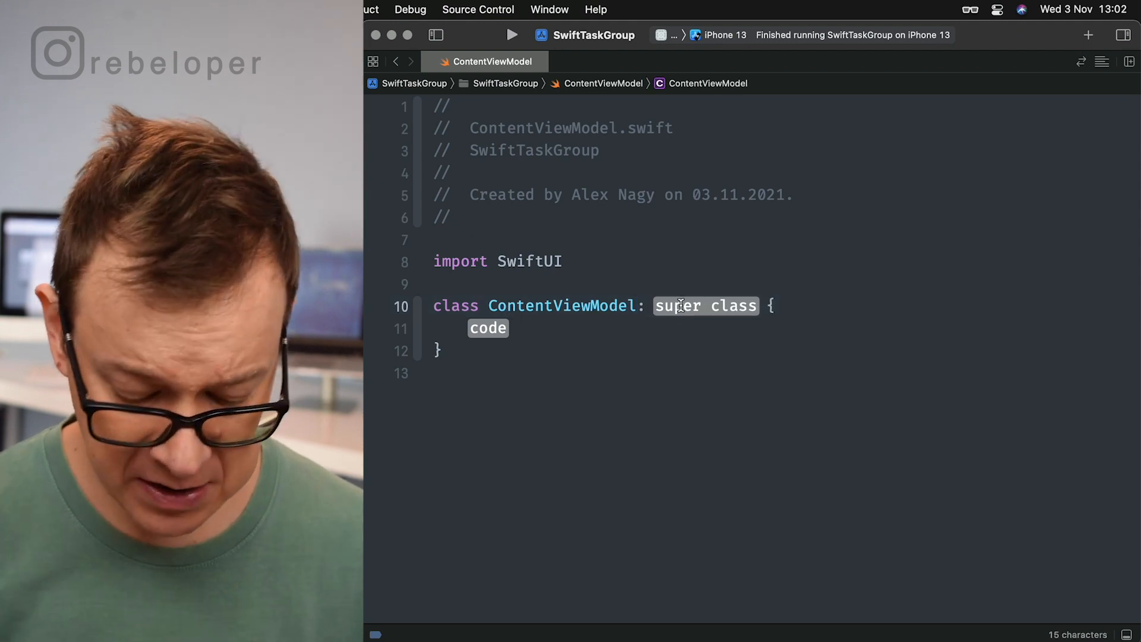
text(ObservableObject)
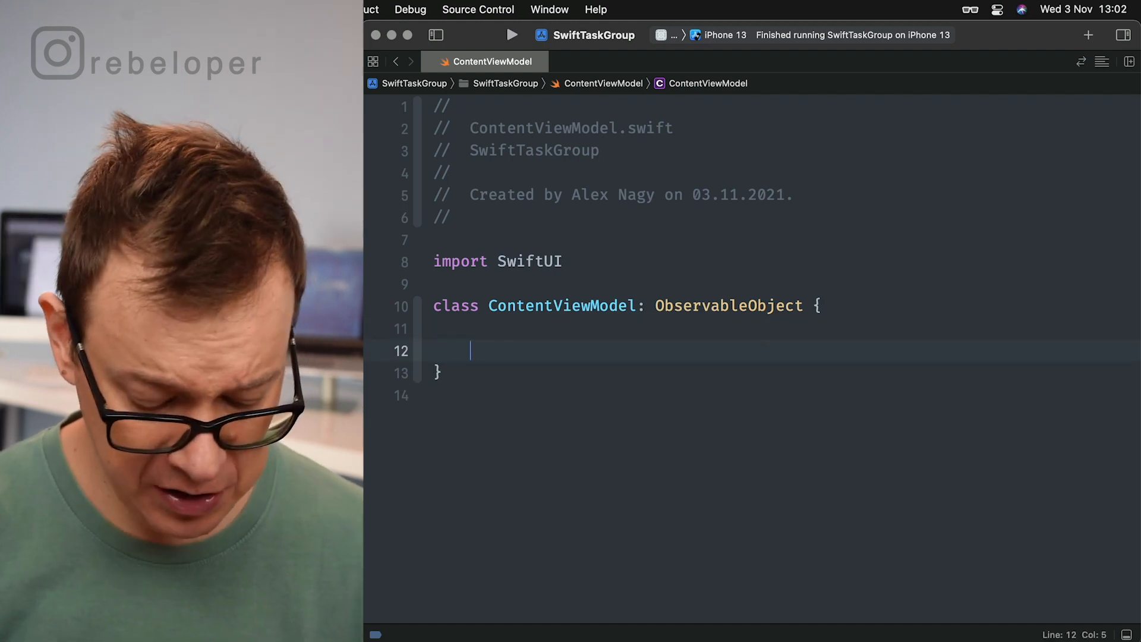
- Add an empty func fetch() async throws method to ContentViewModel
text(func fe)
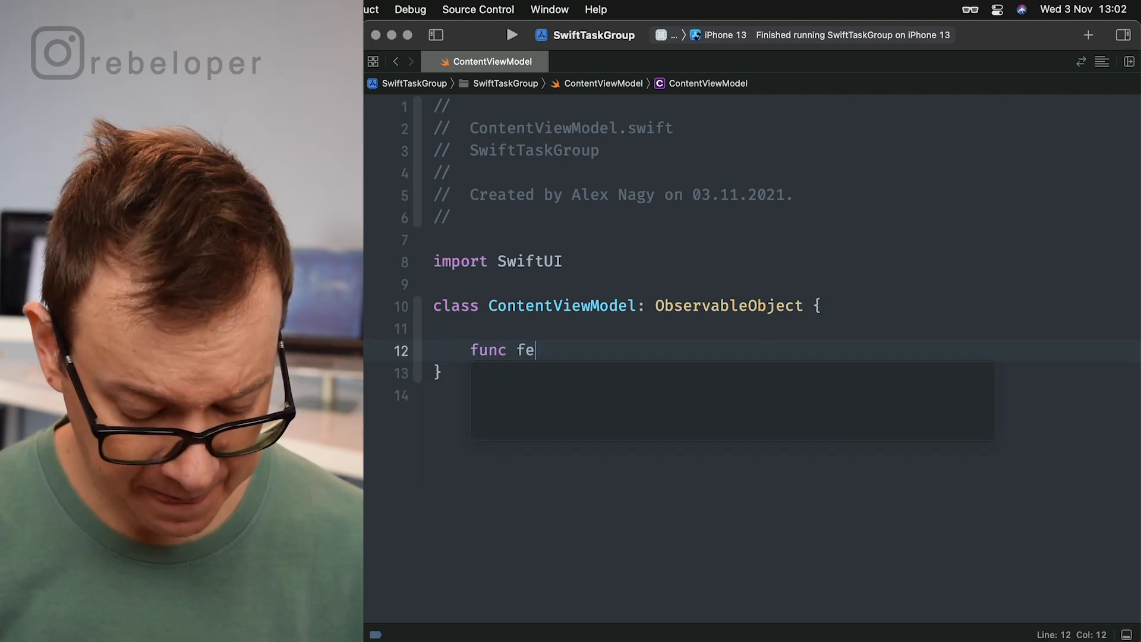
text(tch()
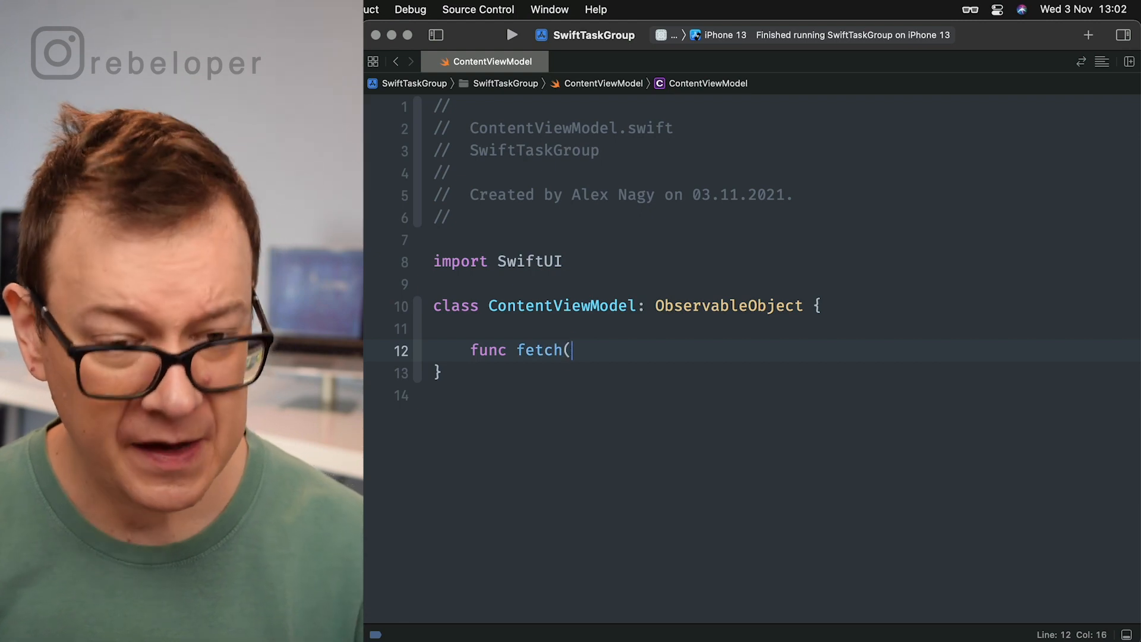
text() async throws)
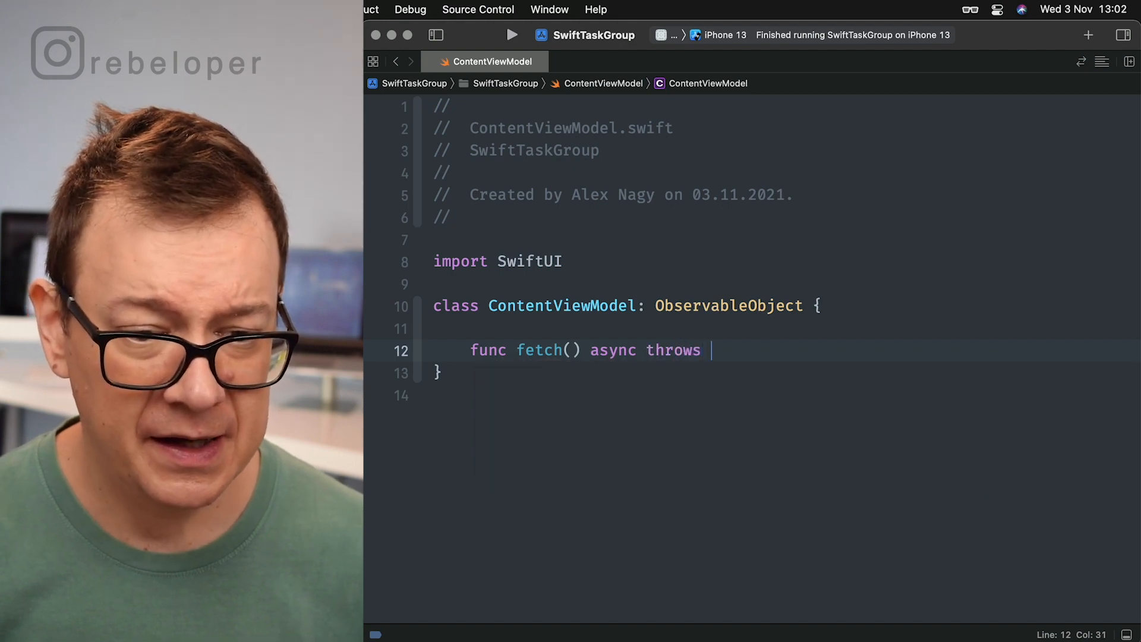
text({)
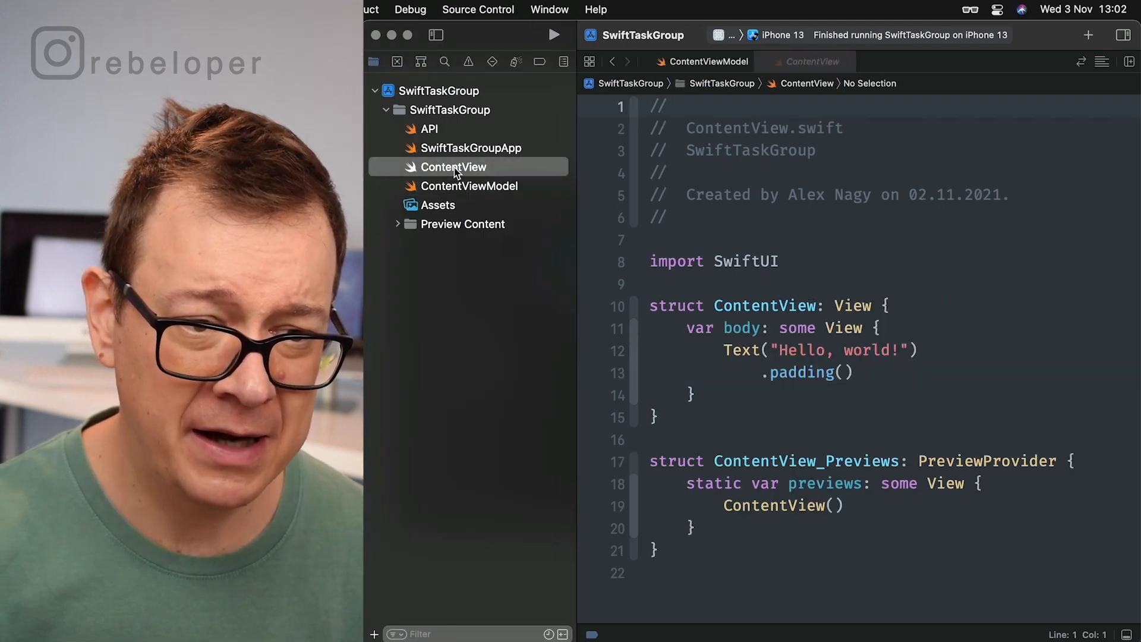
click(453, 167)
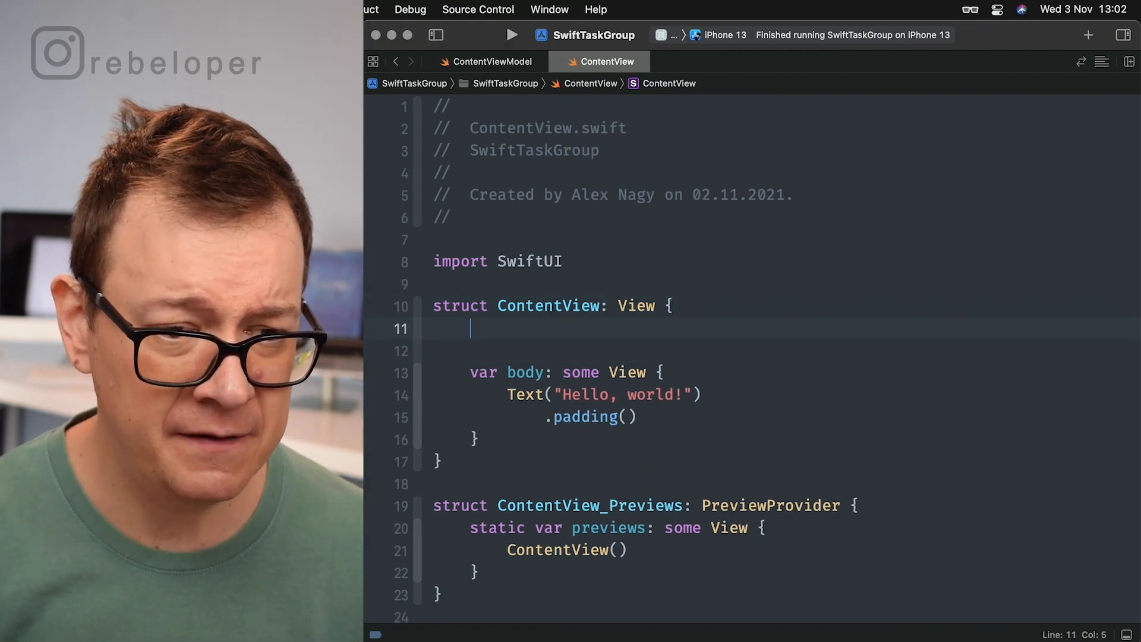
text(@S)
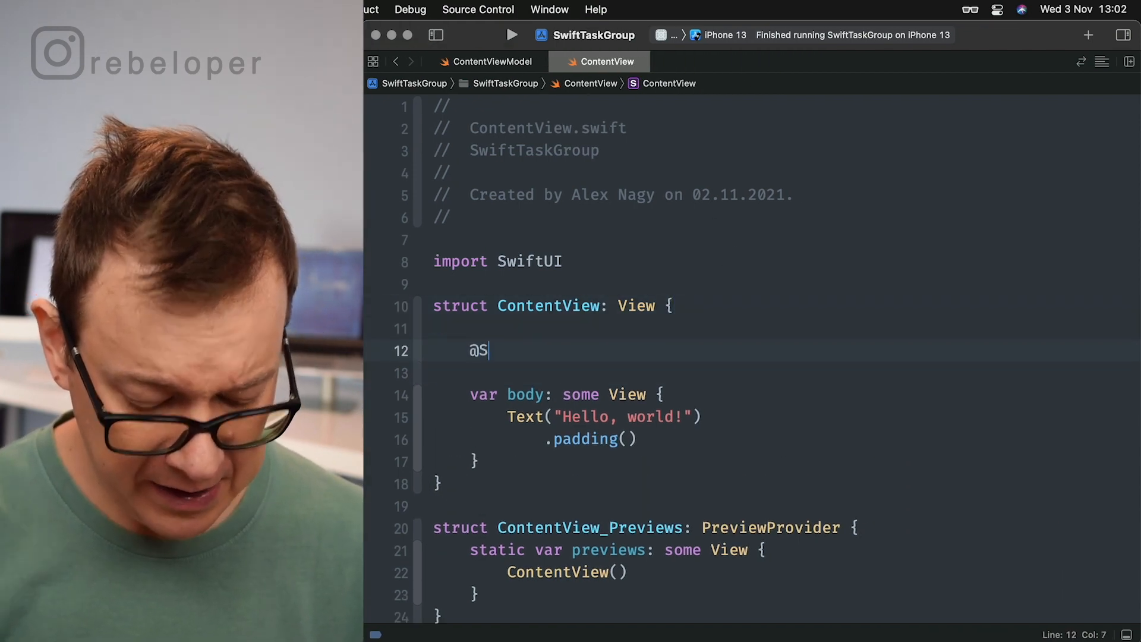
text(tatOb)
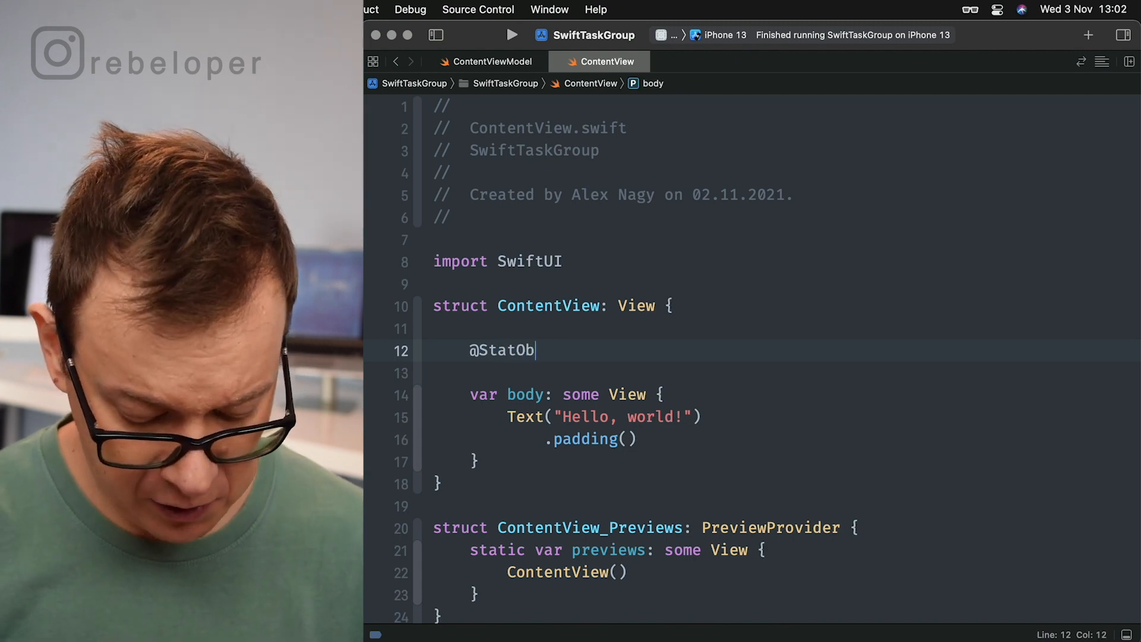
text(ject)
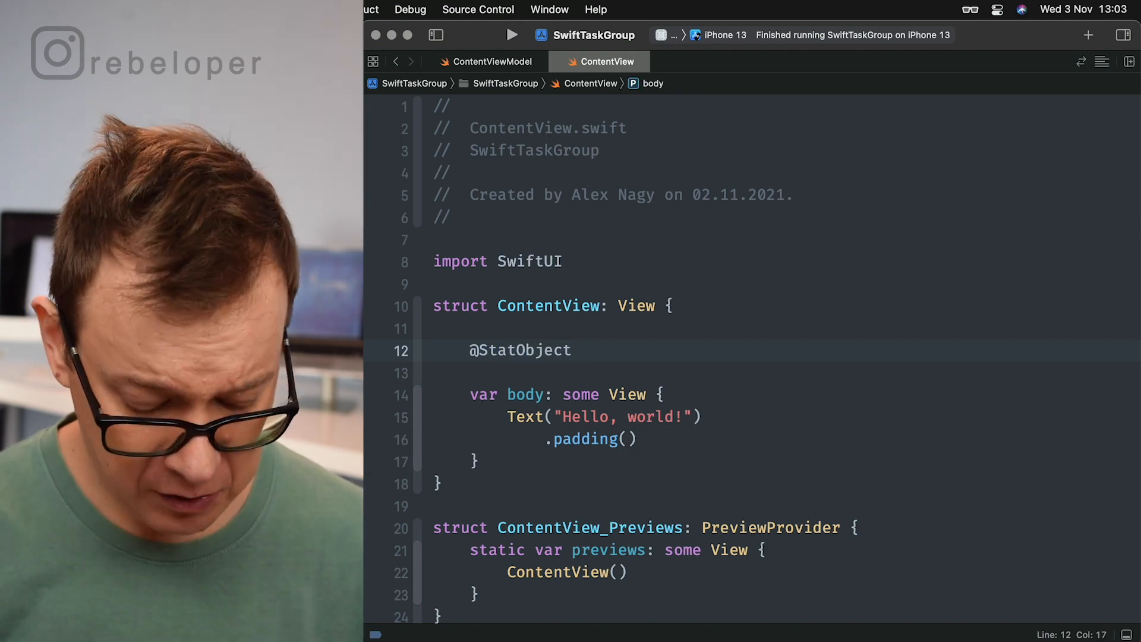
text(cv)
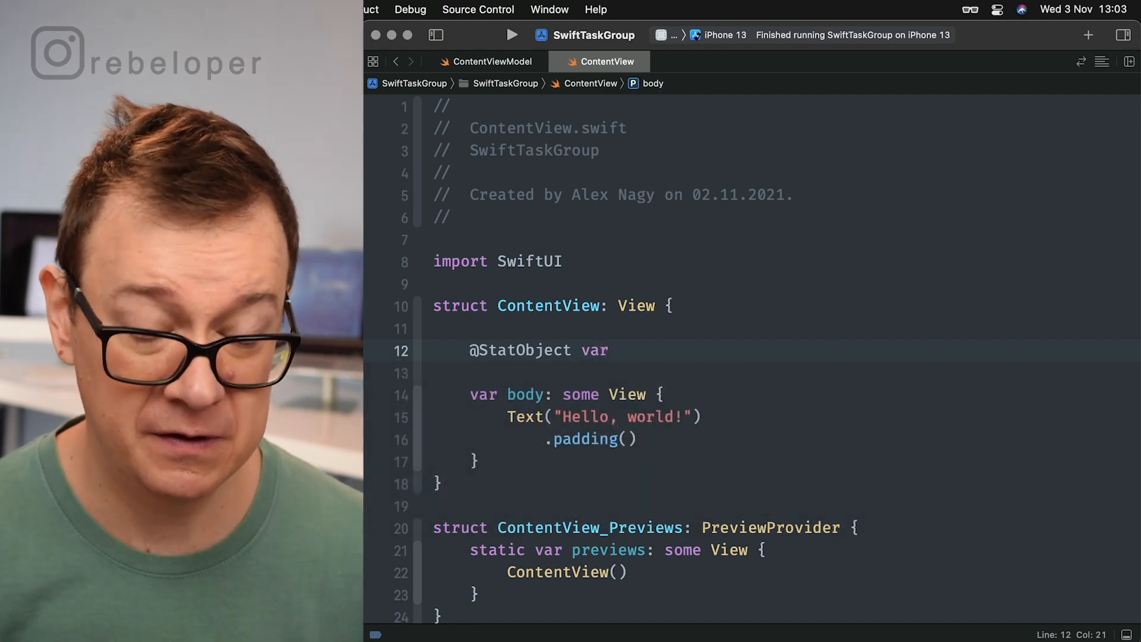
click(617, 350)
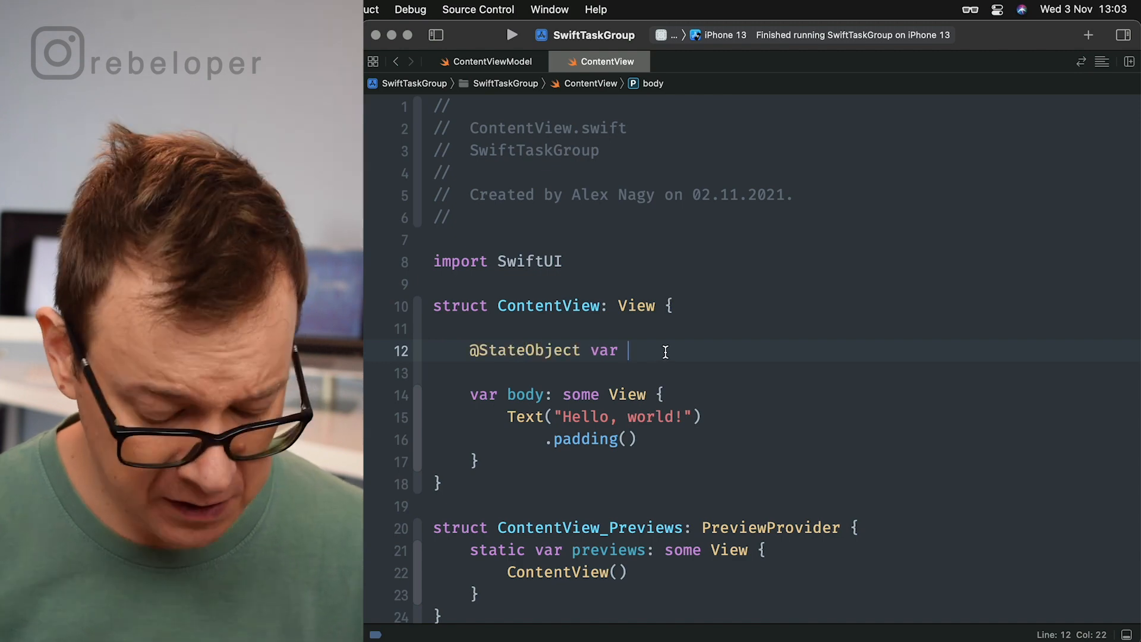
text(viewModel =)
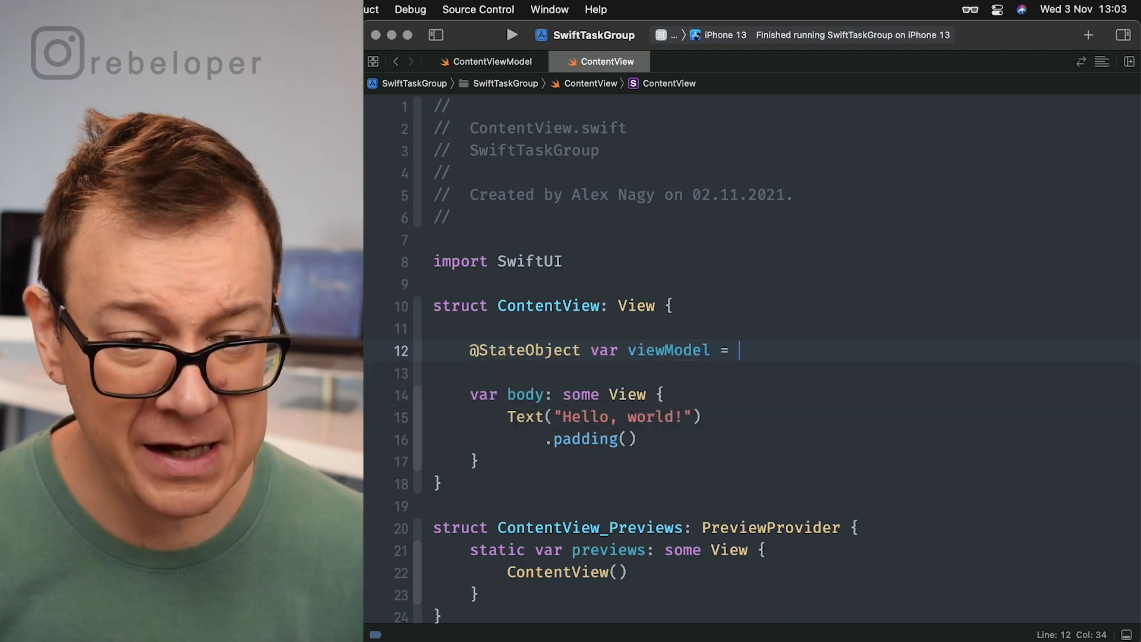
text(C)
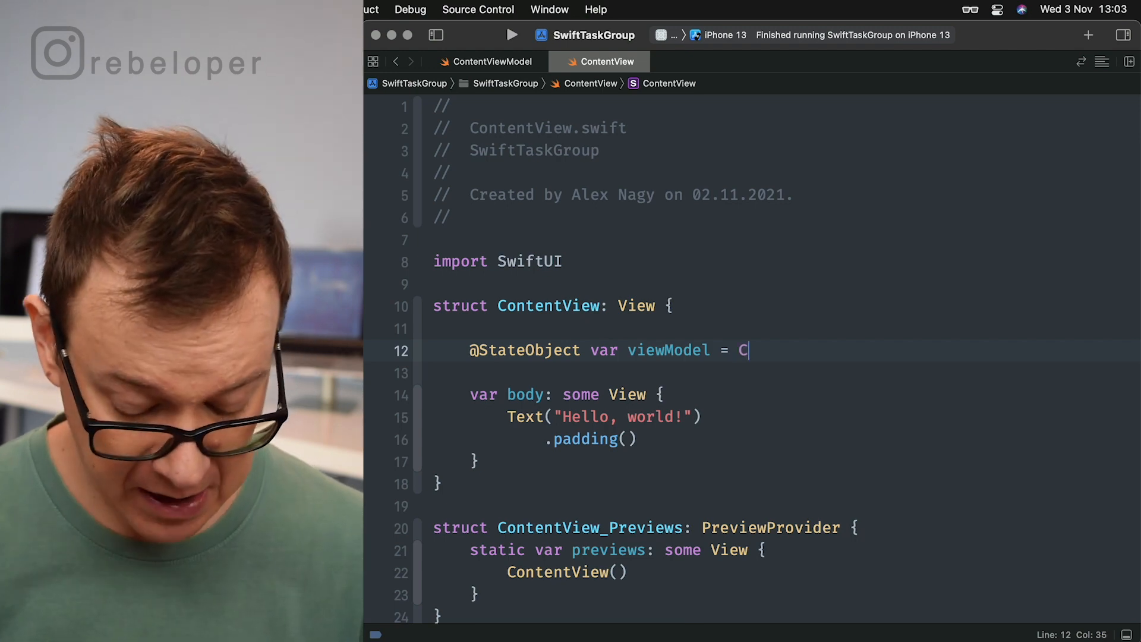
text(ontentViewModel()
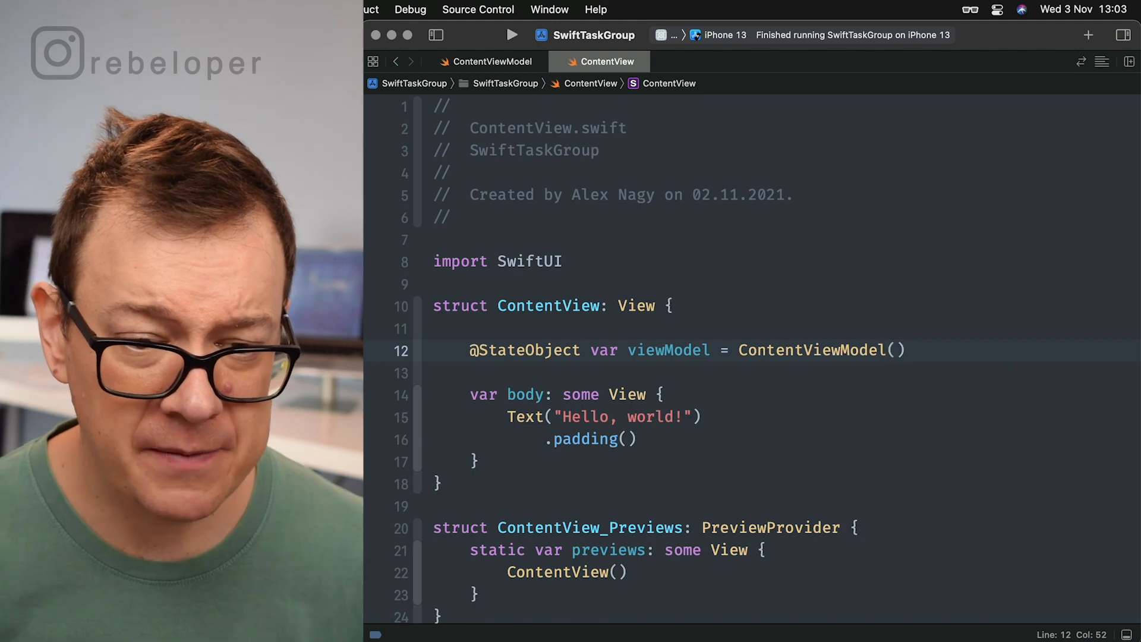
mouse_move(669, 425)
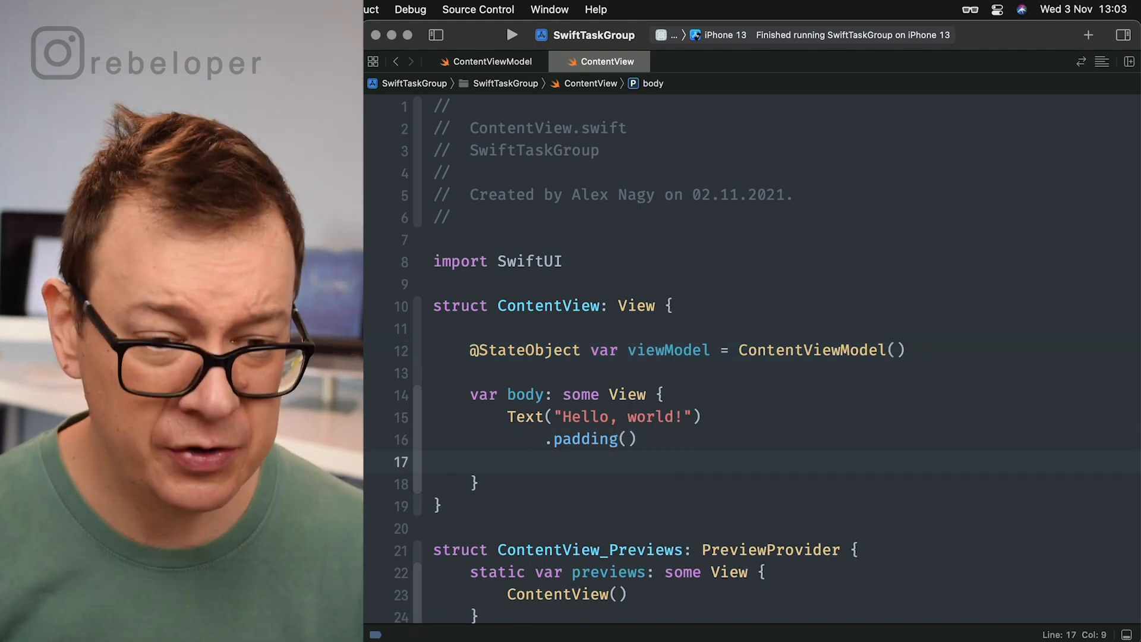
- Add .onAppear with a Task that does try await viewModel.fetch()
text(.onAppear {)
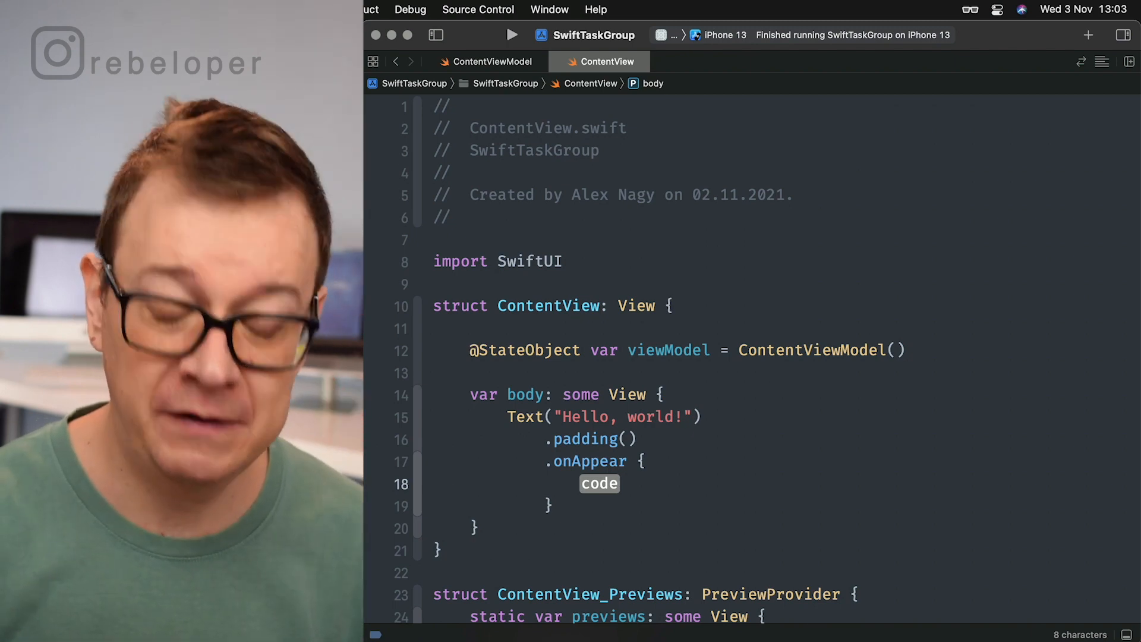
text(Task)
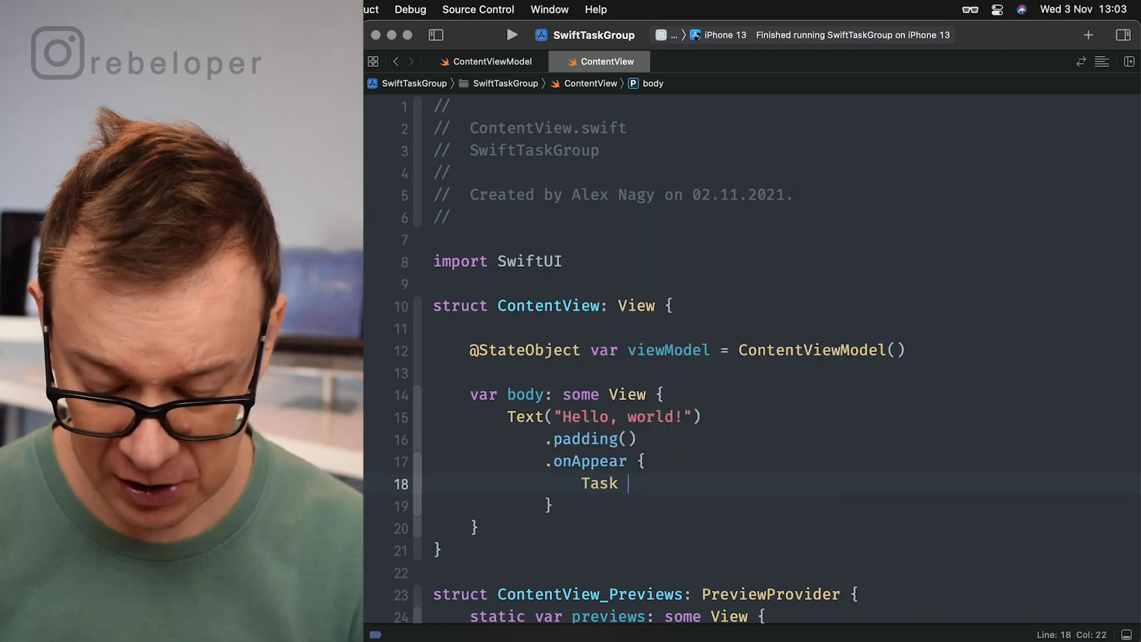
text({)
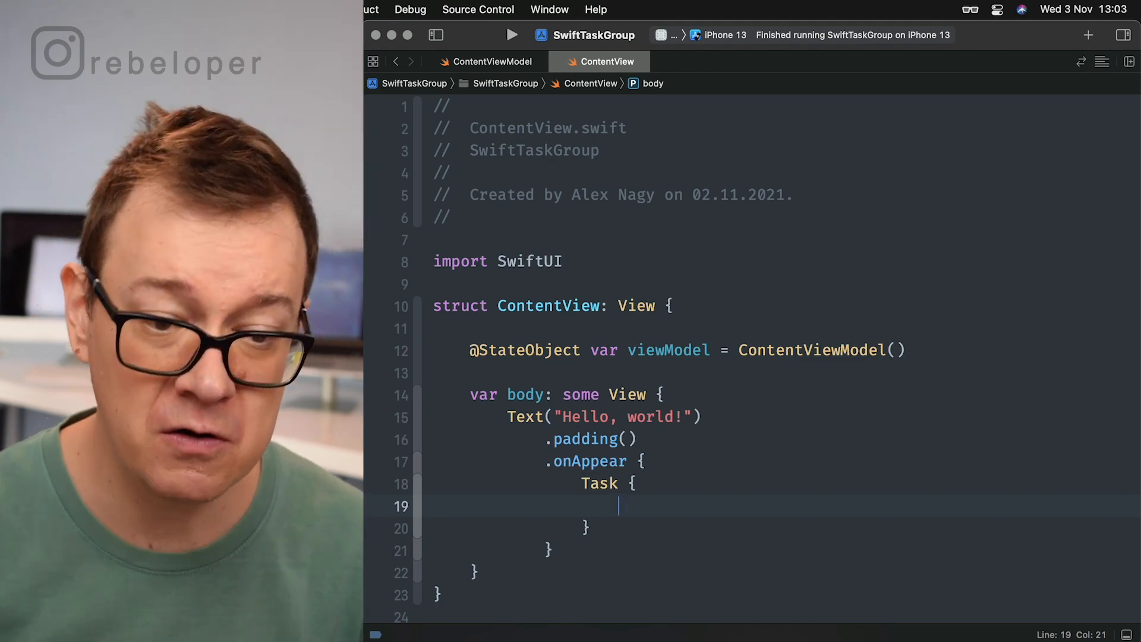
text(doc)
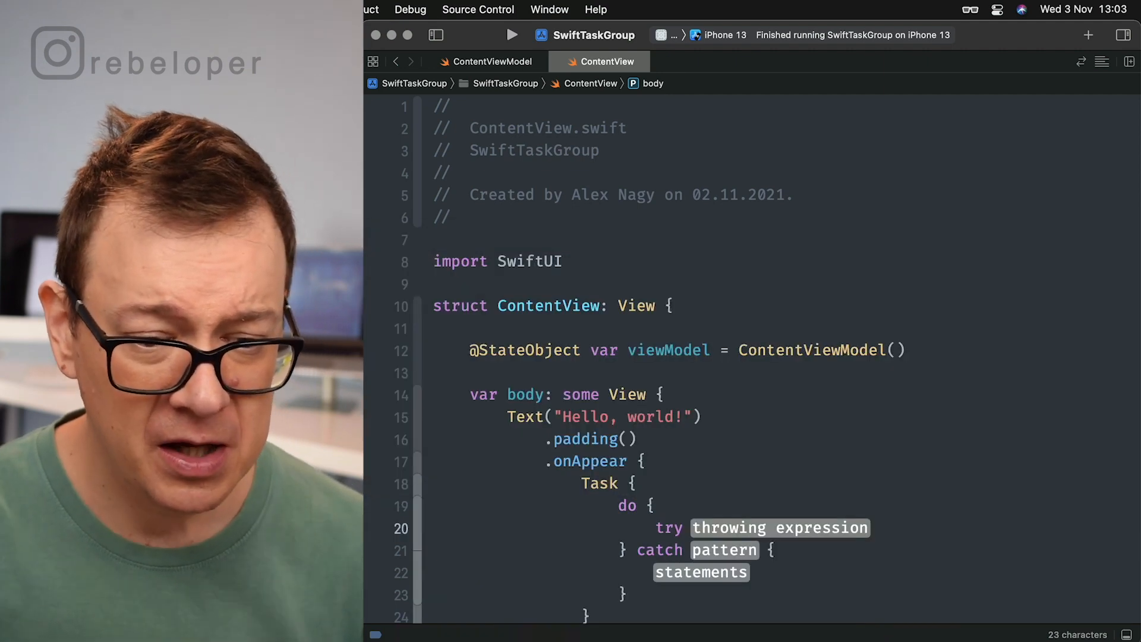
scroll(down, 3)
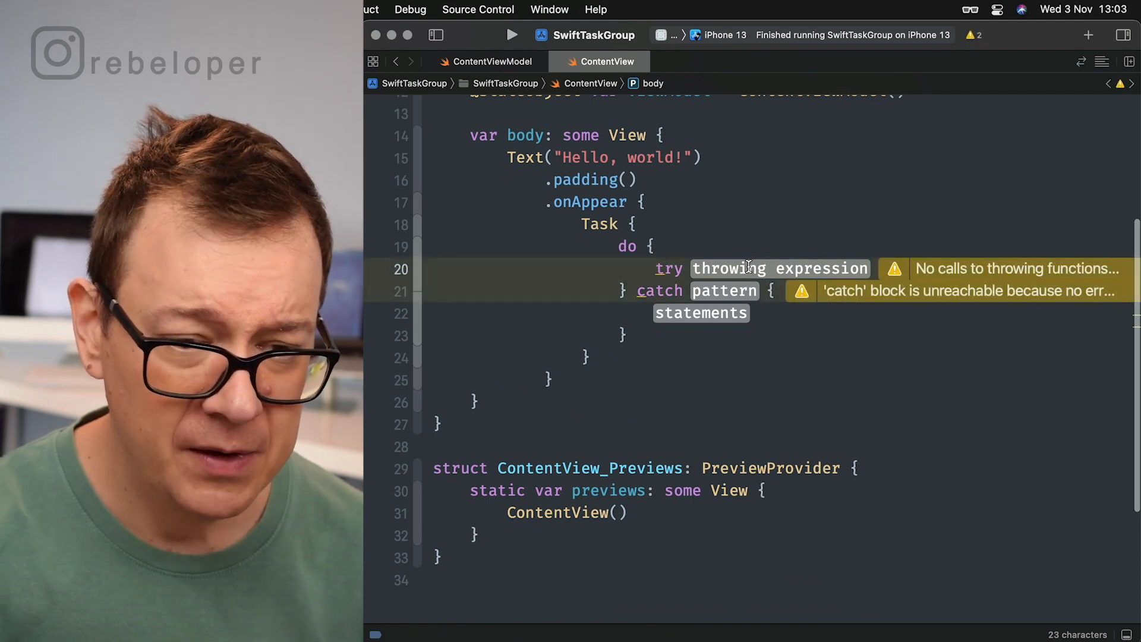
text(awa)
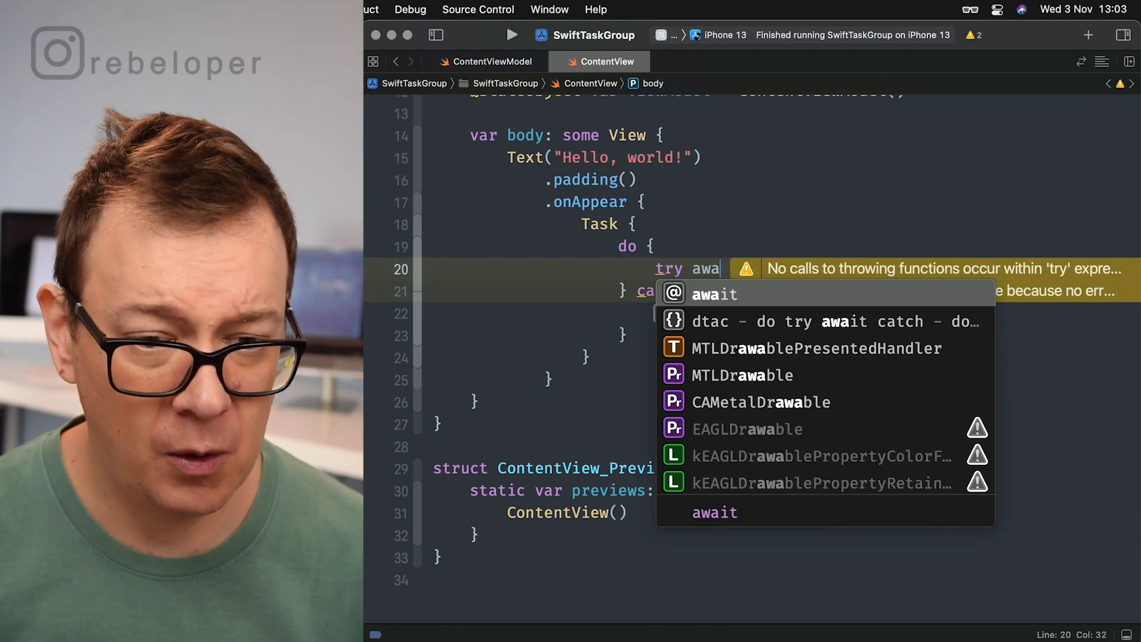
text(viewModel.fetch()
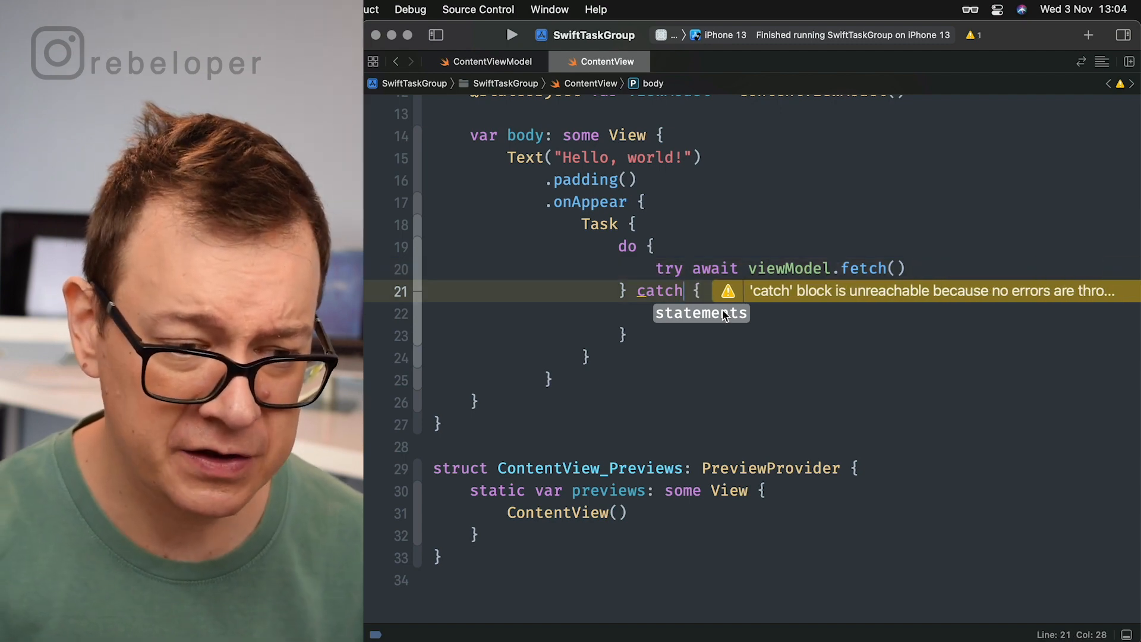
- In the catch block, print error.localizedDescription
text(pr)
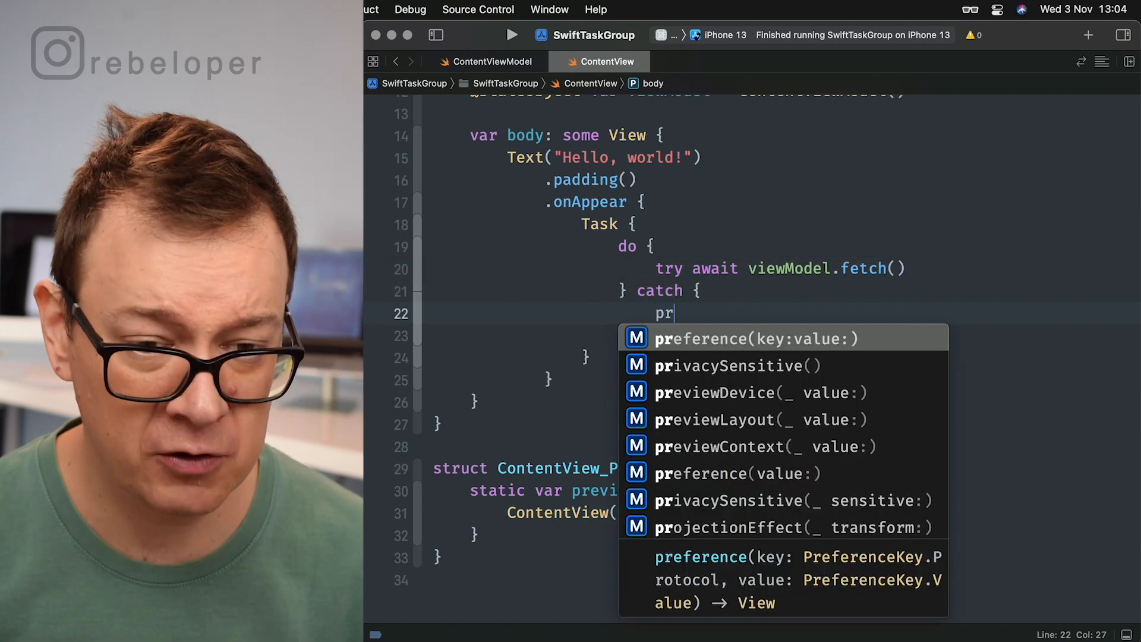
text(in)
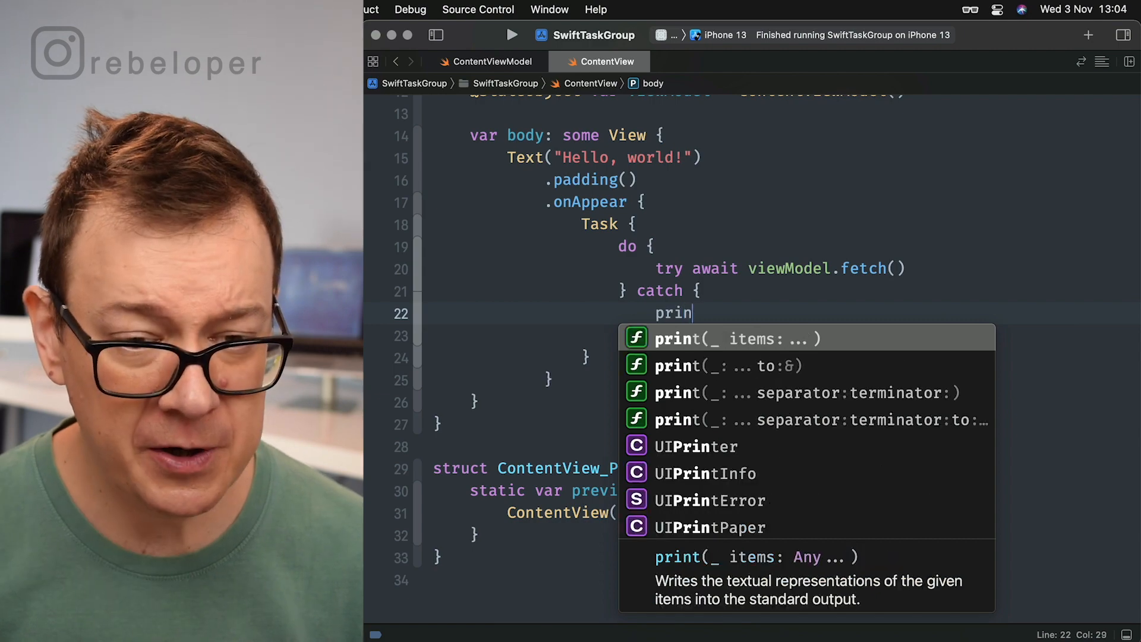
text(t(error))
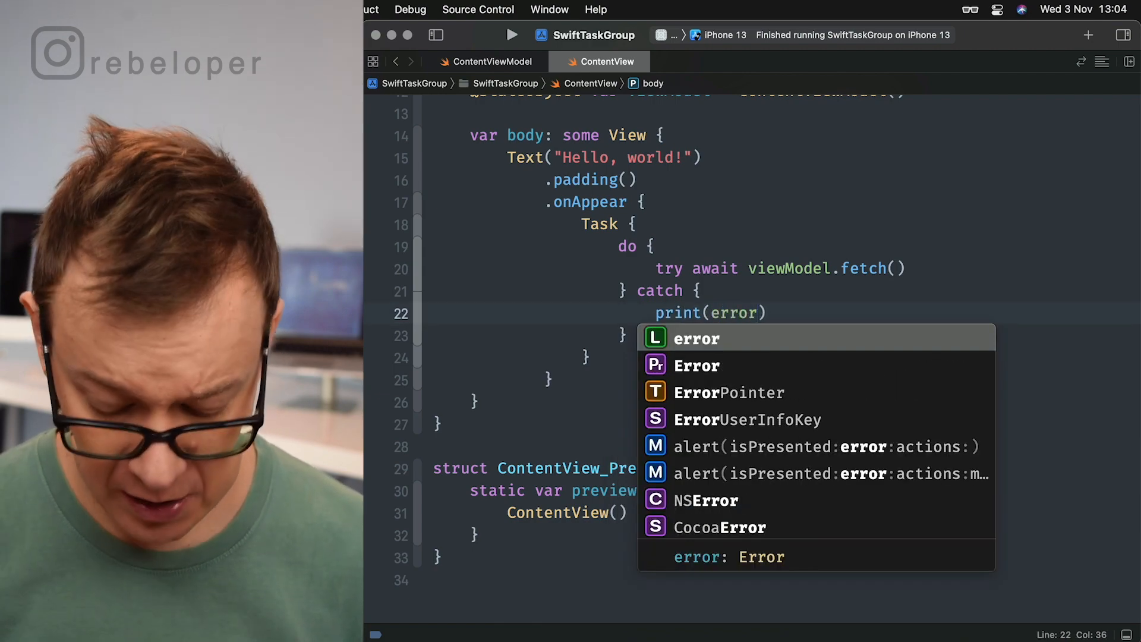
text(.localizedDescription)
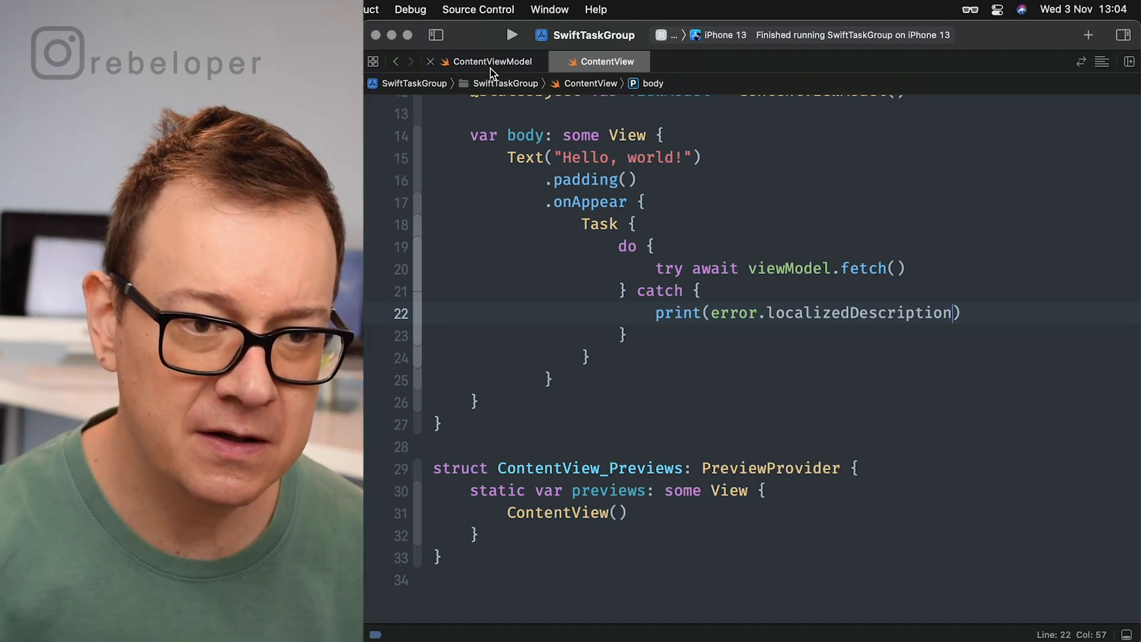
- In fetch(), let firstNumbers = try await API.fetchNumbers(count: 10, in: 0...9) and print(firstNumbers)
click(488, 61)
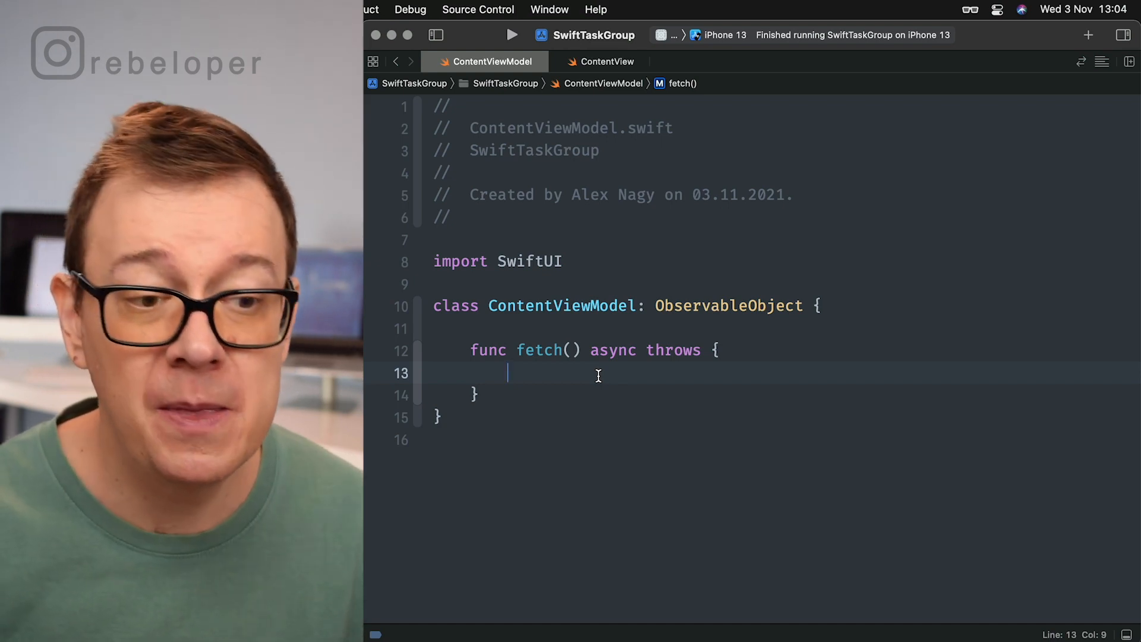
text(let)
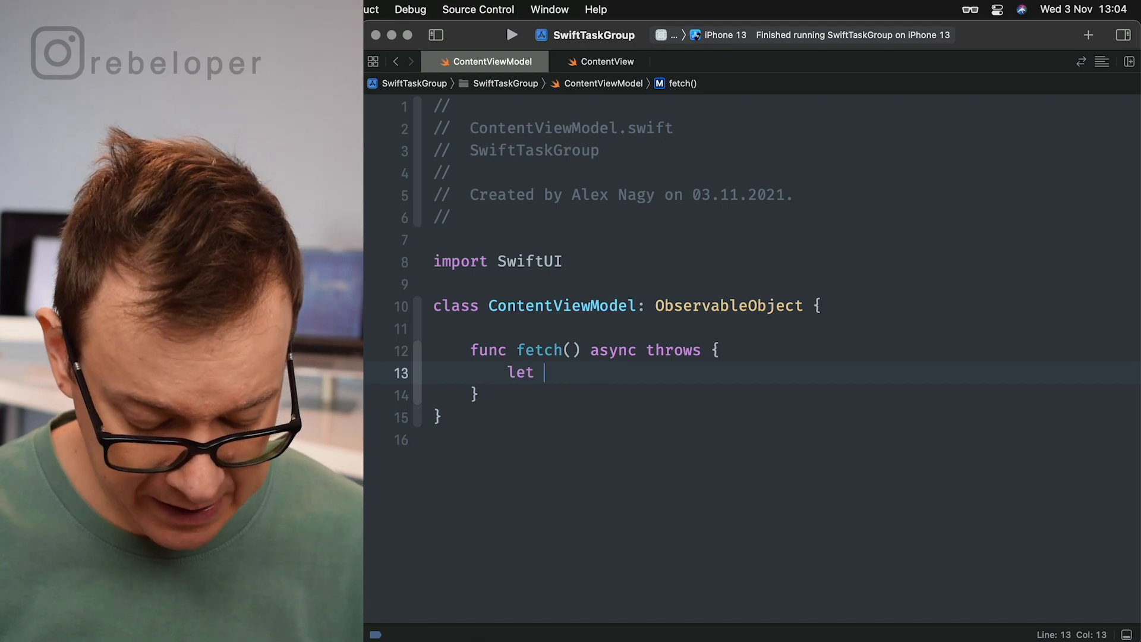
text(firstNum)
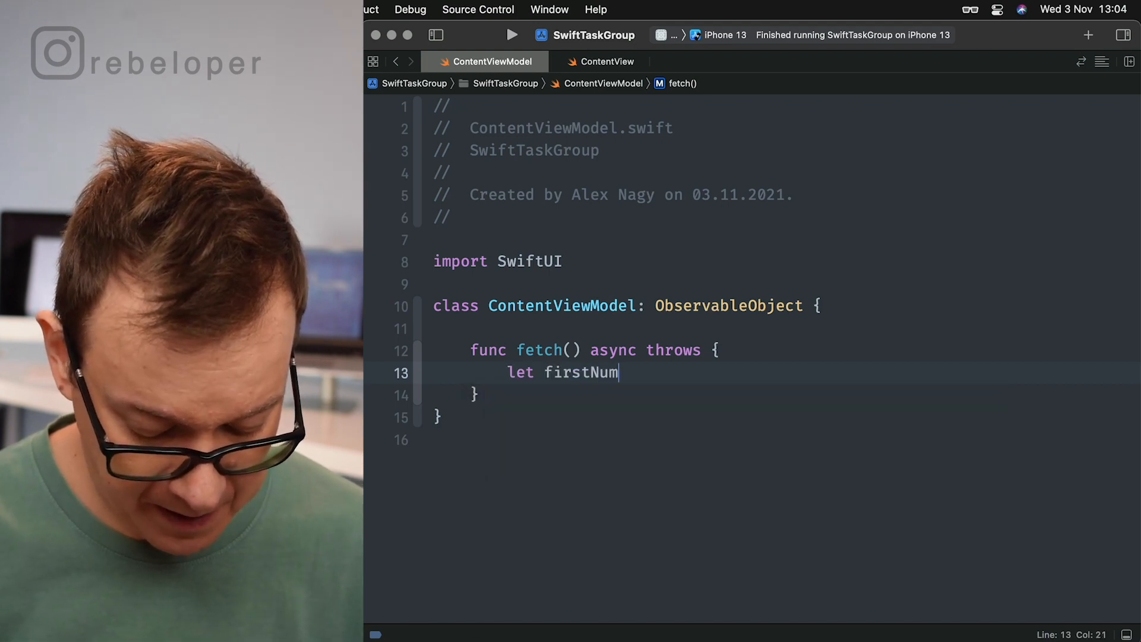
text(bers =)
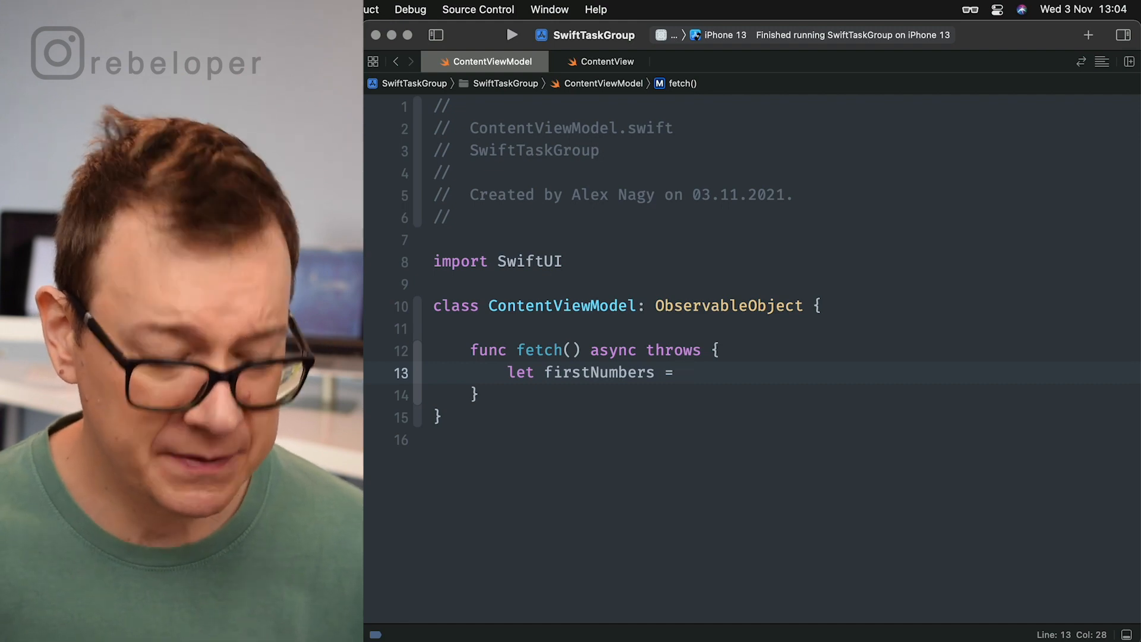
text(try aw)
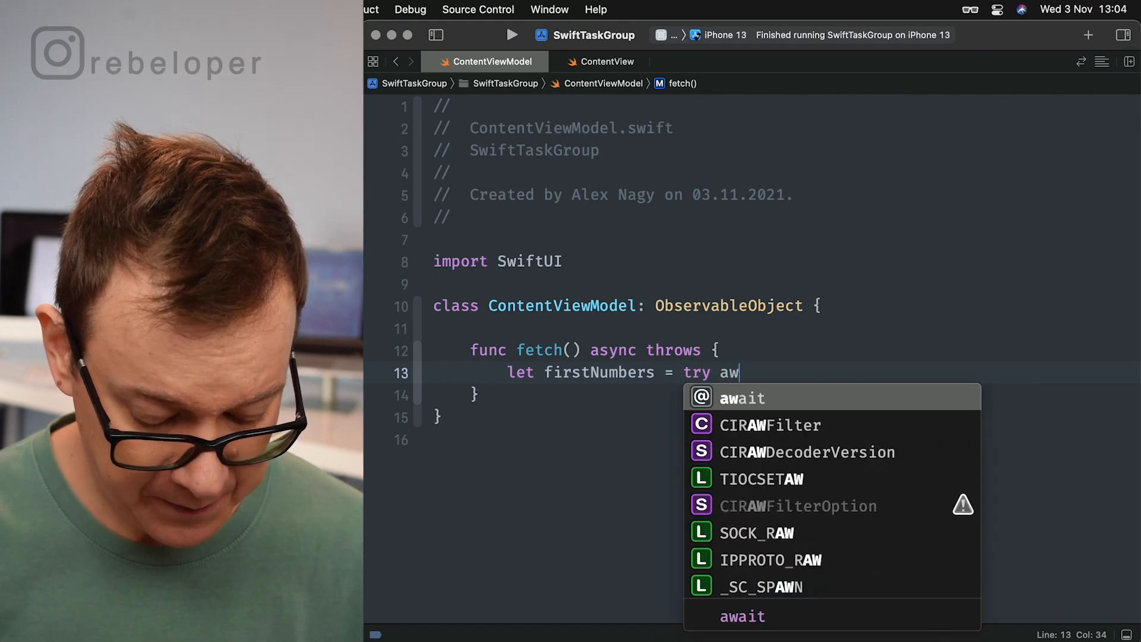
text(ait)
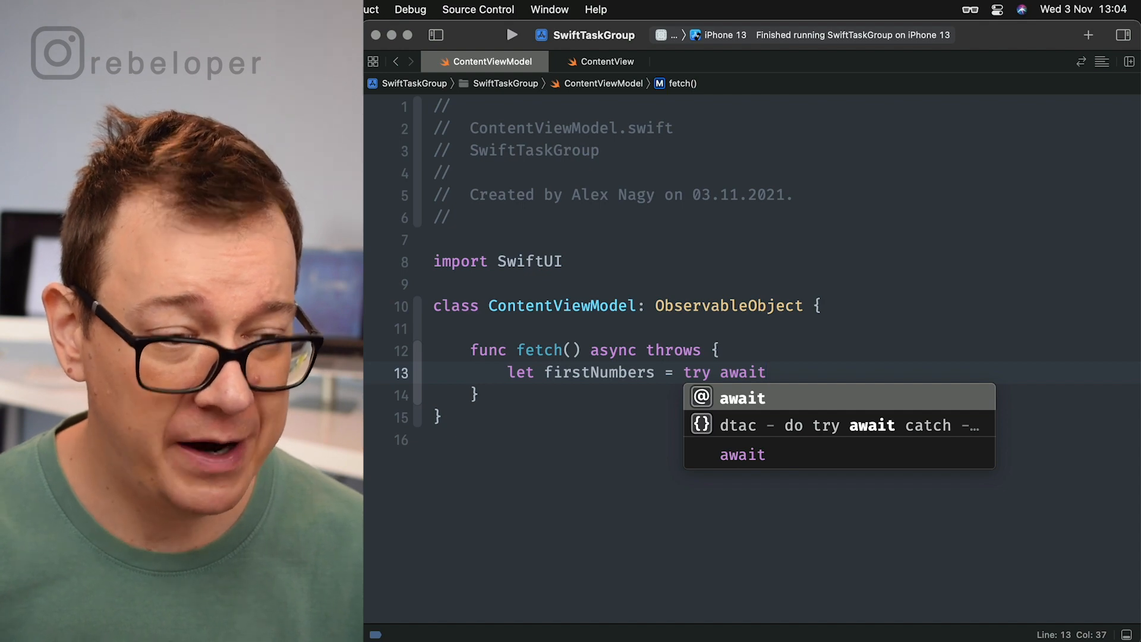
text(API)
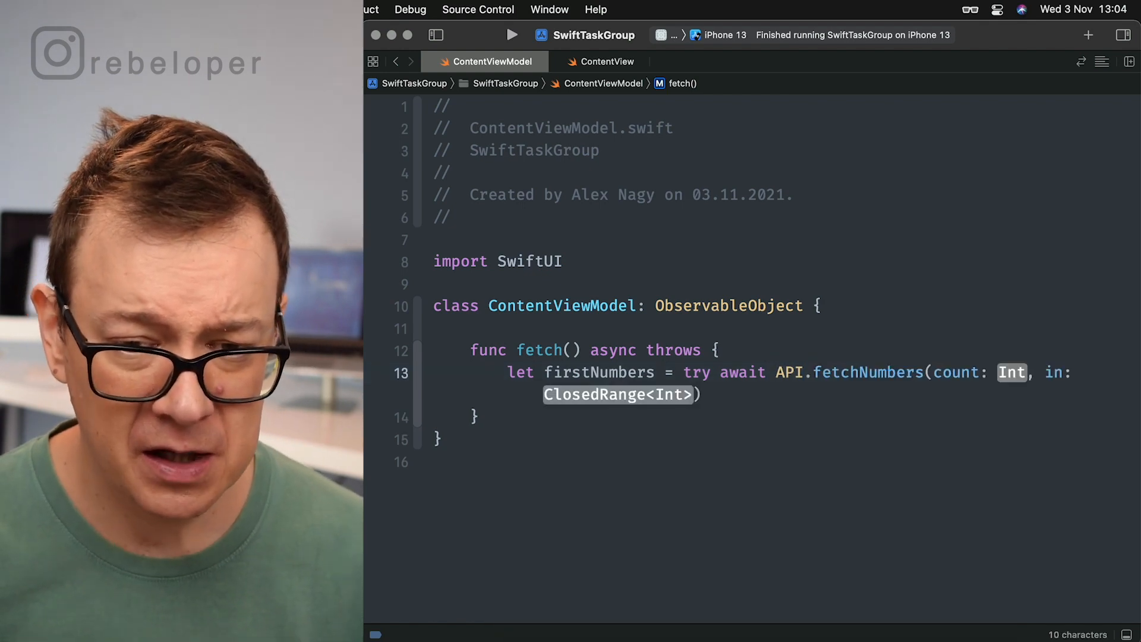
text(10)
click(618, 394)
text(0...9)
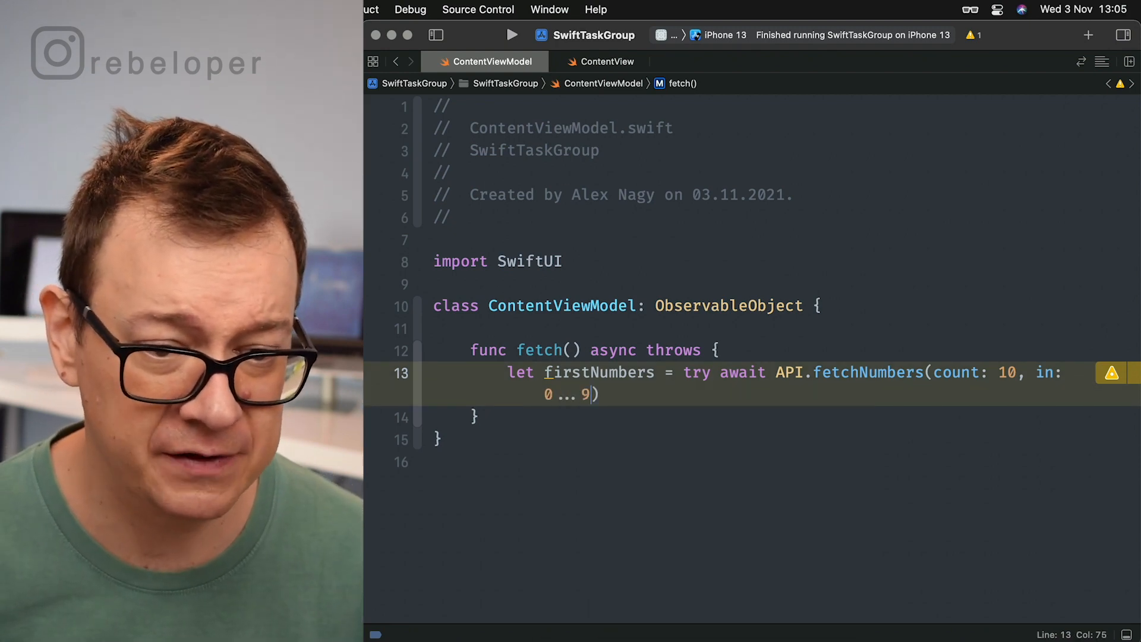
text(prin)
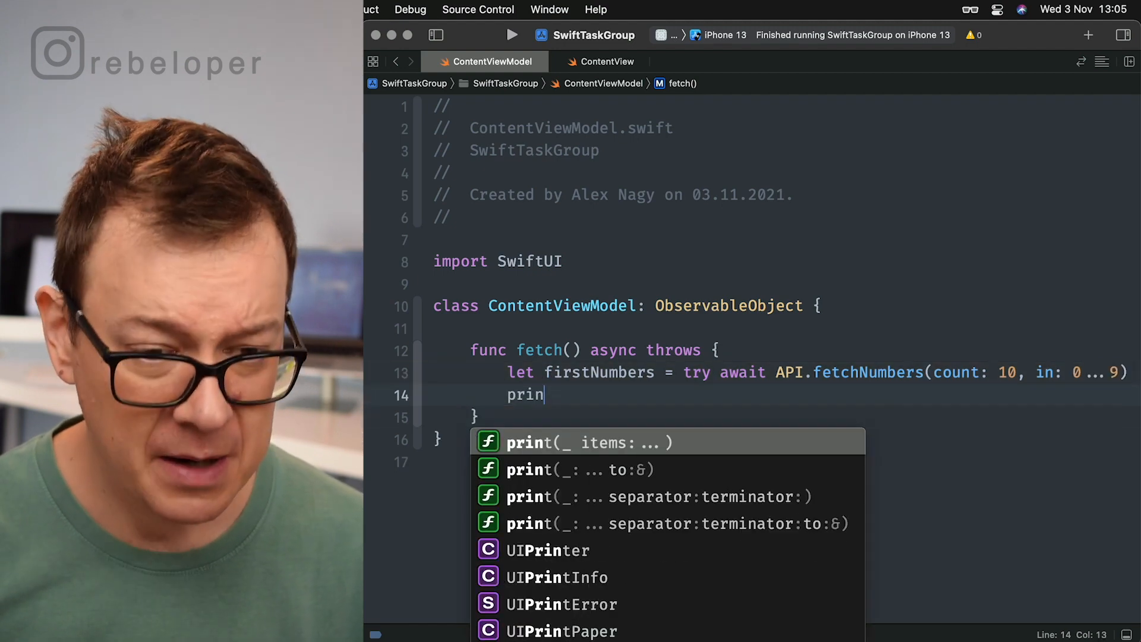
text(t(firstNumbers)
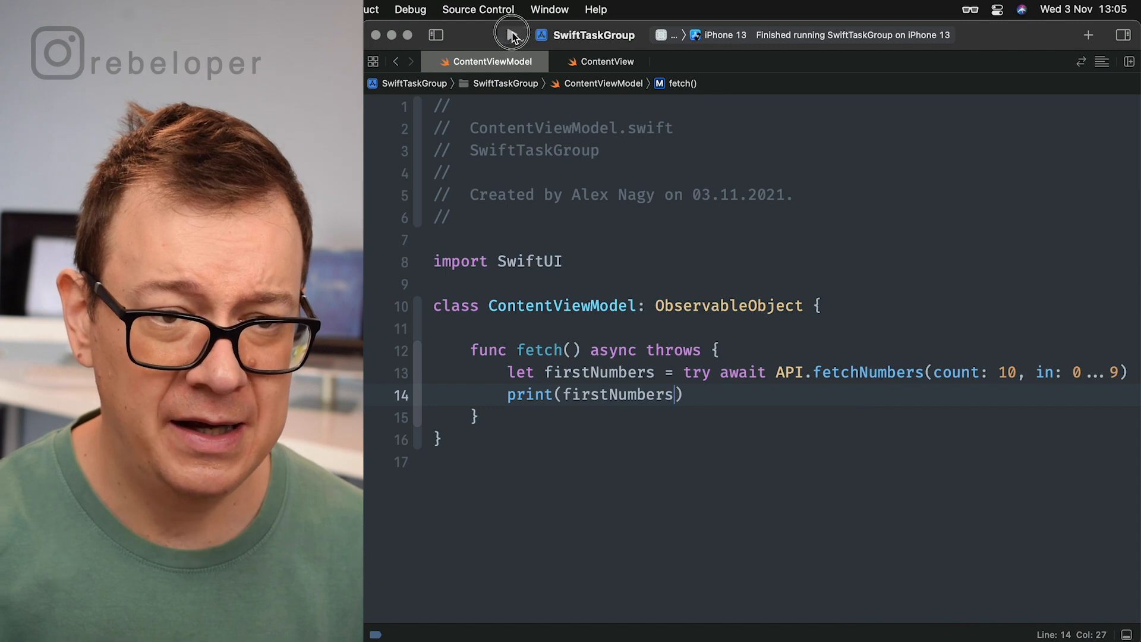
- Run on the iPhone 13 simulator, check the ten printed numbers, and comment out print(firstNumbers)
click(511, 35)
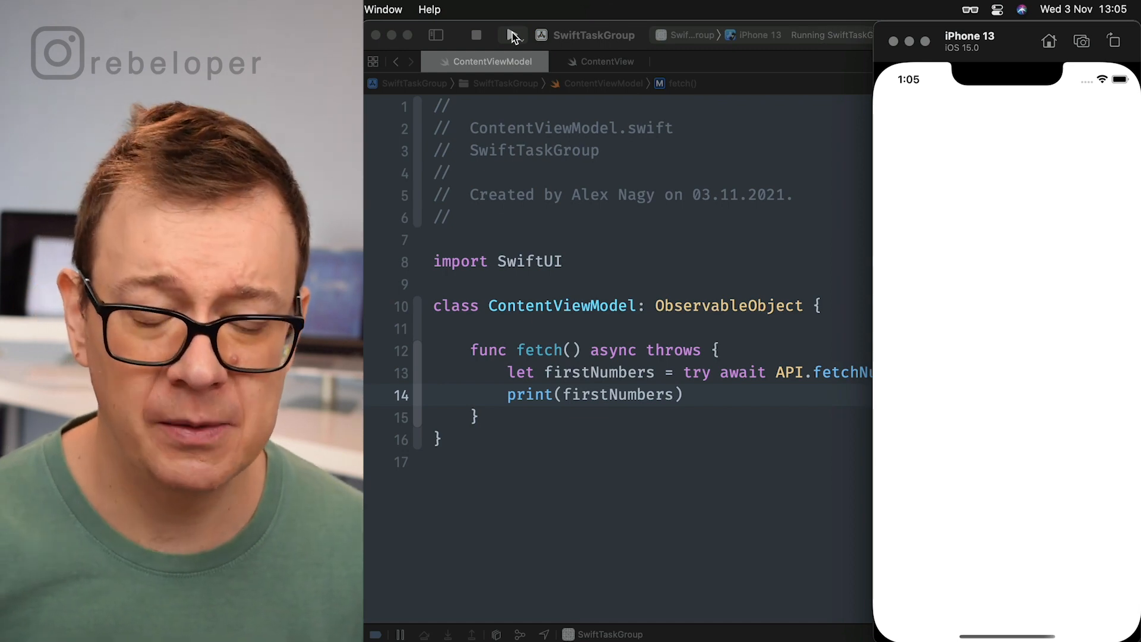
click(511, 35)
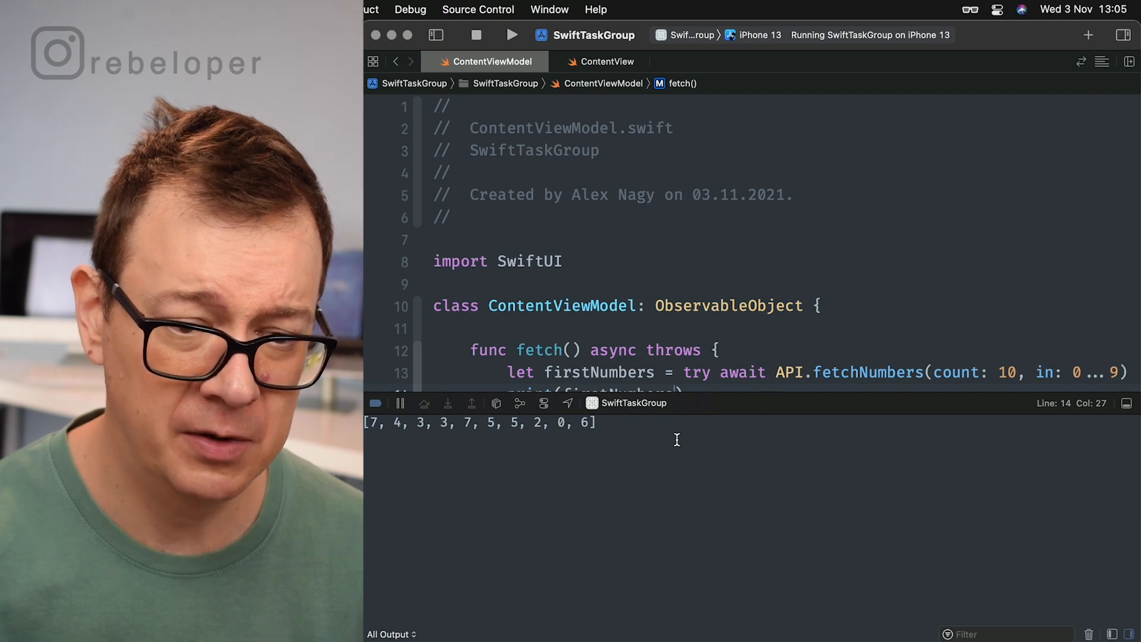
click(719, 350)
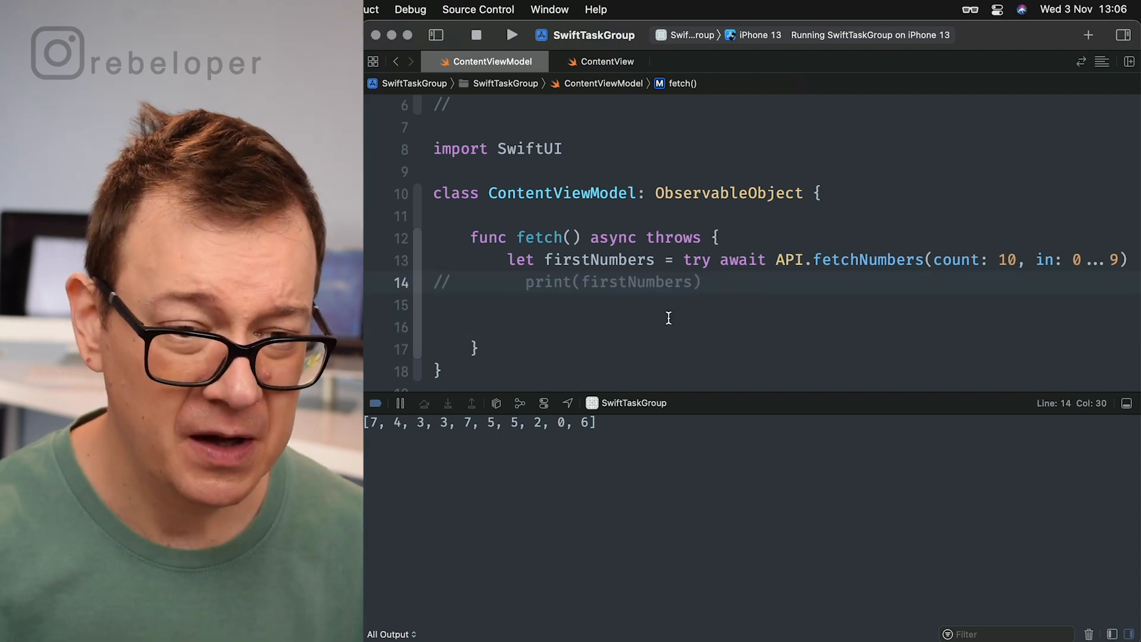
- Declare let secondNumbers: [[Int]] = try await on line 16
text(let)
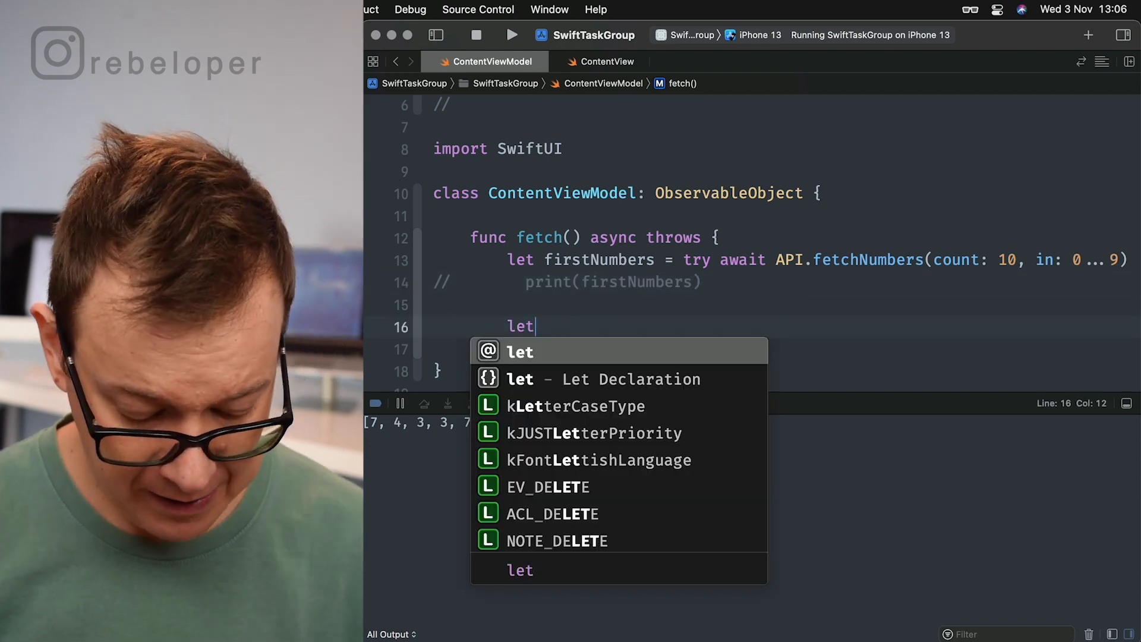
text(secondN)
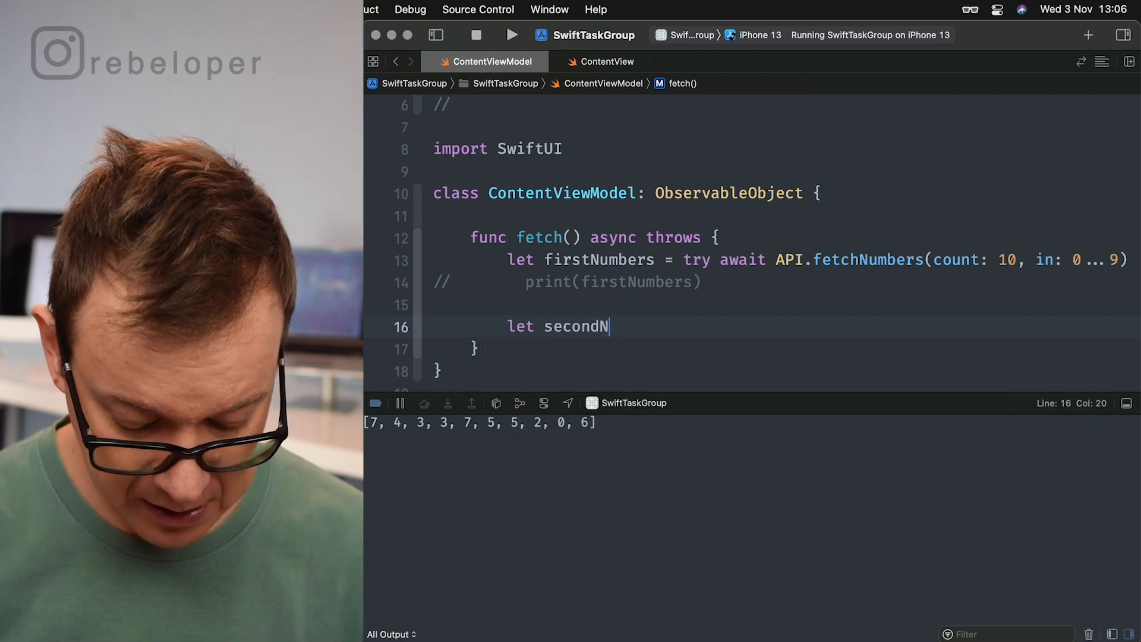
text(umbers =)
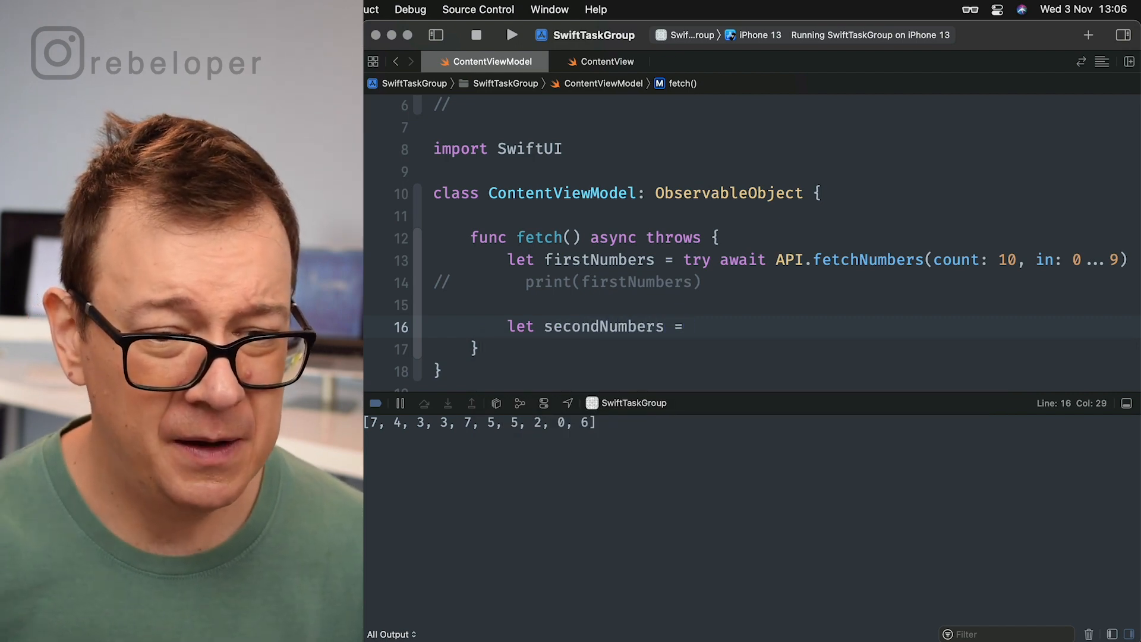
text(:)
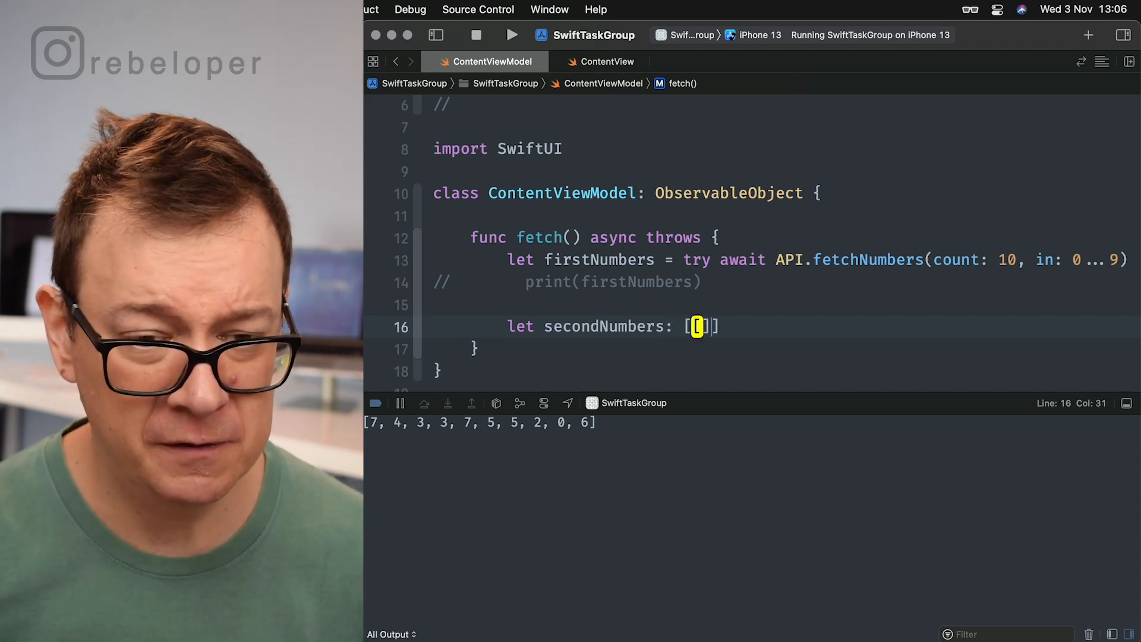
text([Int)
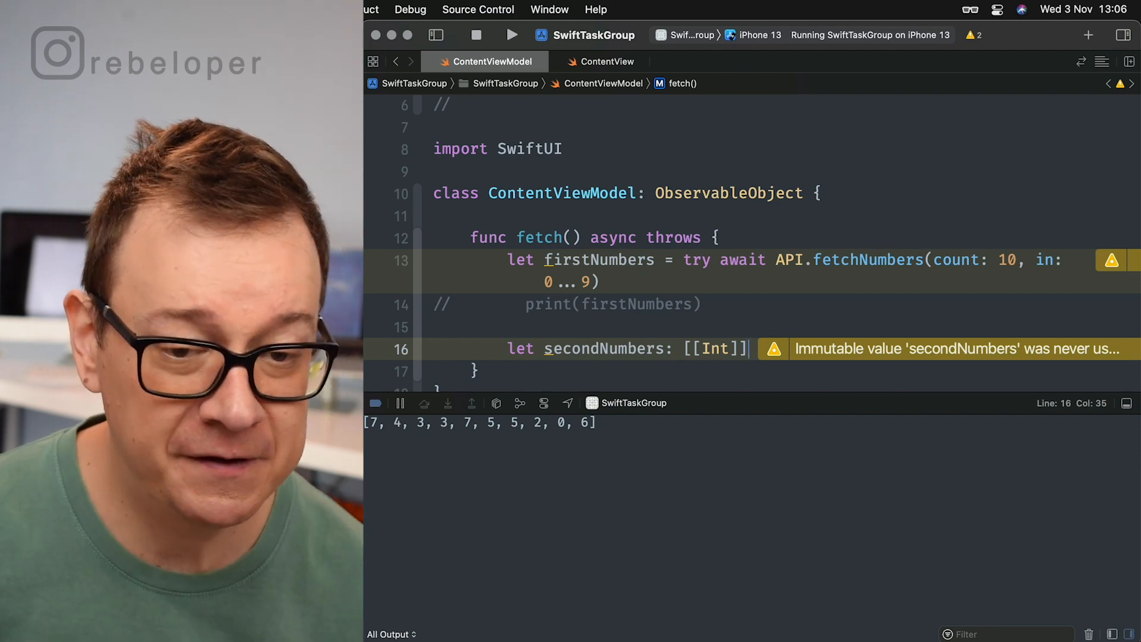
text(= try await)
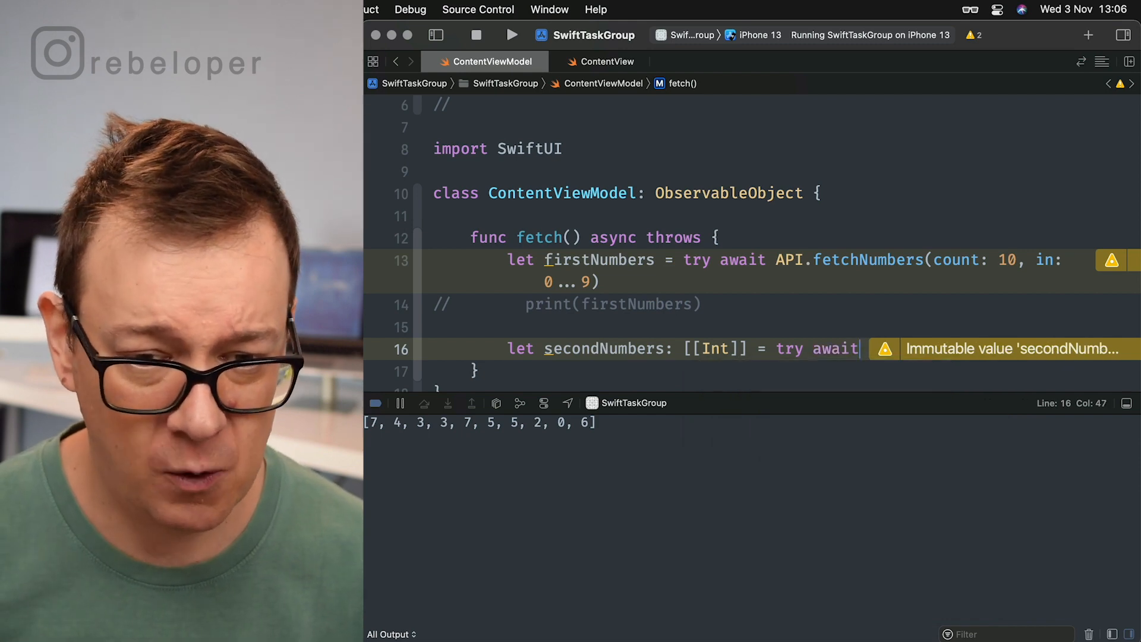
- Autocomplete withThrowingTaskGroup(of: [Int].self, body:) with a trailing closure
text(with)
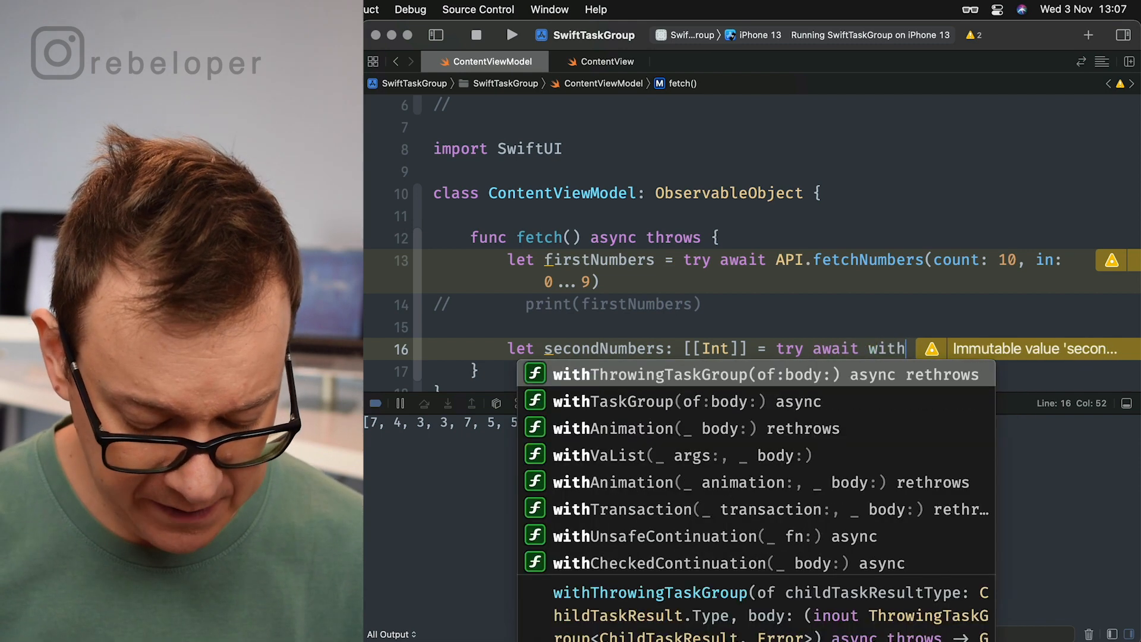
text(throwing)
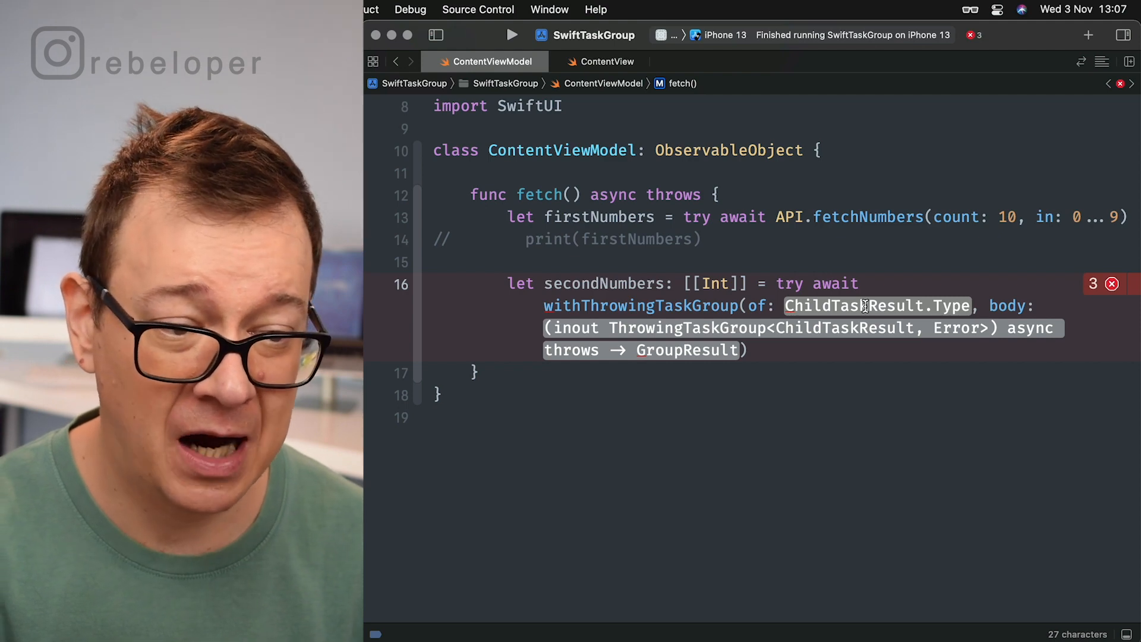
text([])
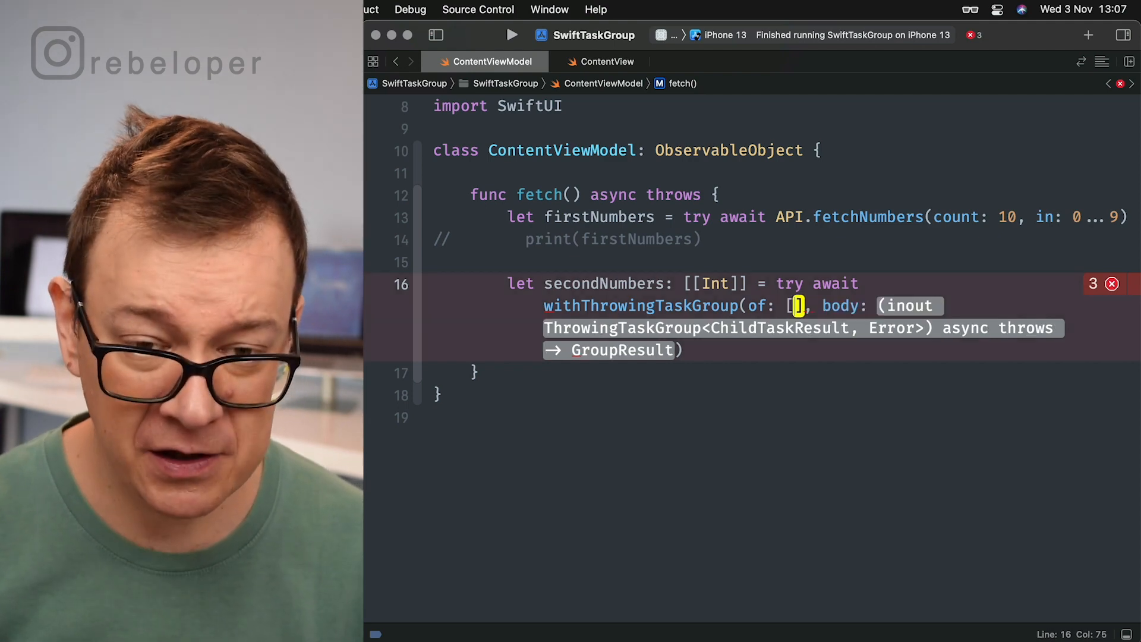
text(Int)
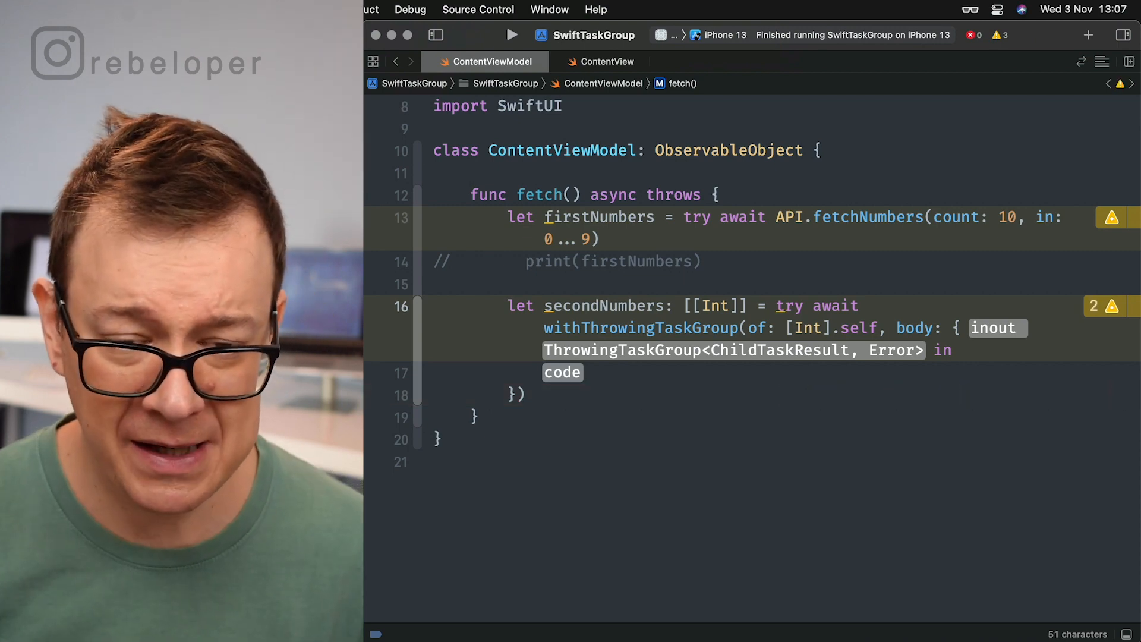
- Name the closure parameter group and add var returnSecondNumbers = [[Int]]()
text(group)
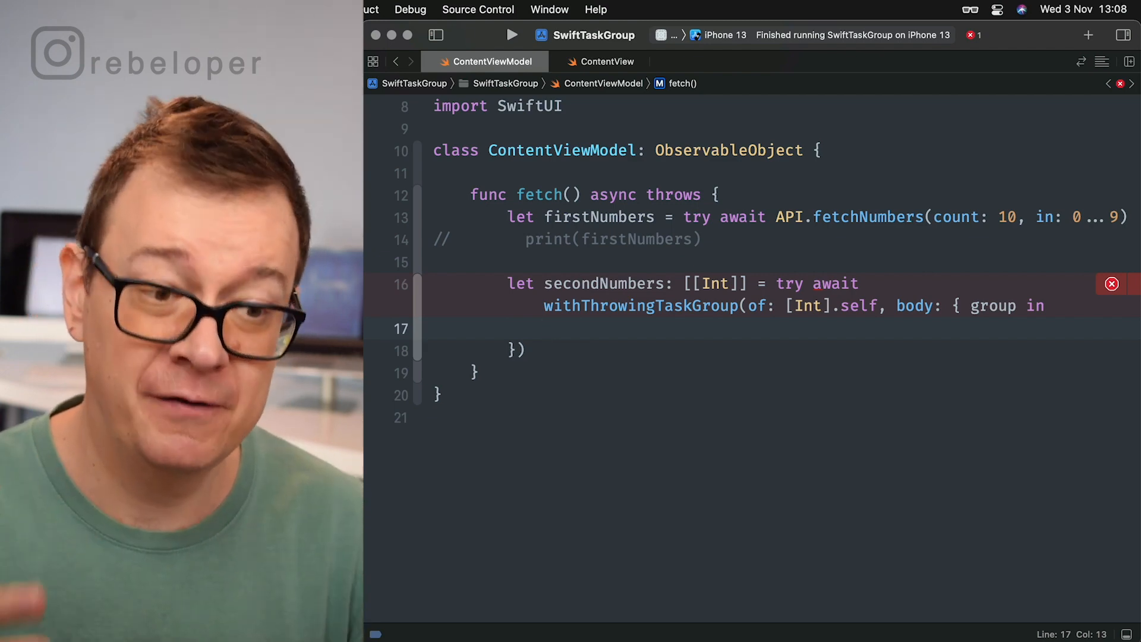
text(var)
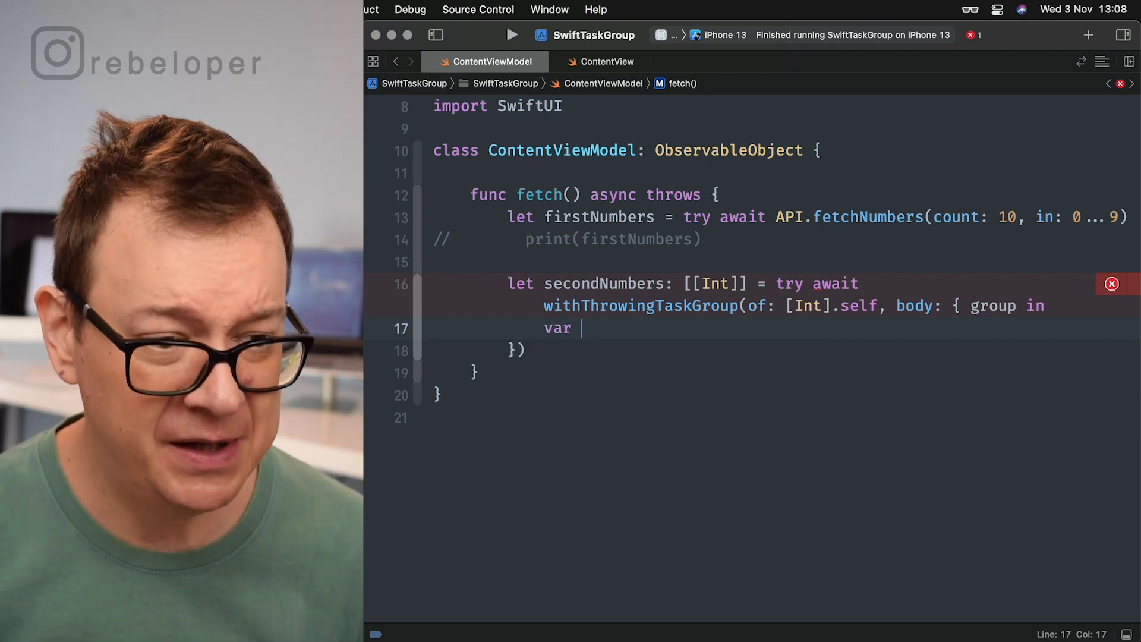
text(returnSecondNumbers)
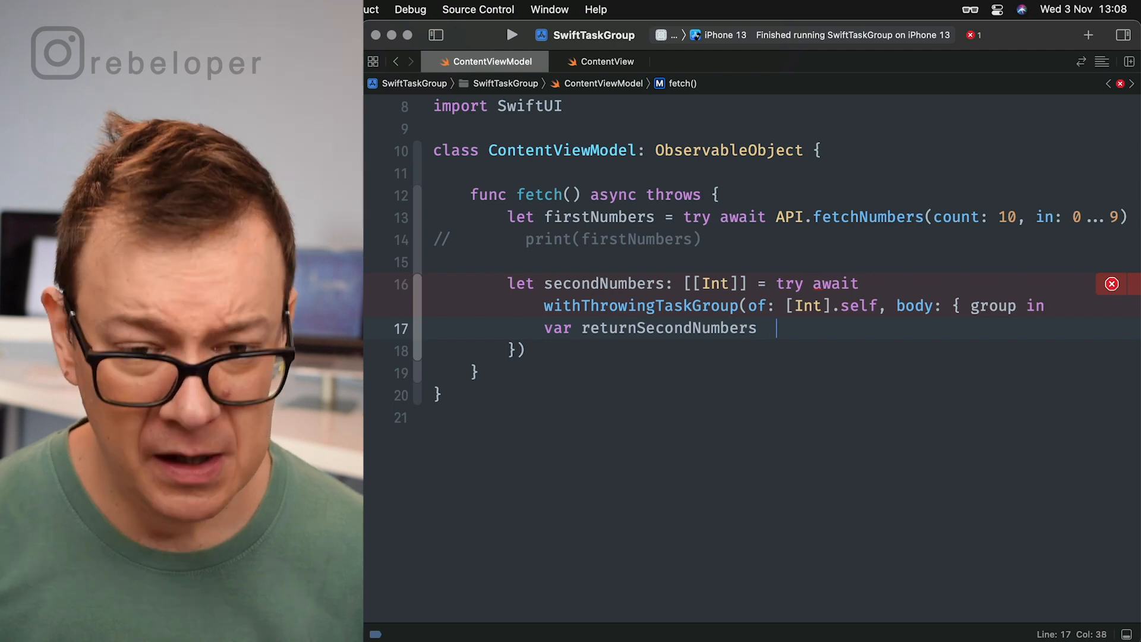
text(= [)
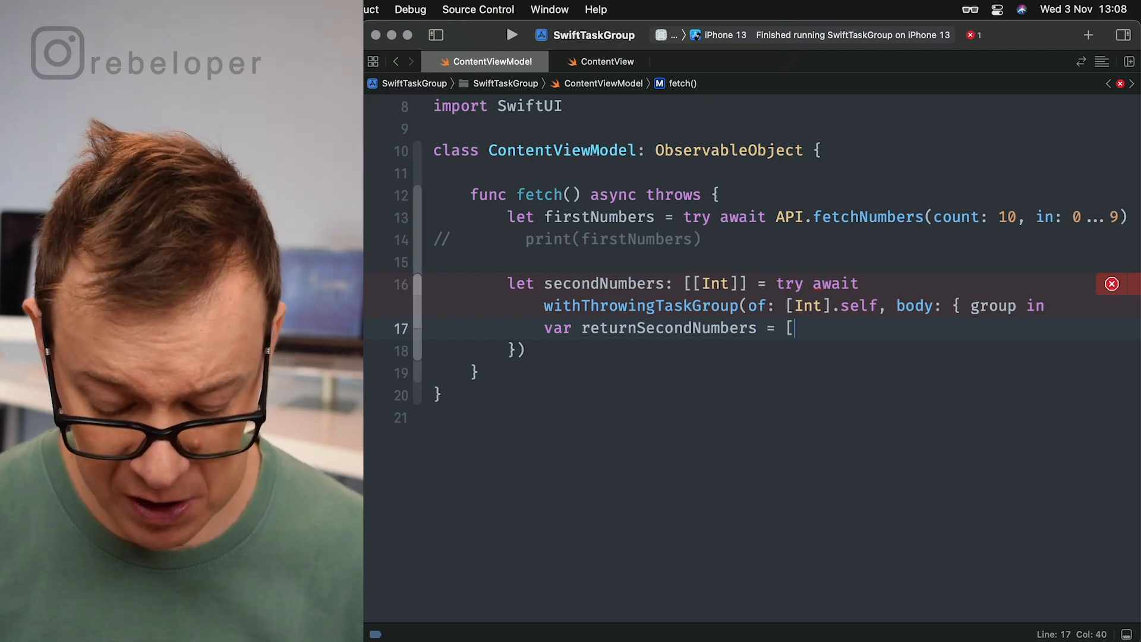
text([Int]]()
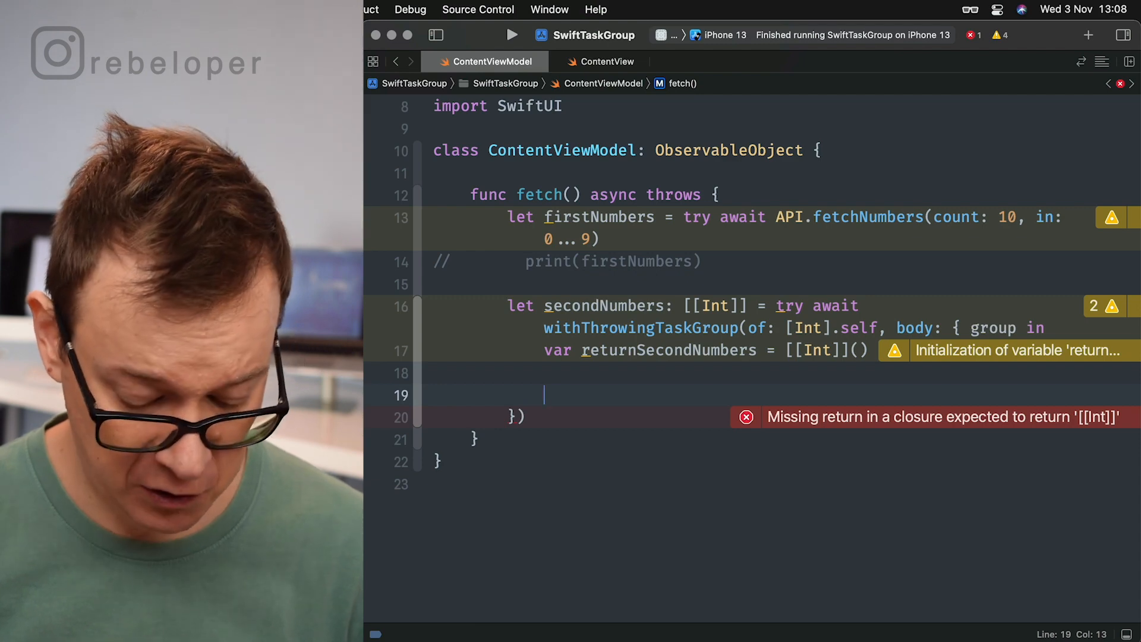
- Begin a firstNumbers.forEach loop whose body adds a task to the group for each firstNumber
text(firstNumbers.)
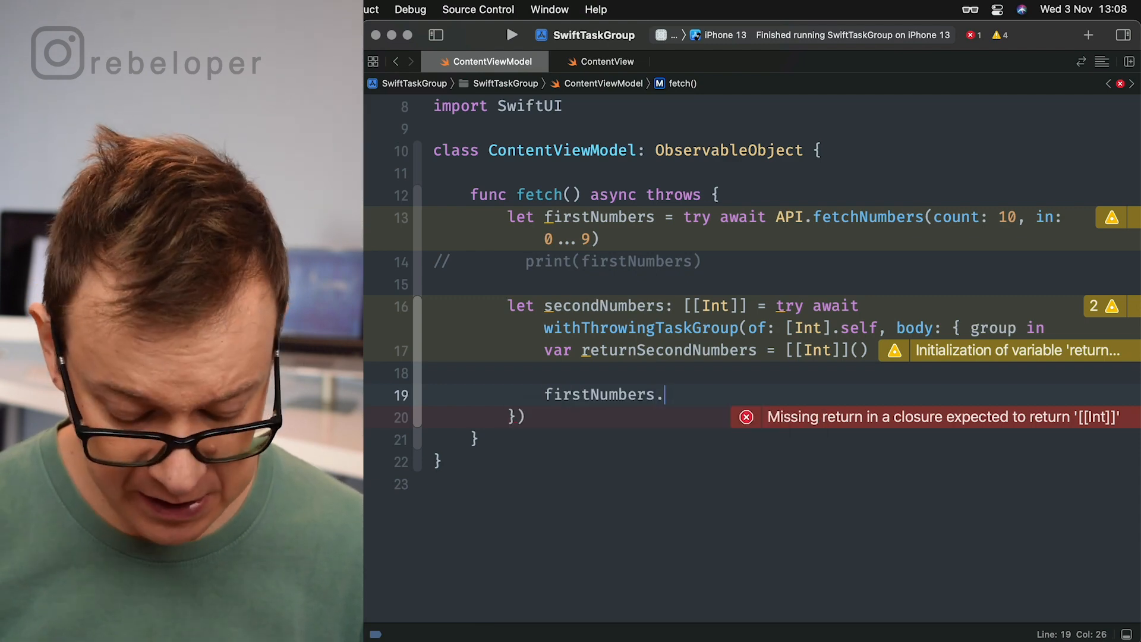
text(.)
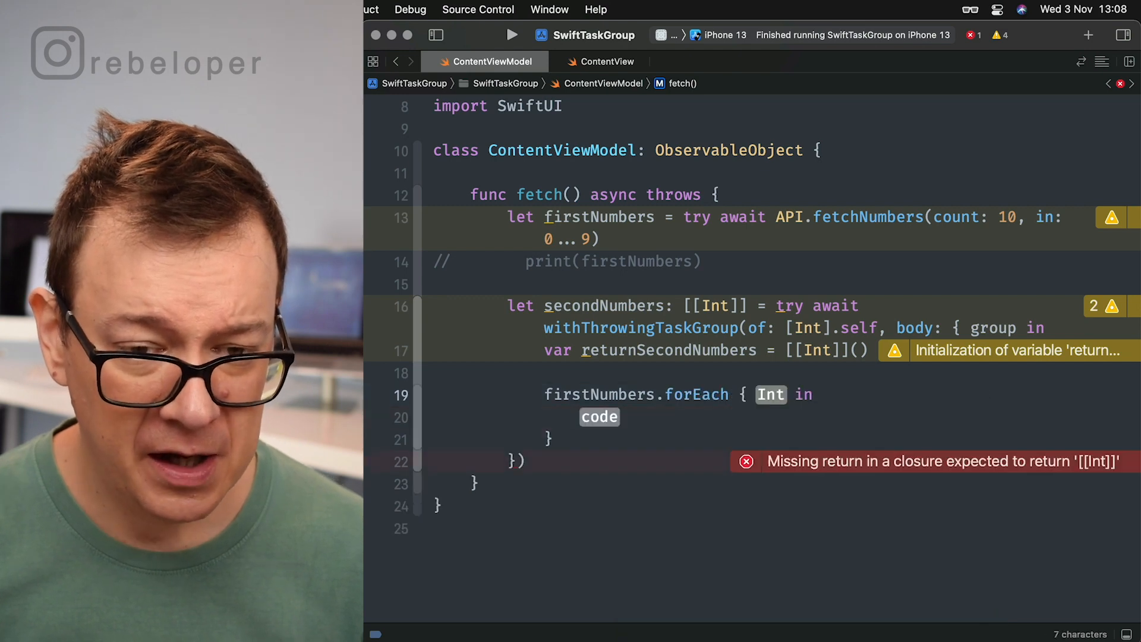
text(fir)
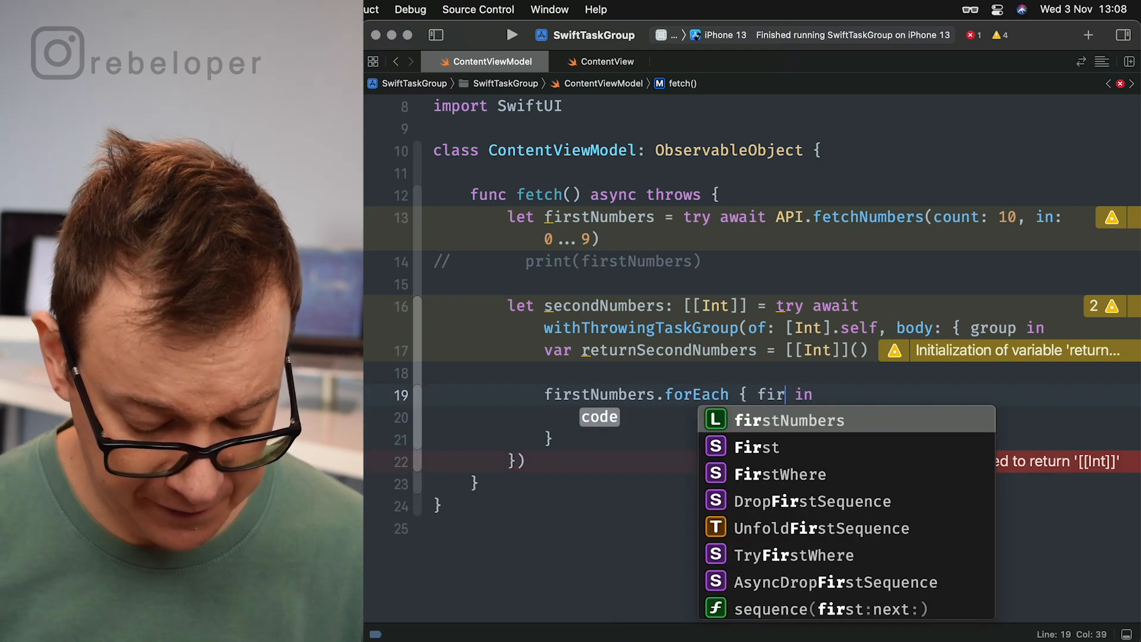
text(stNum)
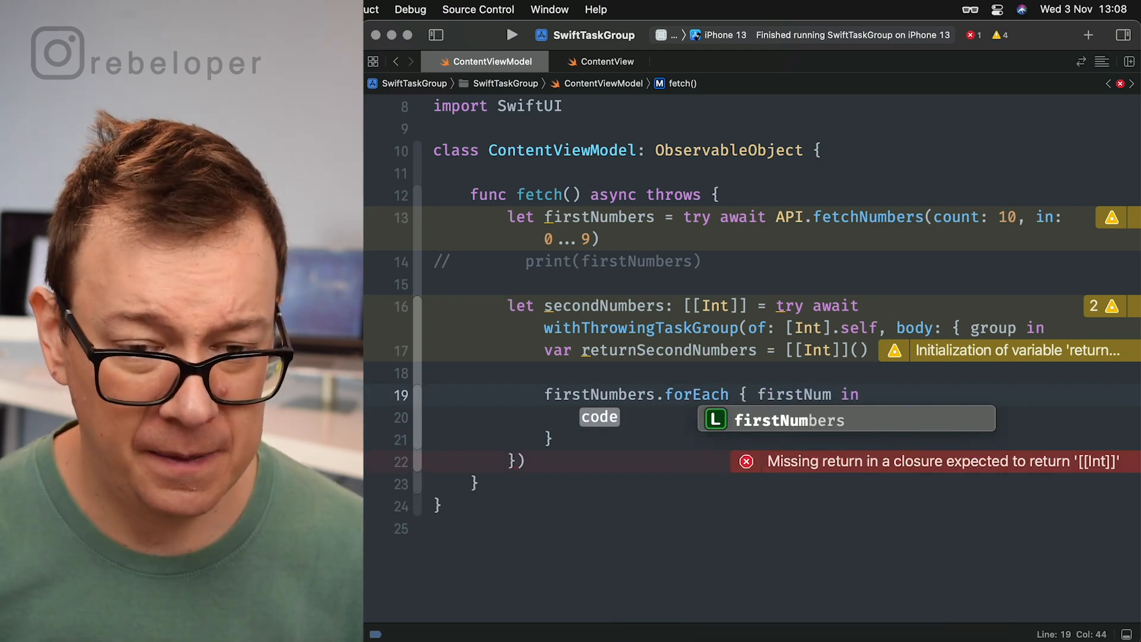
text(ber)
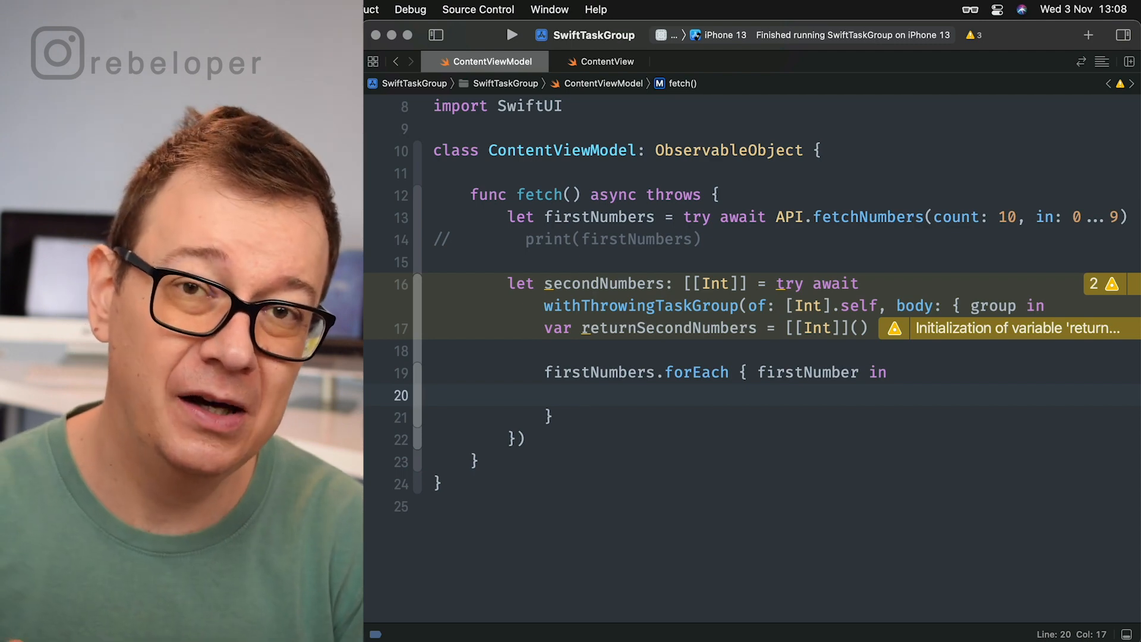
text(group.a)
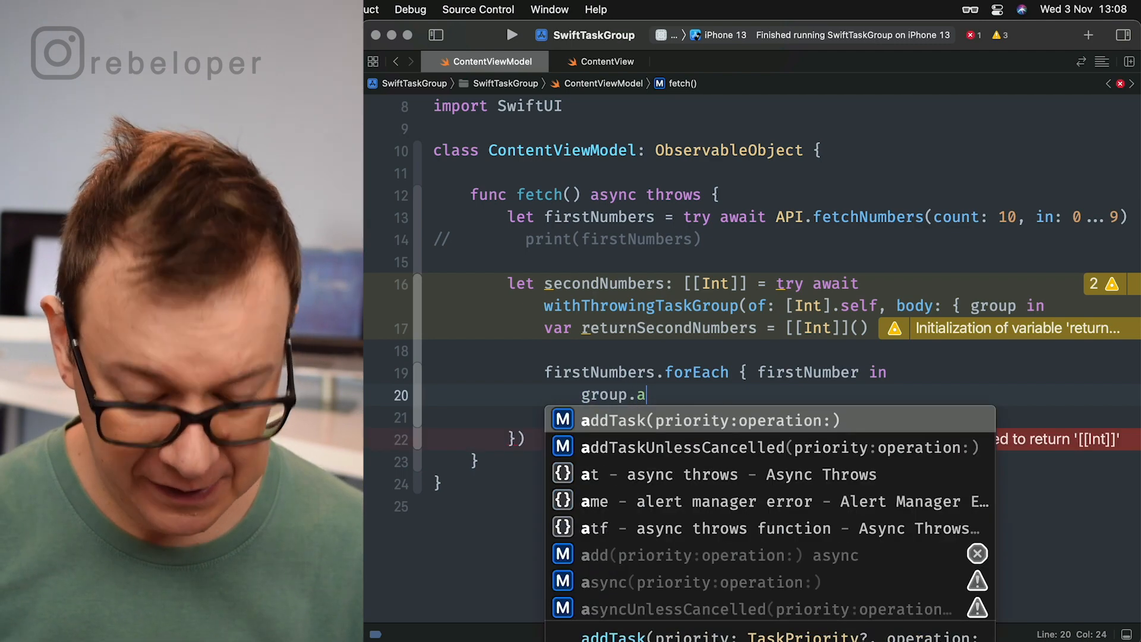
text(ddTask {)
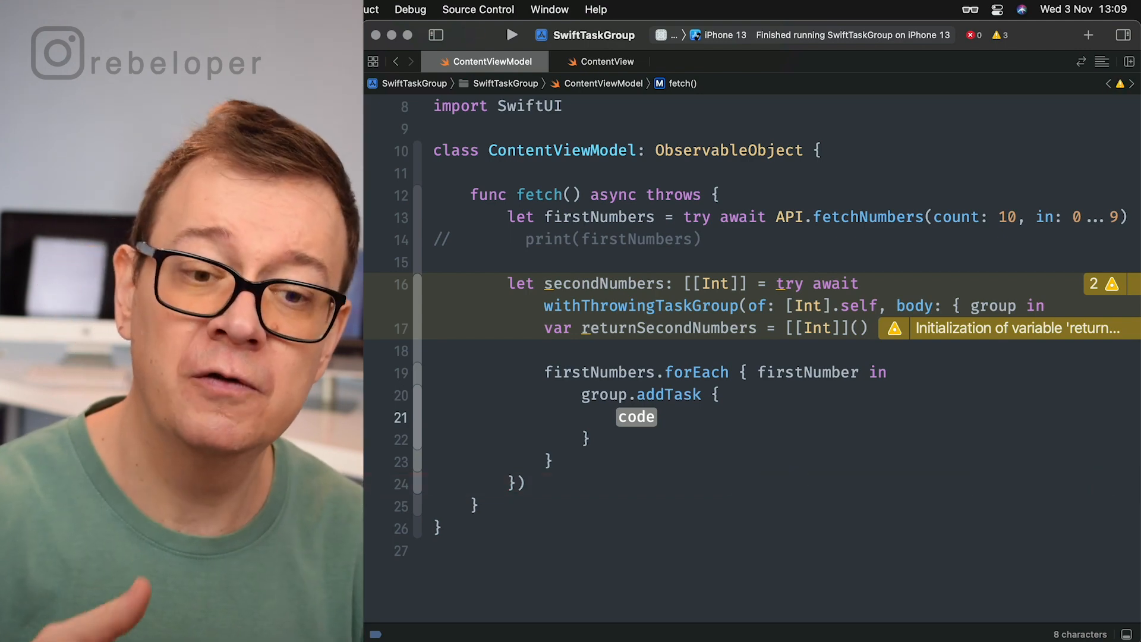
- Make each task return try await API.fetchNumbers(count: firstNumber, in: 10...99), fixing the return typo
text(retrun)
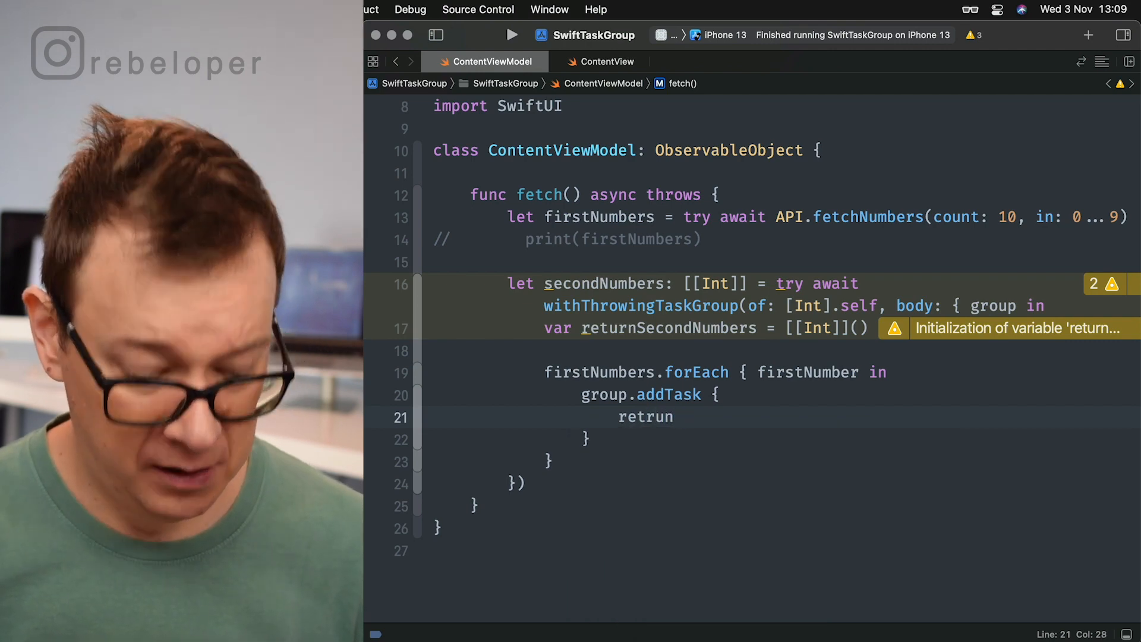
text(try await)
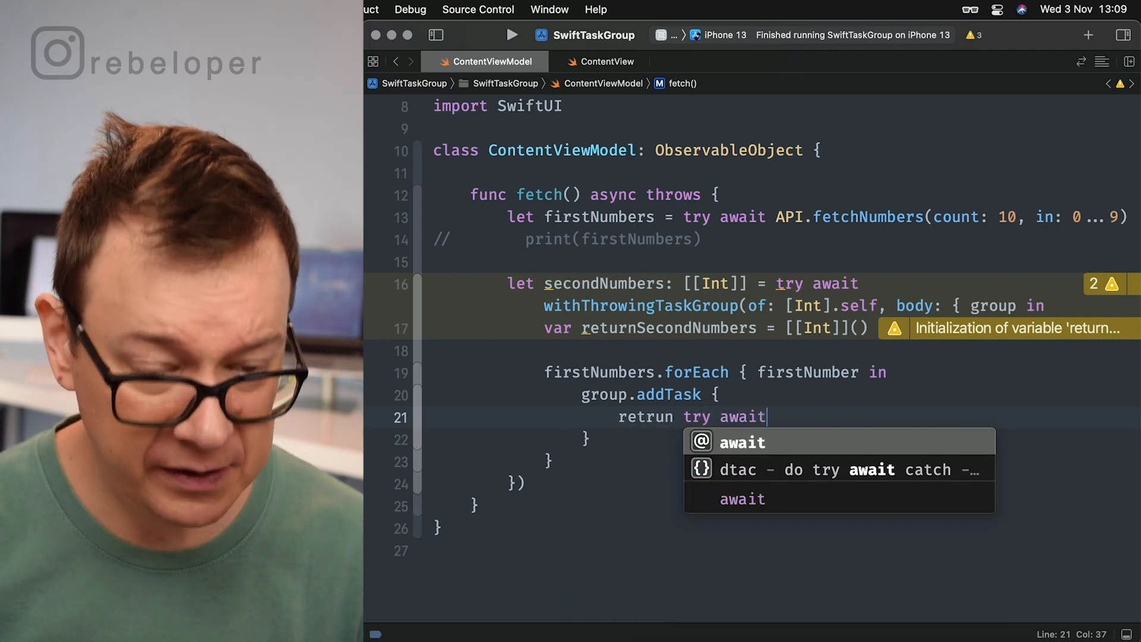
text(A)
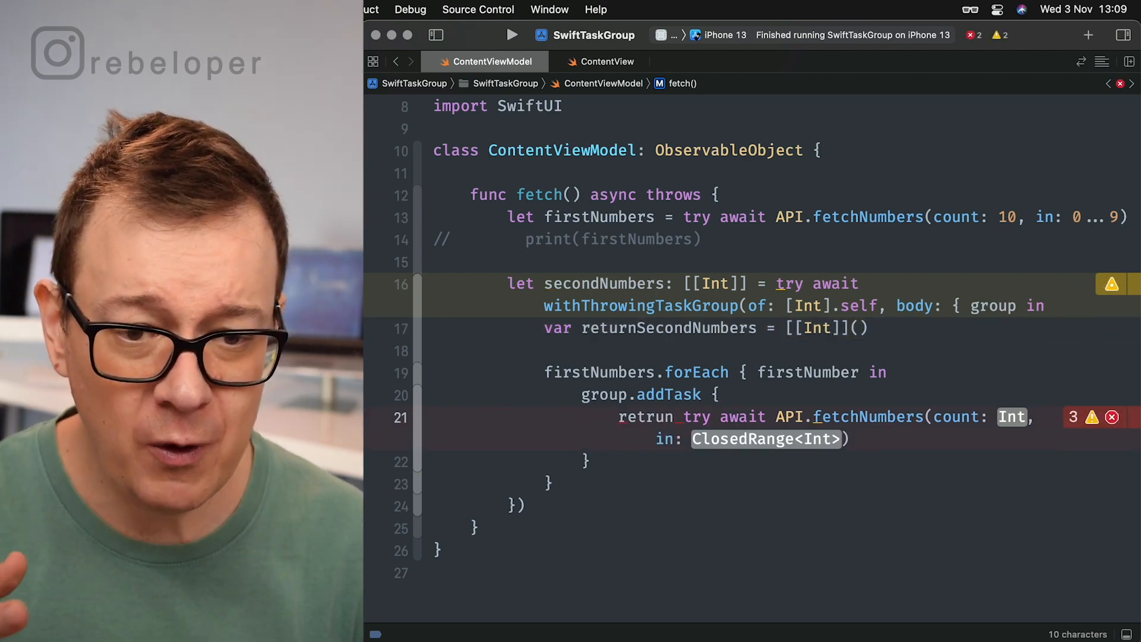
text(firstNumber)
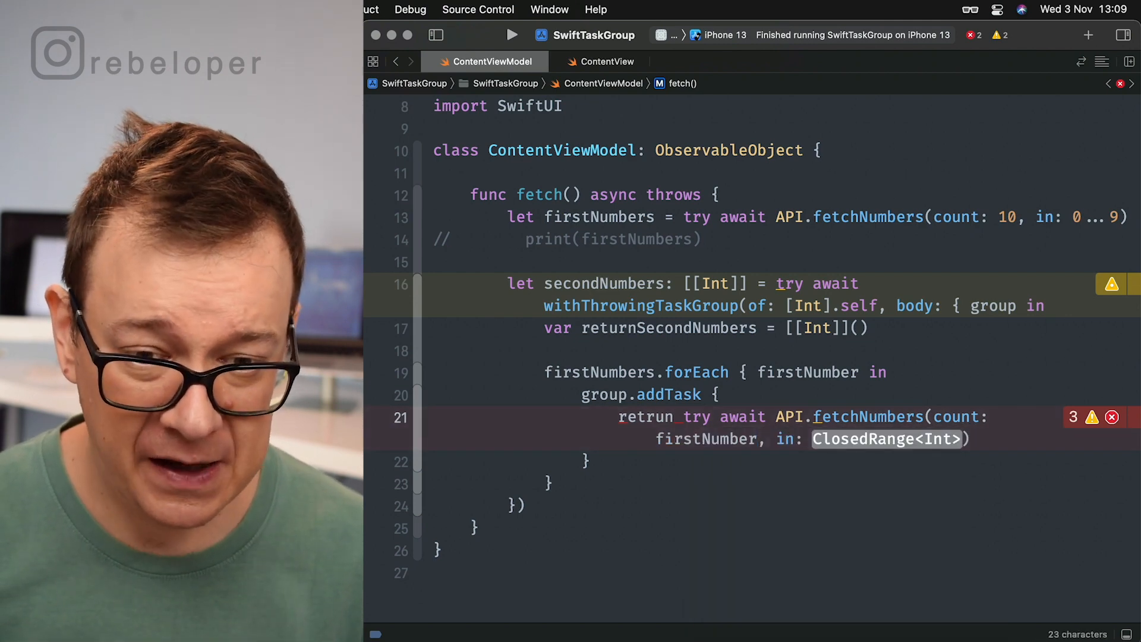
text(10...)
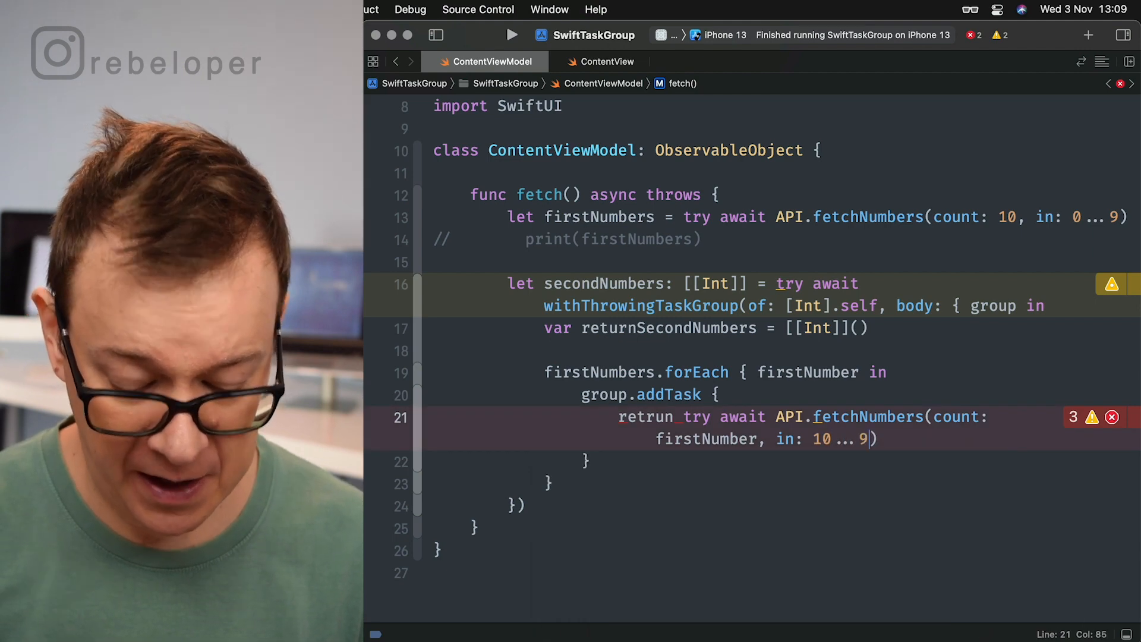
text(9)
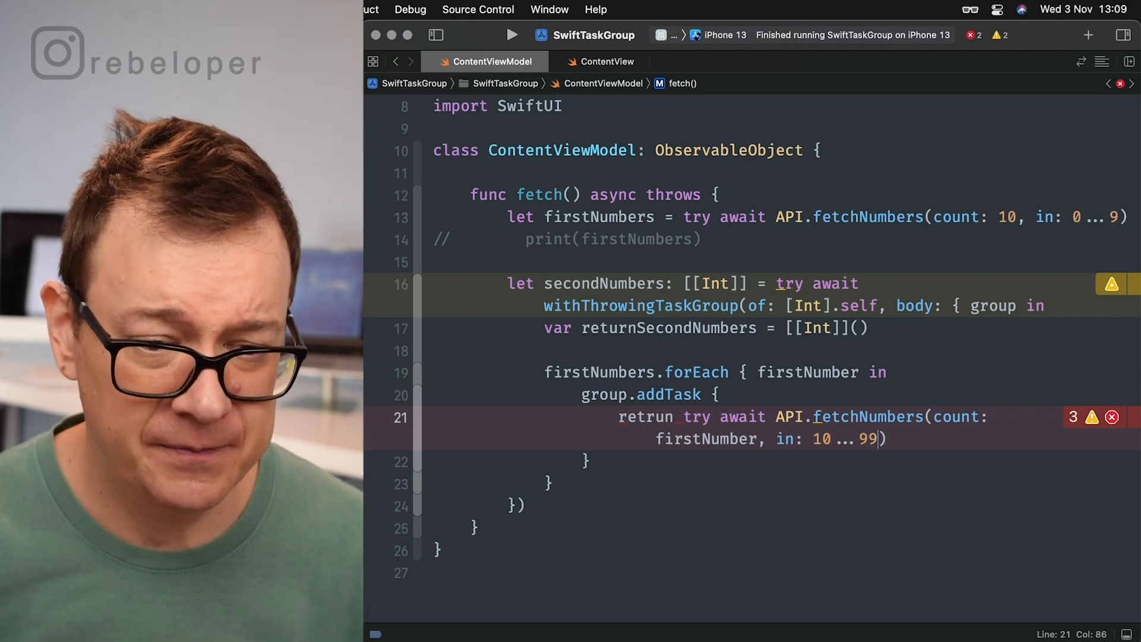
click(649, 416)
text(u)
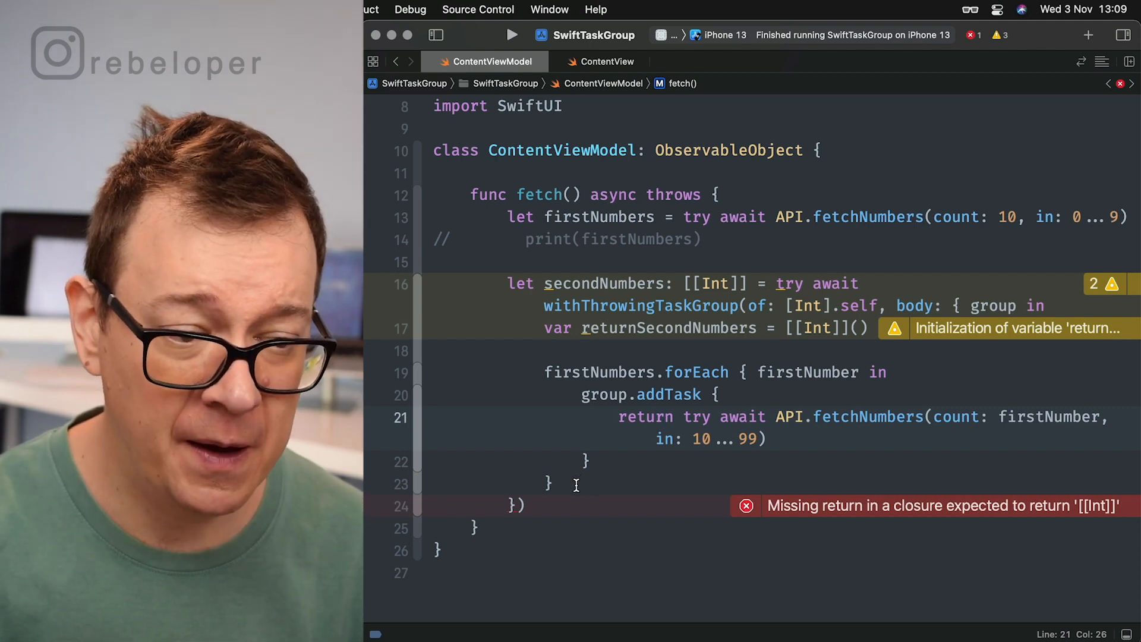
click(549, 483)
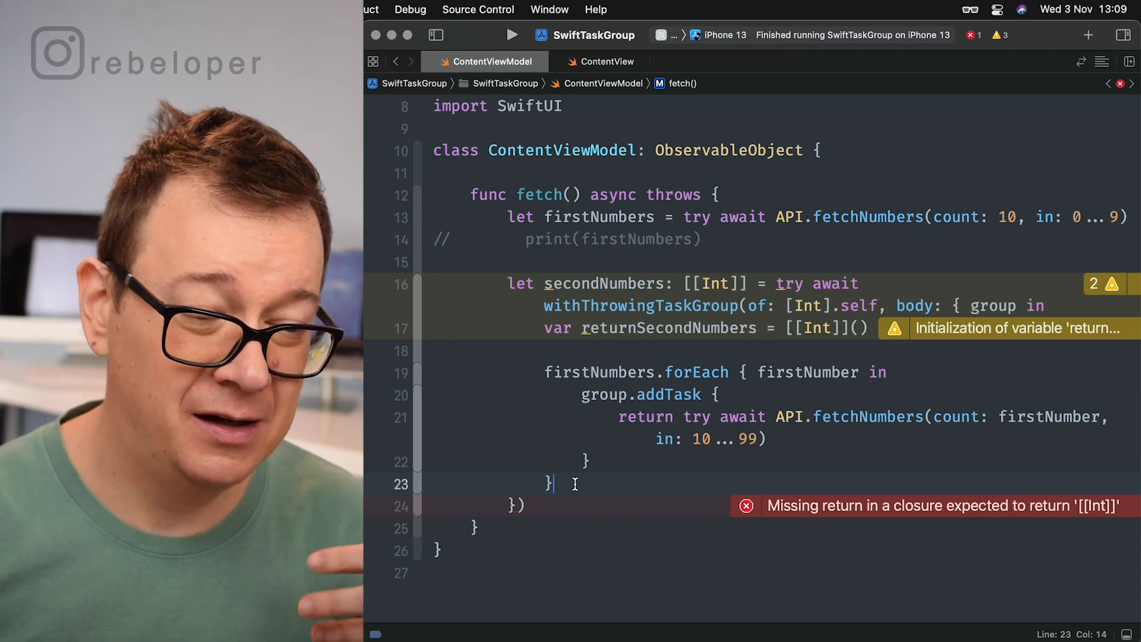
- Write a for try await secondNumbers in group loop appending each result to returnSecondNumbers
text(for try)
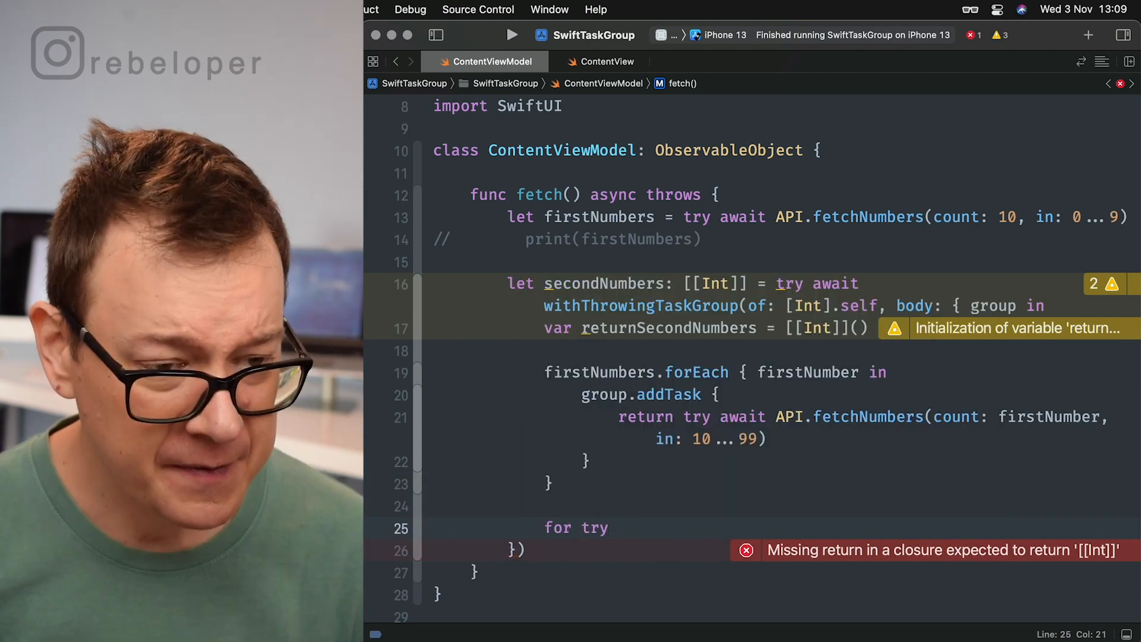
text(await)
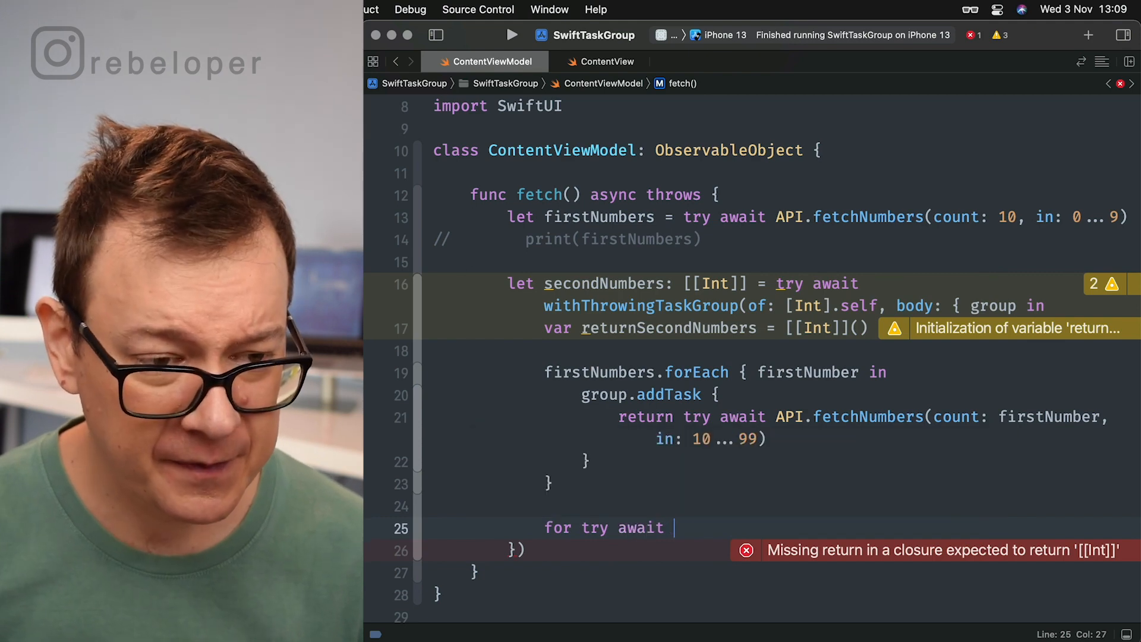
text(secondNumbers i)
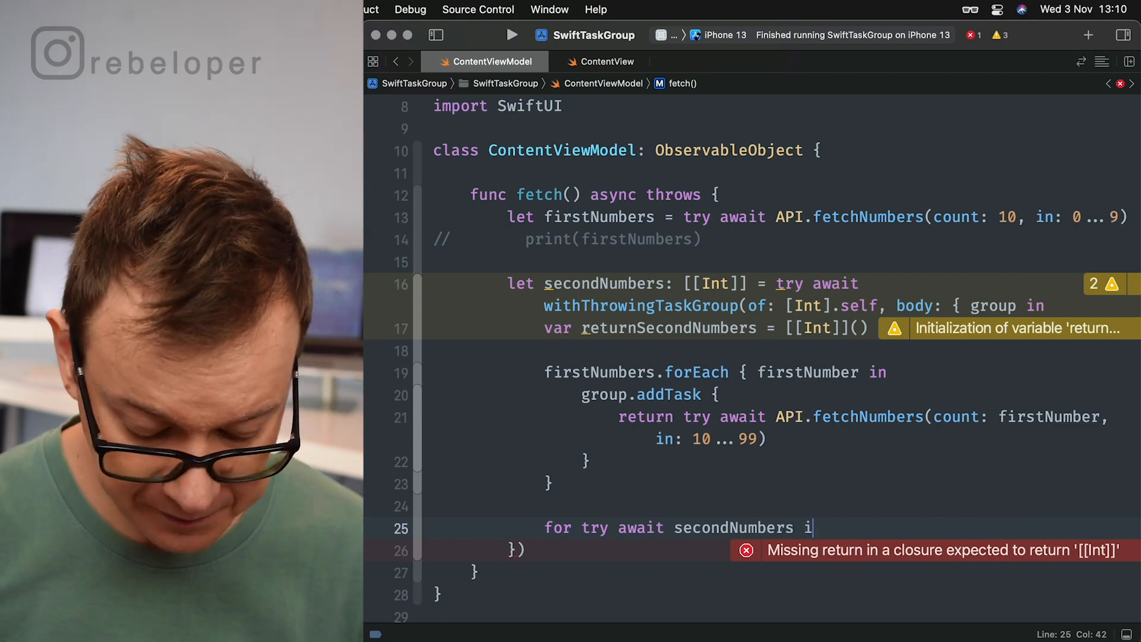
text(group {)
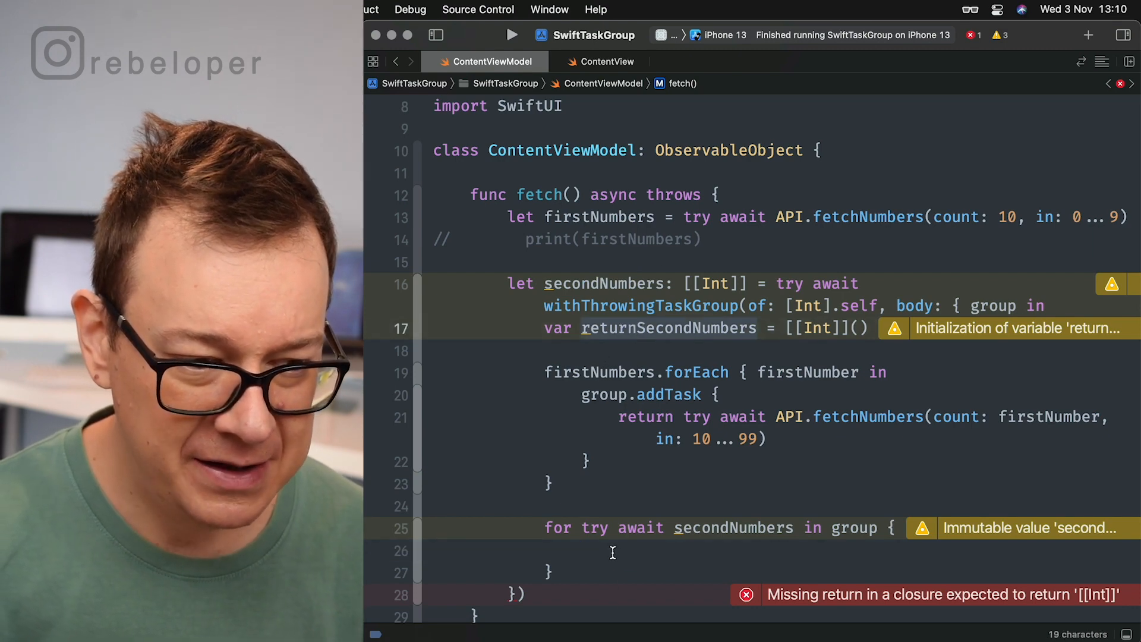
text(returnSecondNumbers.)
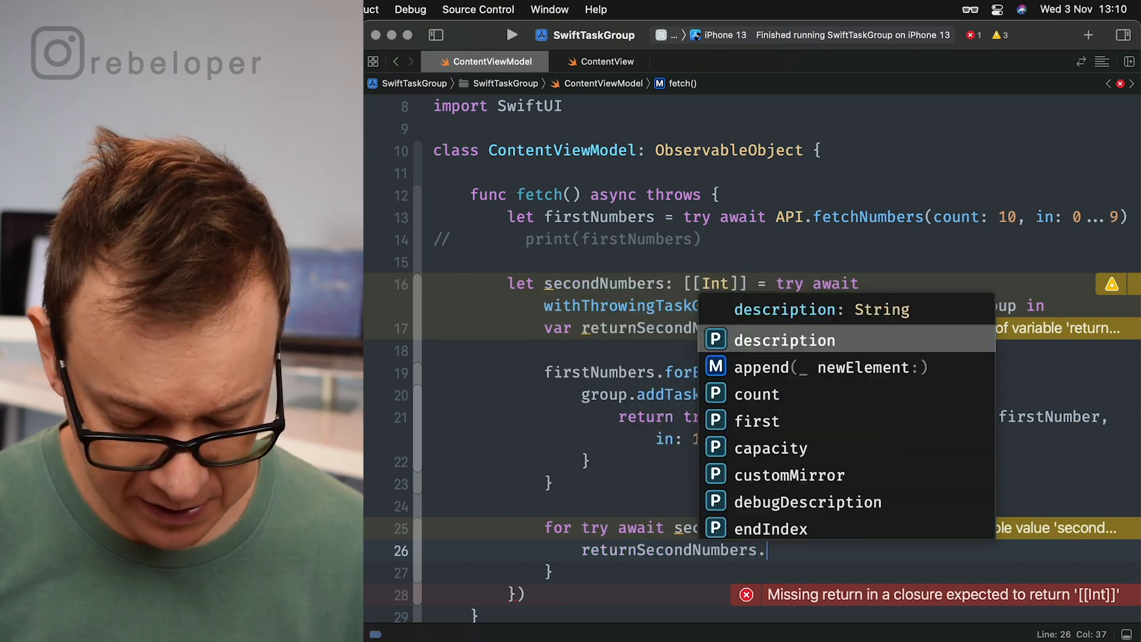
click(761, 368)
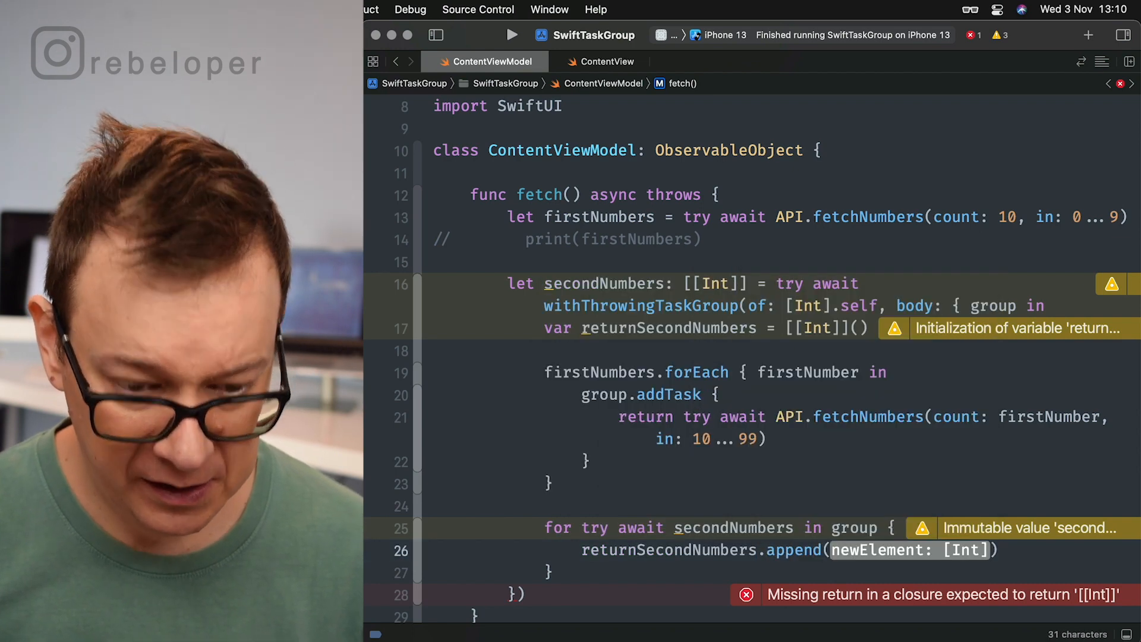
text(secondNumbers)
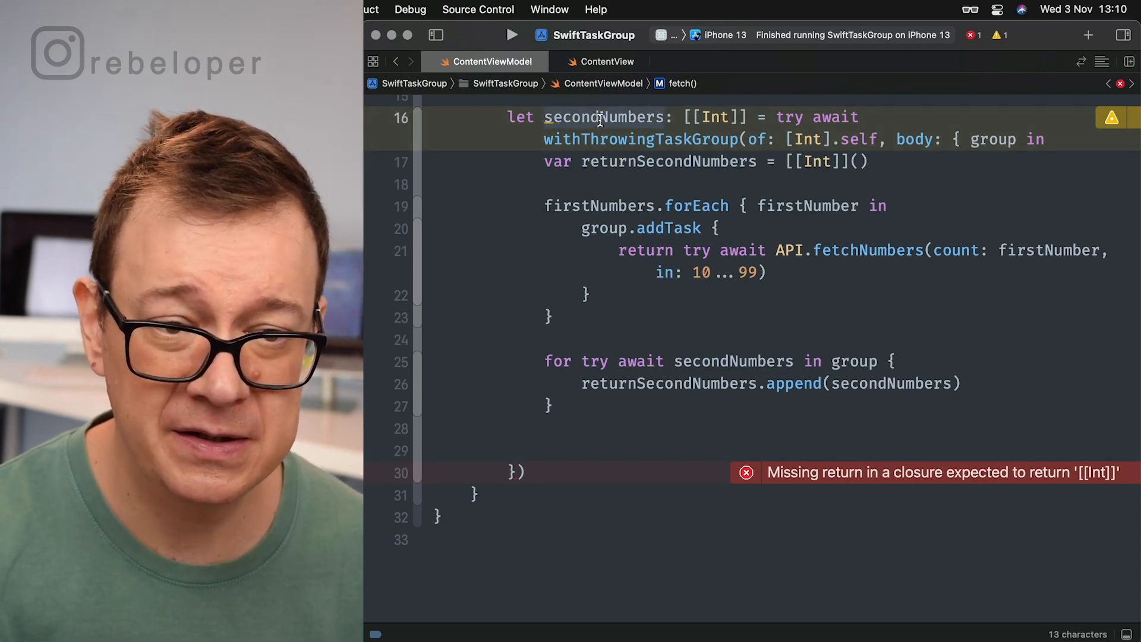
mouse_move(559, 446)
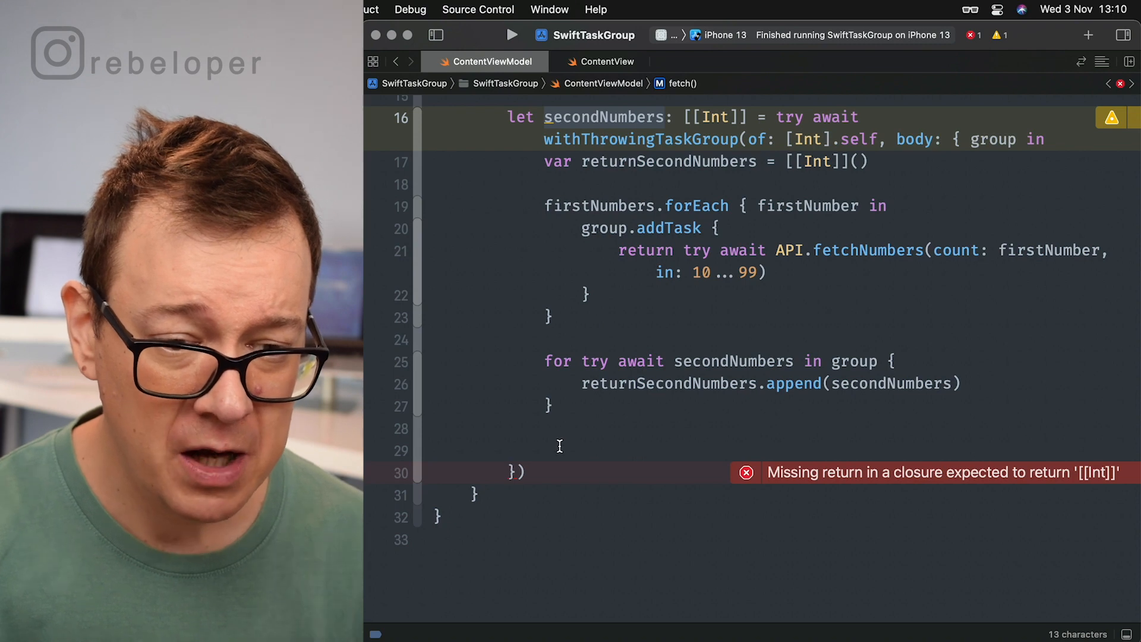
- End the task group closure with return returnSecondNumbers, clearing the missing-return error
text(ret)
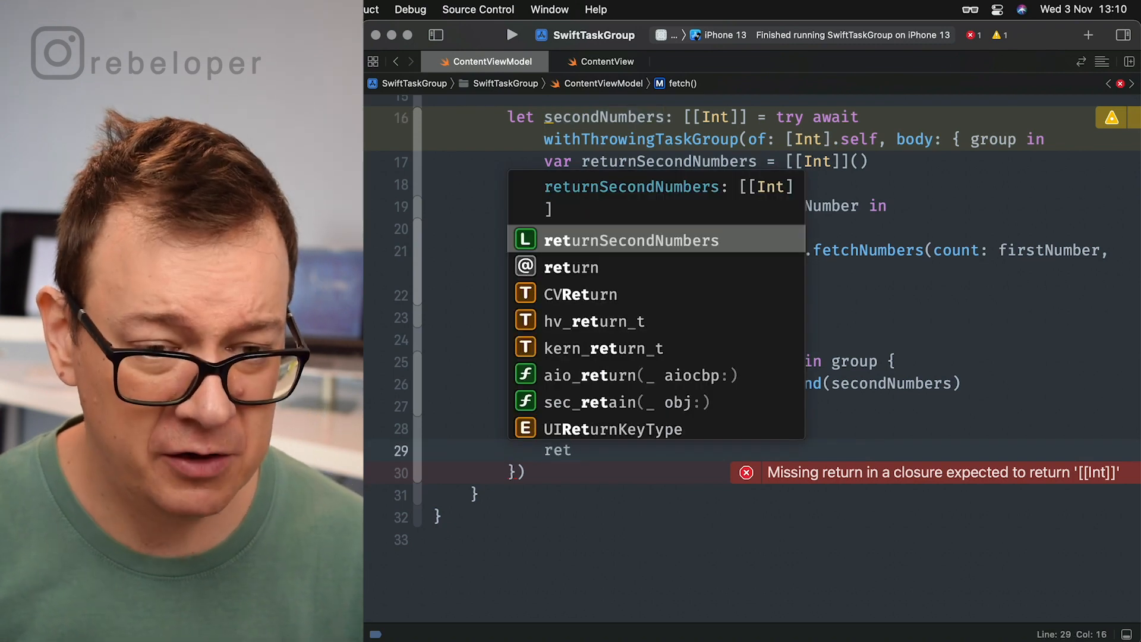
text(return)
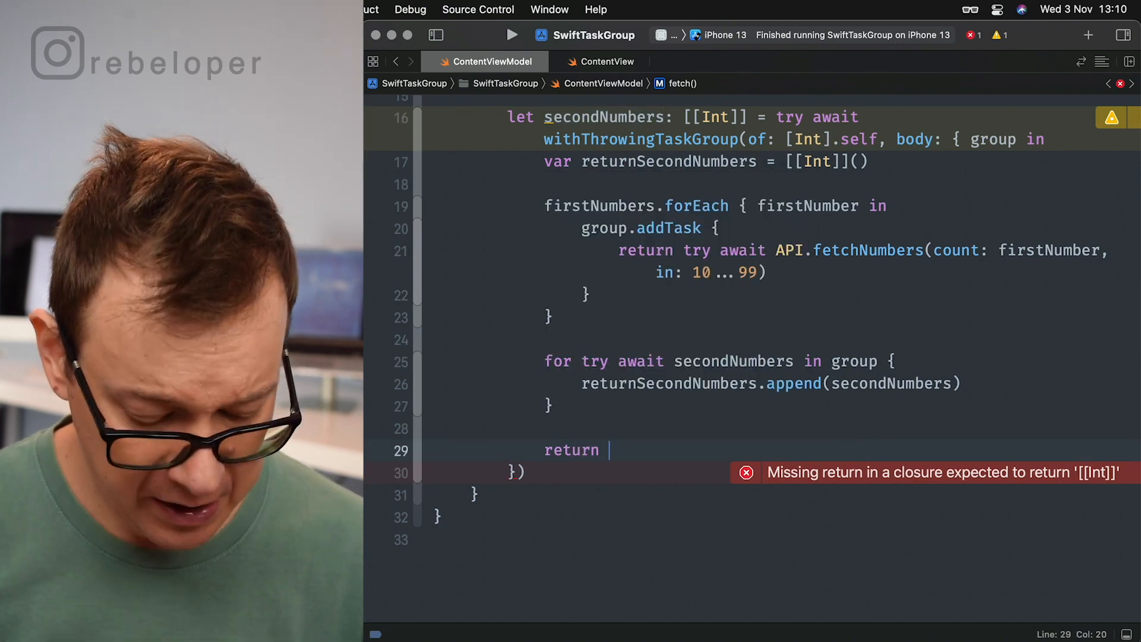
text(returnSecondNumbers)
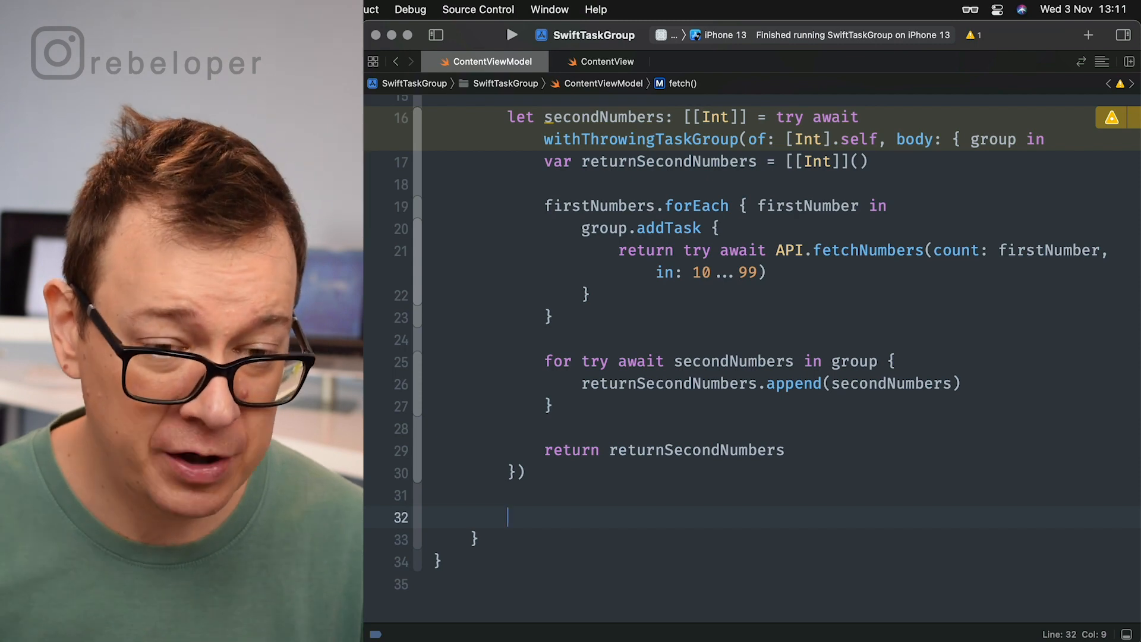
- Start a for i in 0..<firstNumbers.count loop with a print call inside
text(for i)
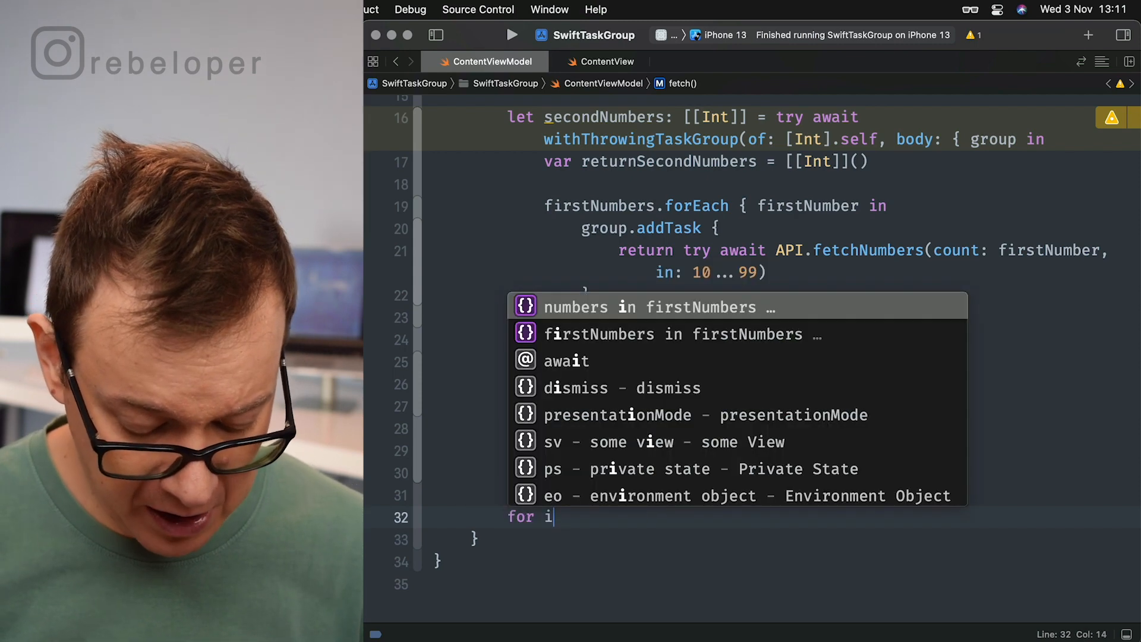
text(in)
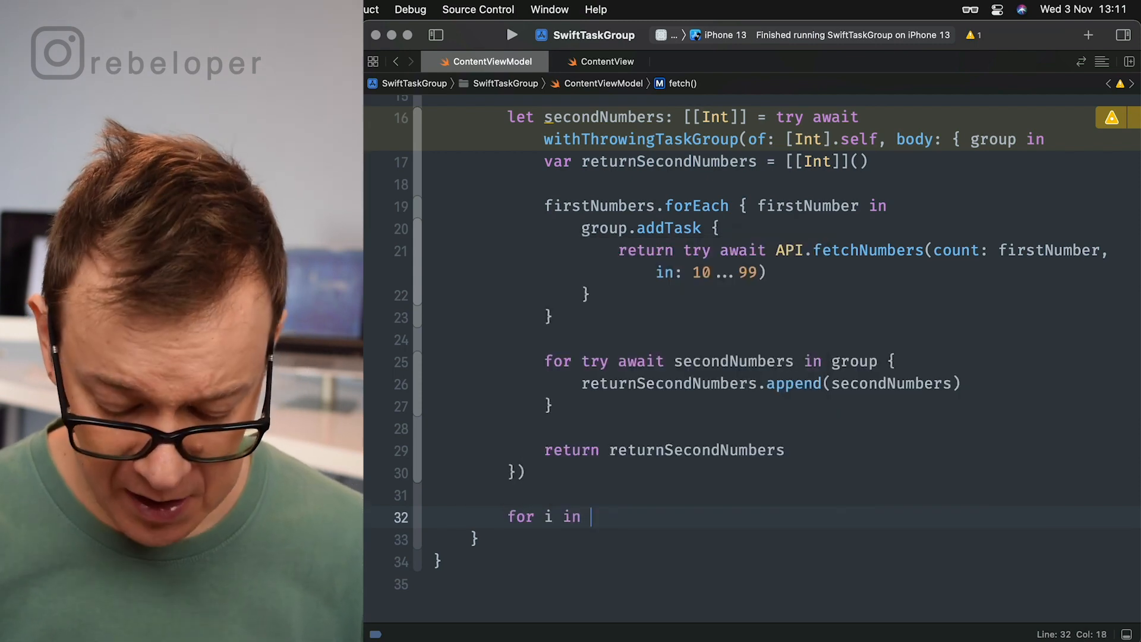
text(0..<fir)
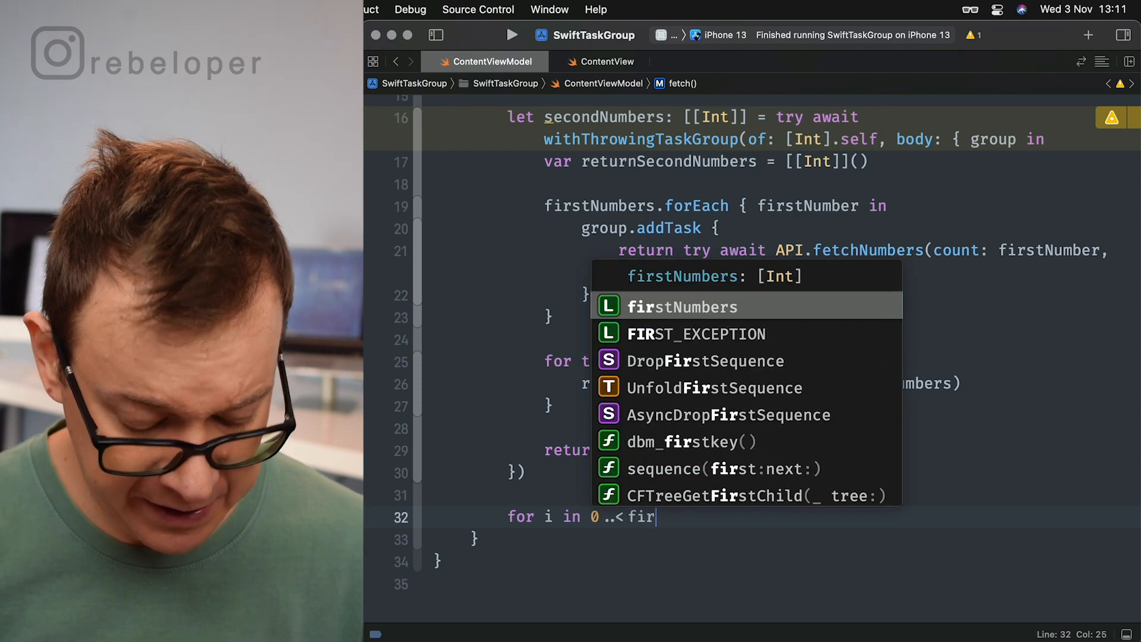
text(stNumbers.count)
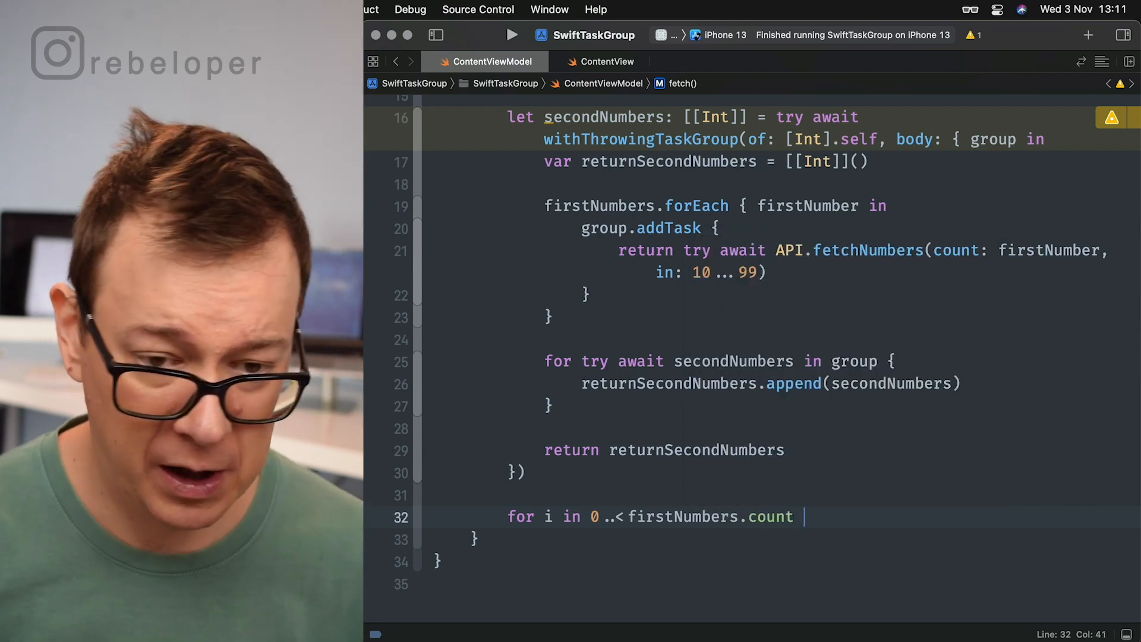
text({)
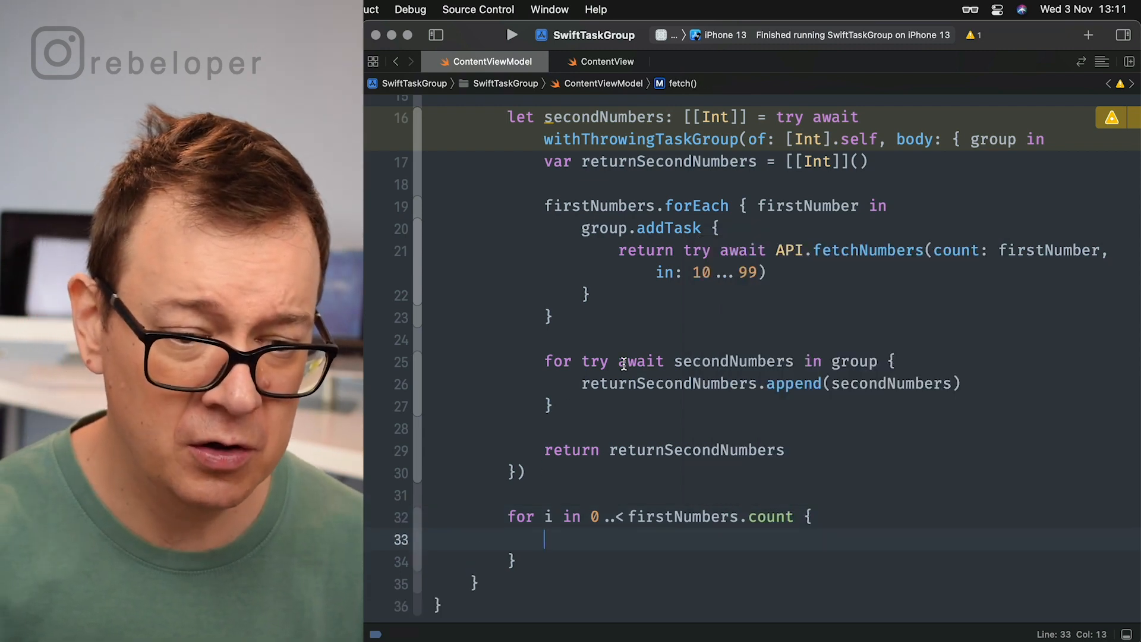
text(print(")
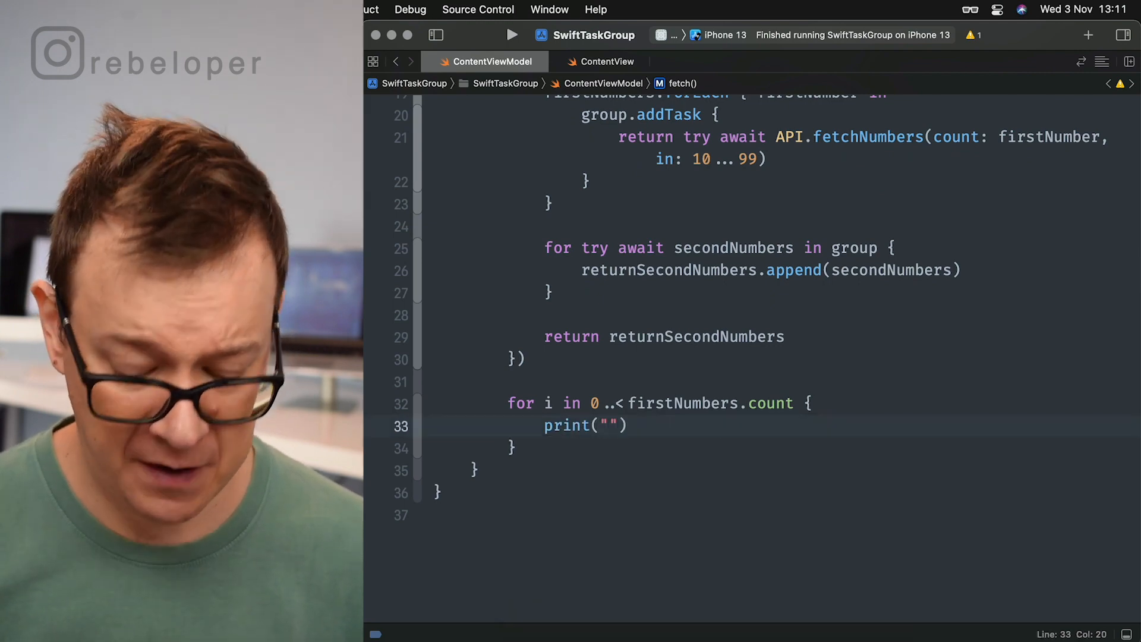
- Print "\(i + 1). \(firstNumbers[i]) - \(secondNumbers[i])" for each index
text(\())
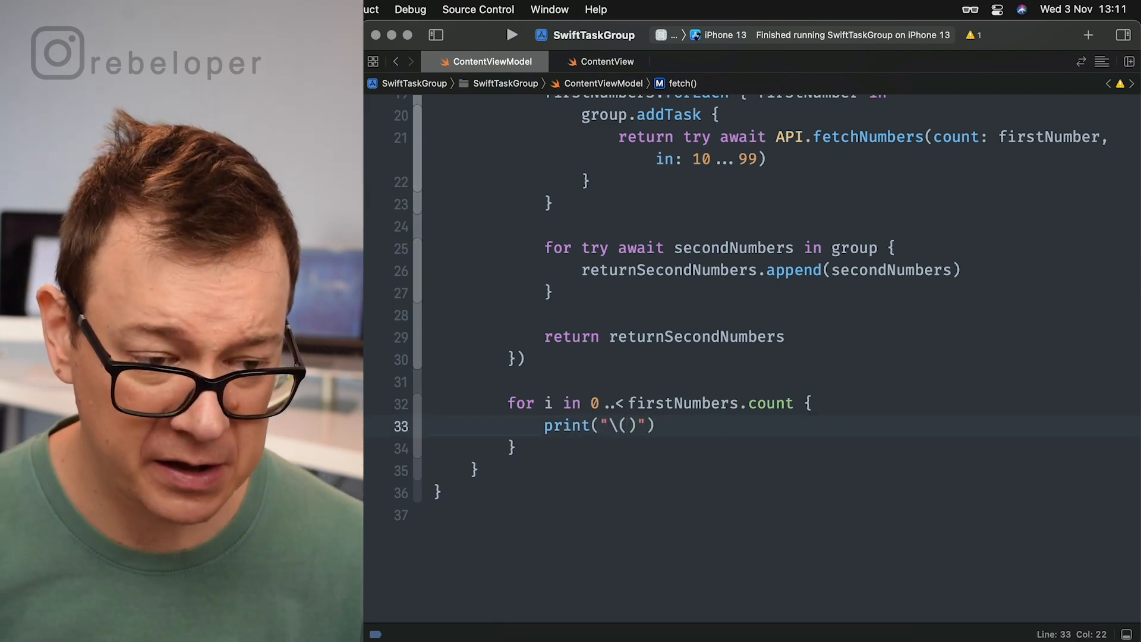
text(i + 1)
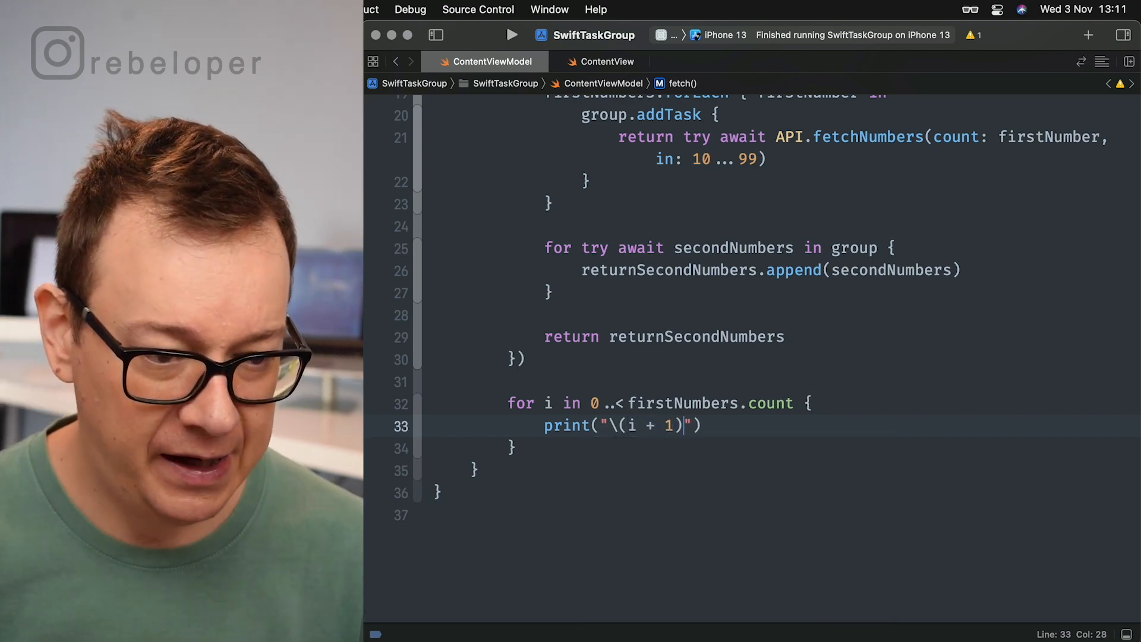
text(.)
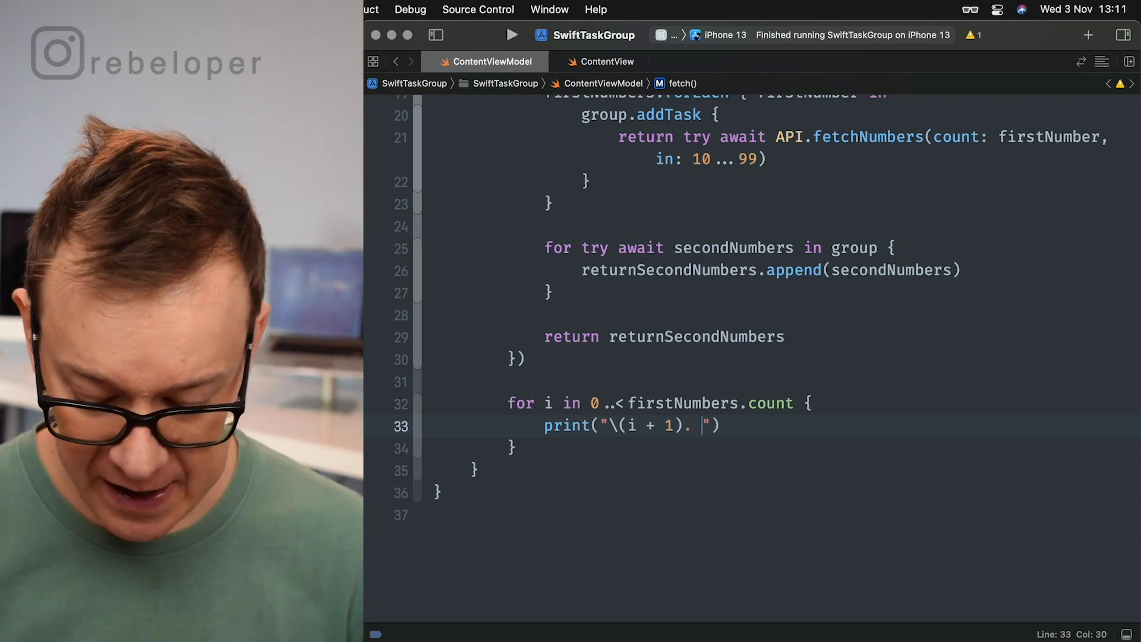
text(\(firstNumbers[)
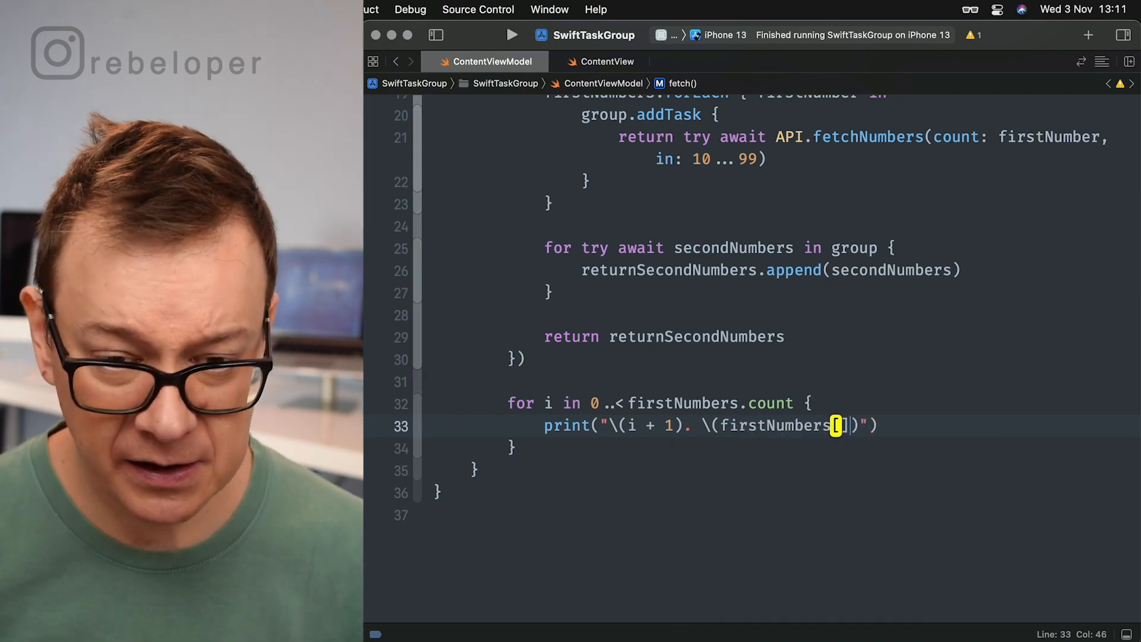
text(i]))
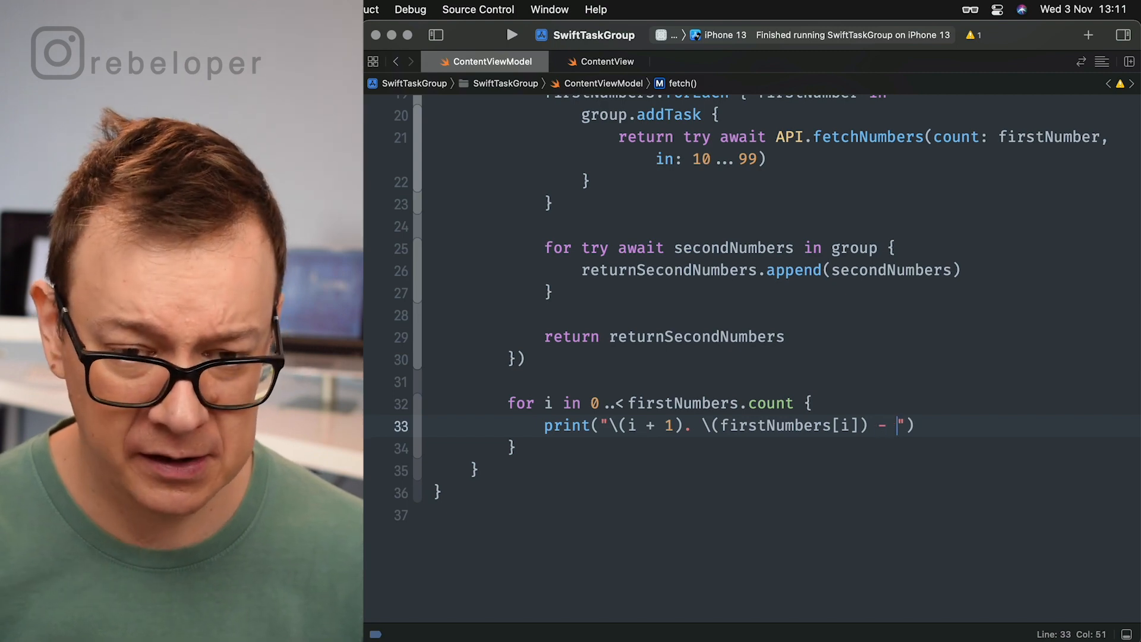
text(\()
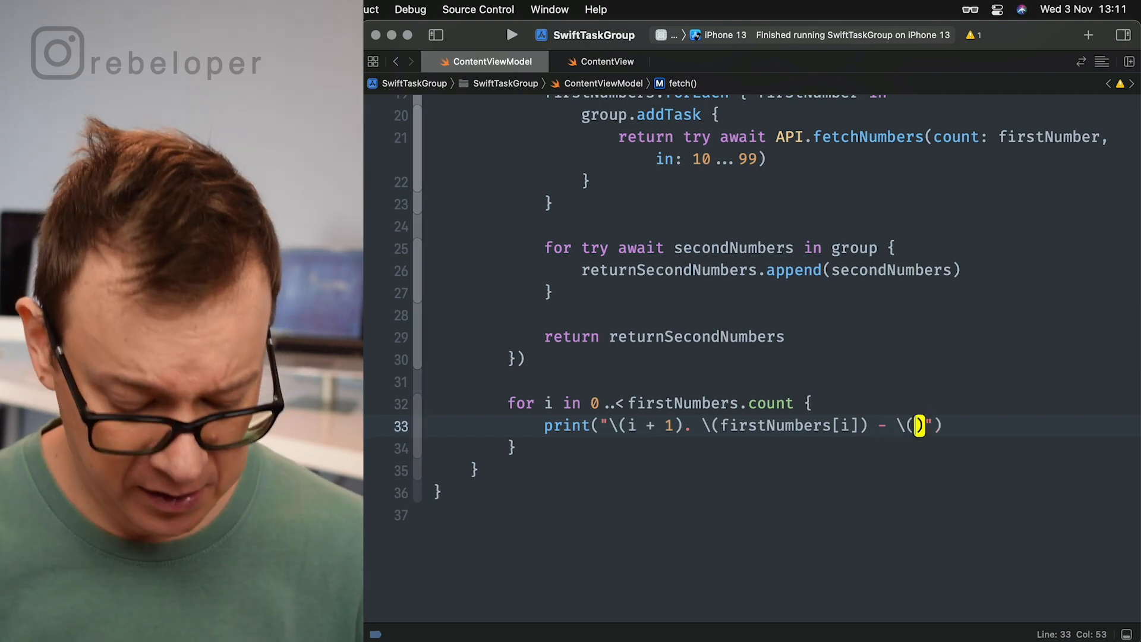
text(secondNumbers[i])
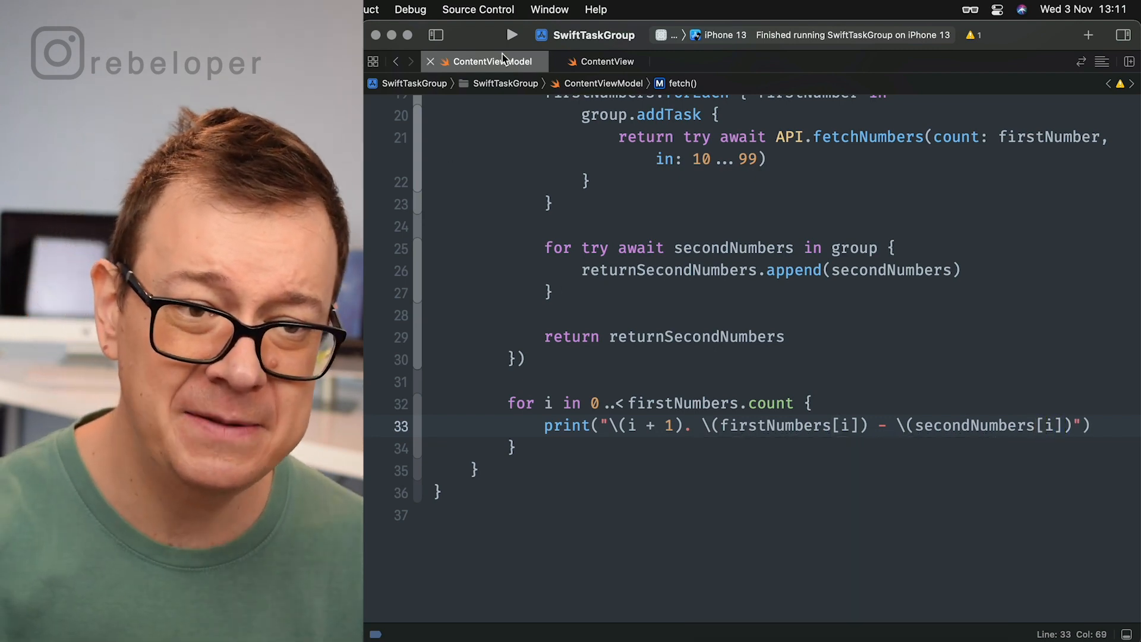
- Build and run the SwiftTaskGroup app on the iPhone 13 simulator, then select withThrowingTaskGroup in the editor
click(512, 35)
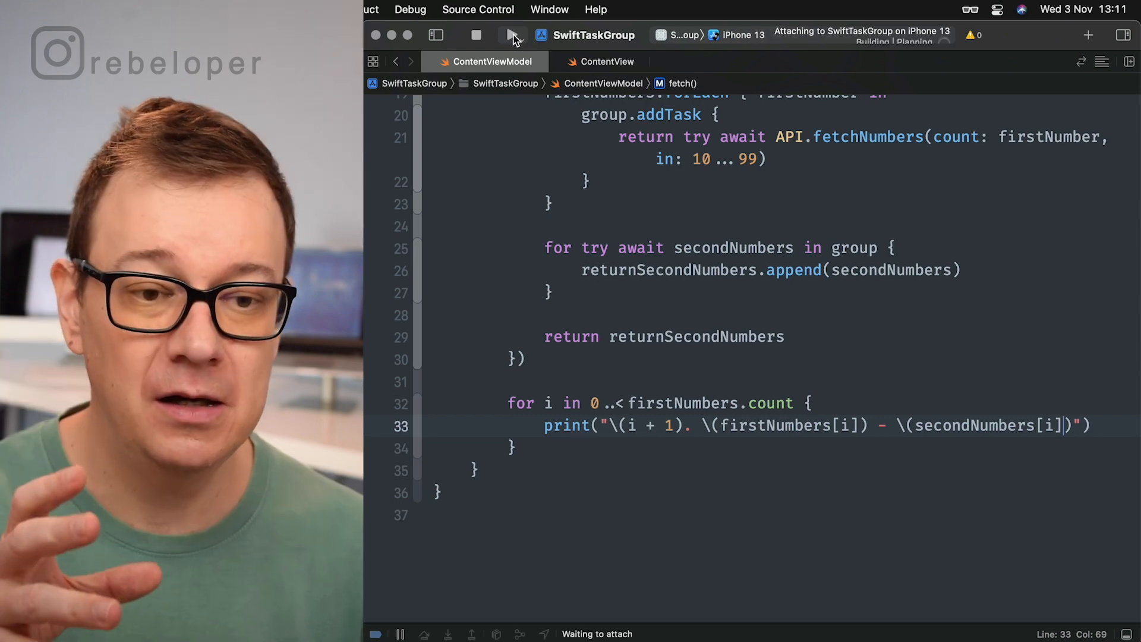
click(512, 35)
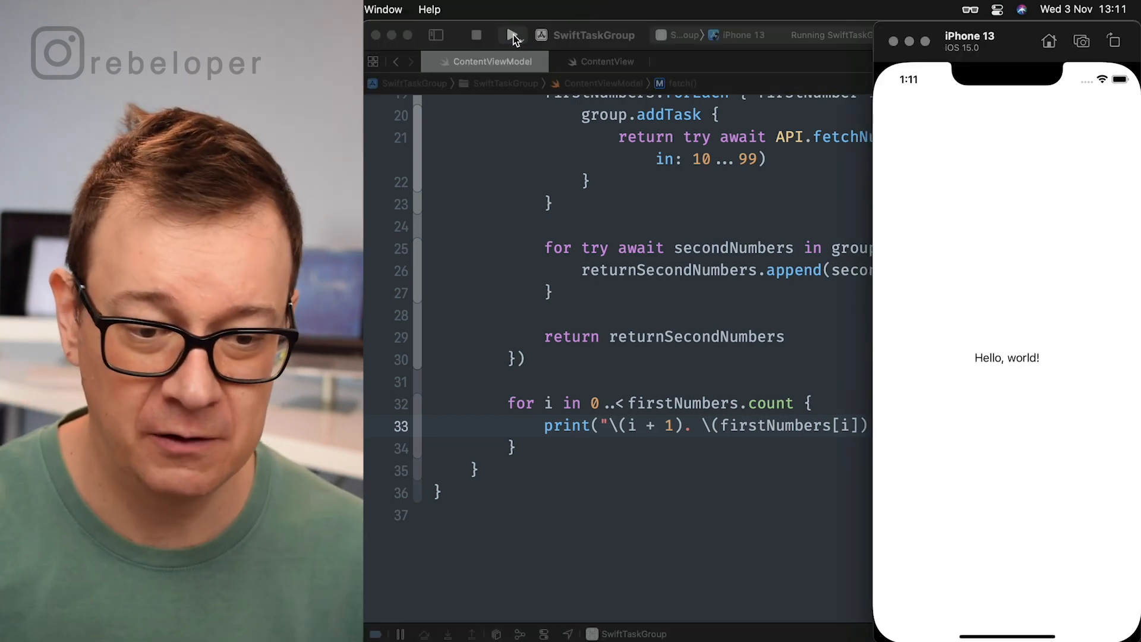
click(511, 35)
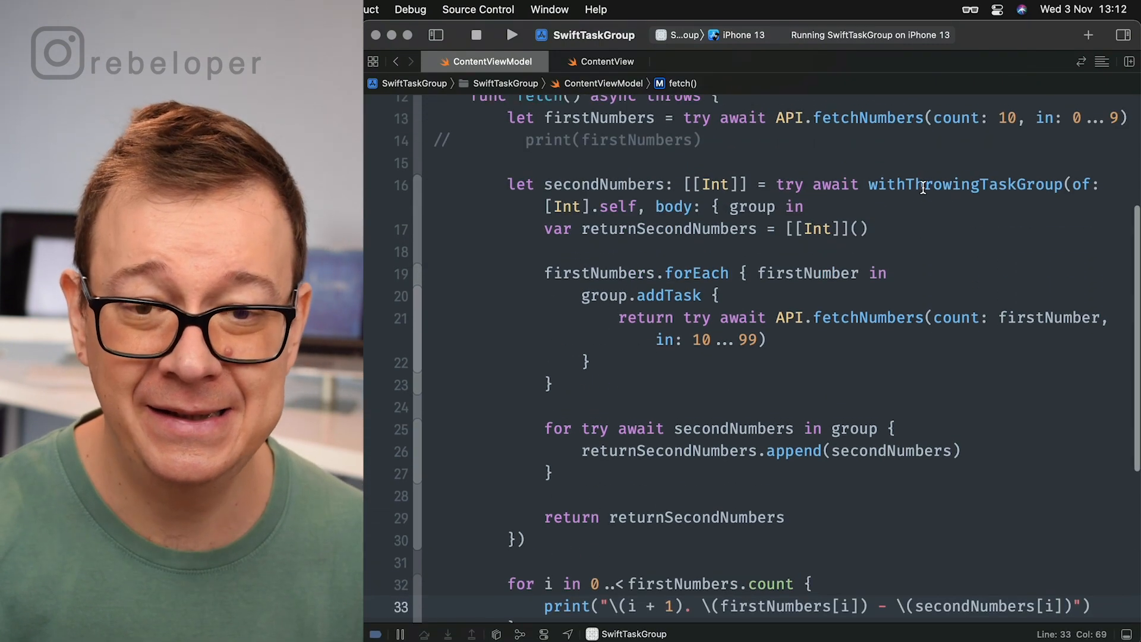
double_click(963, 185)
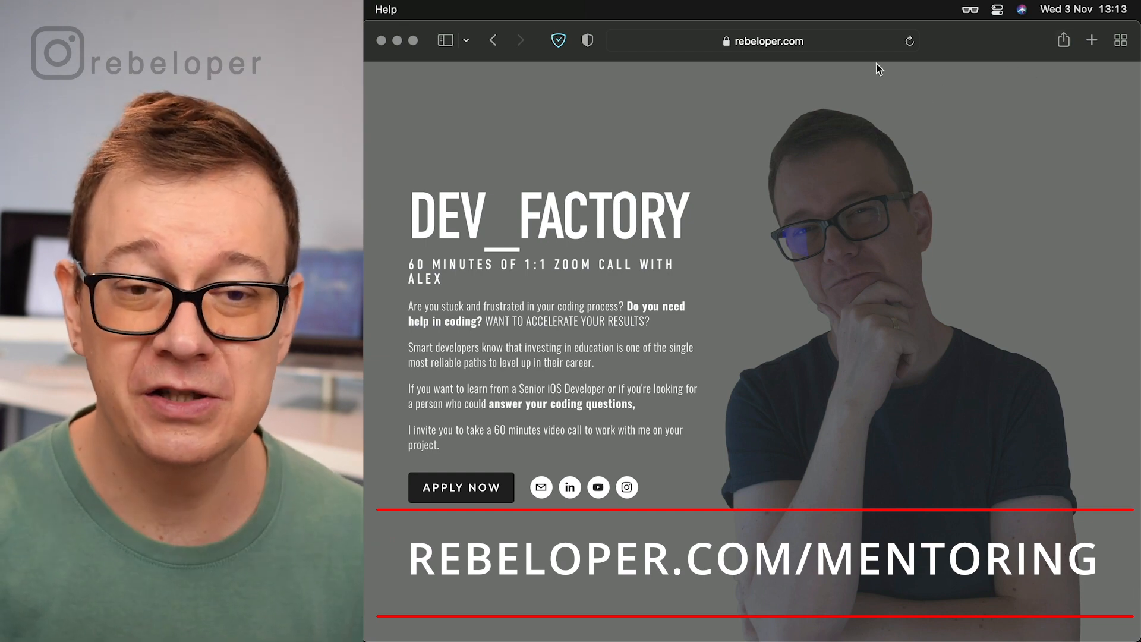
click(760, 40)
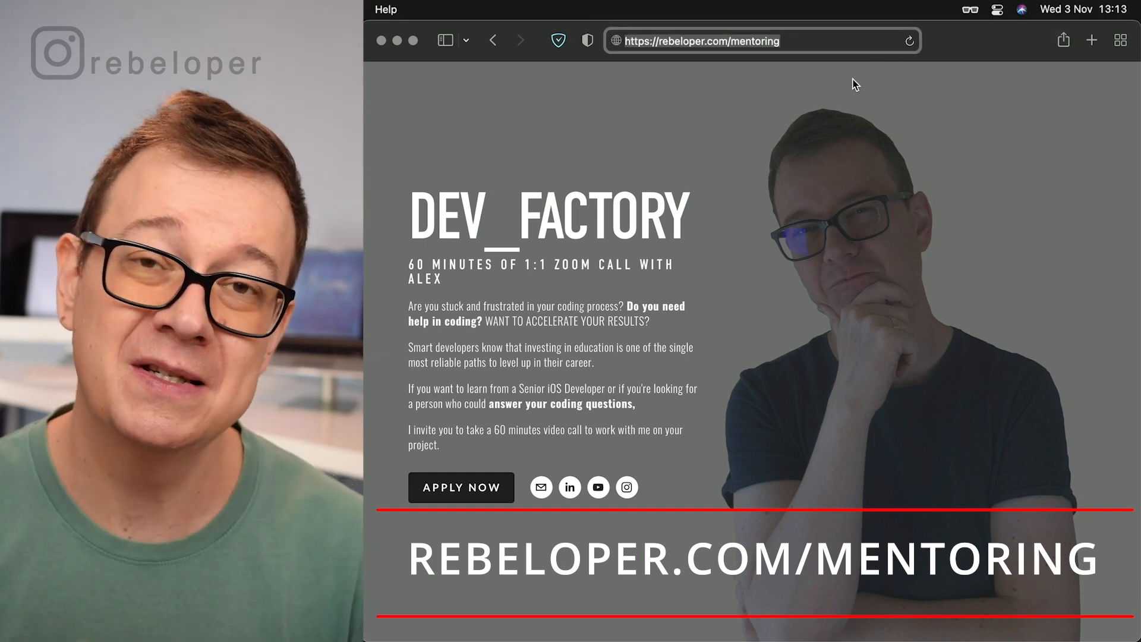